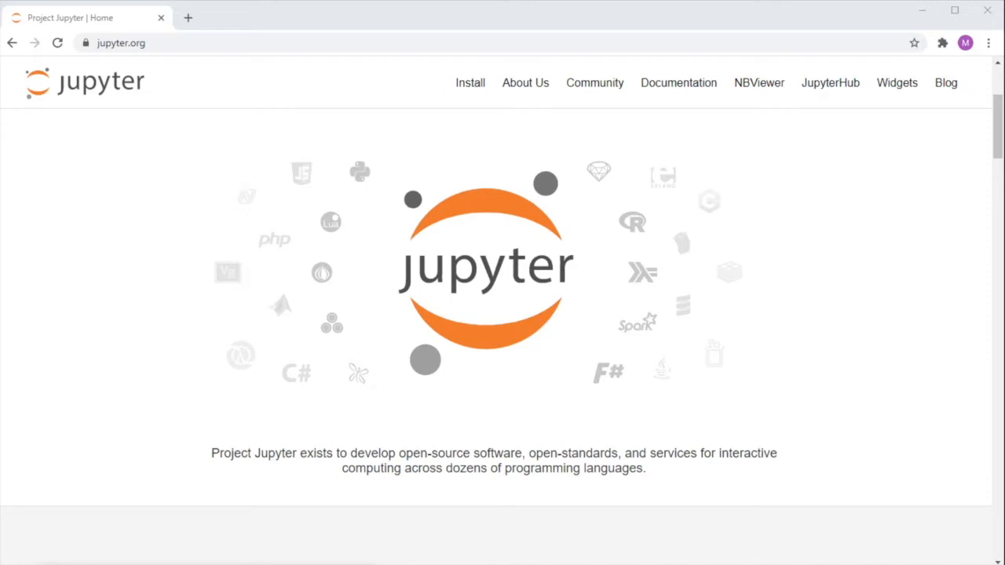
mouse_move(841, 443)
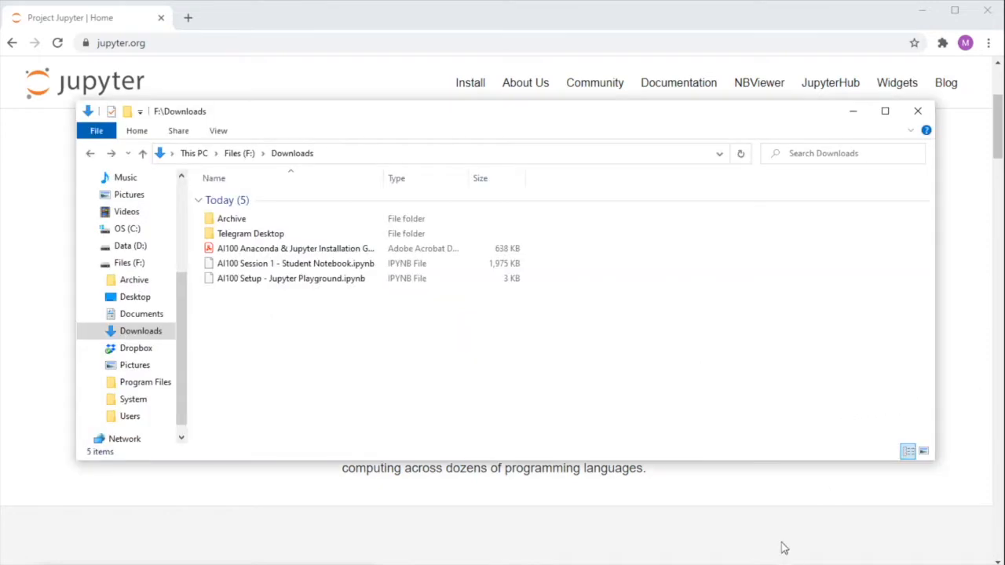
mouse_move(706, 277)
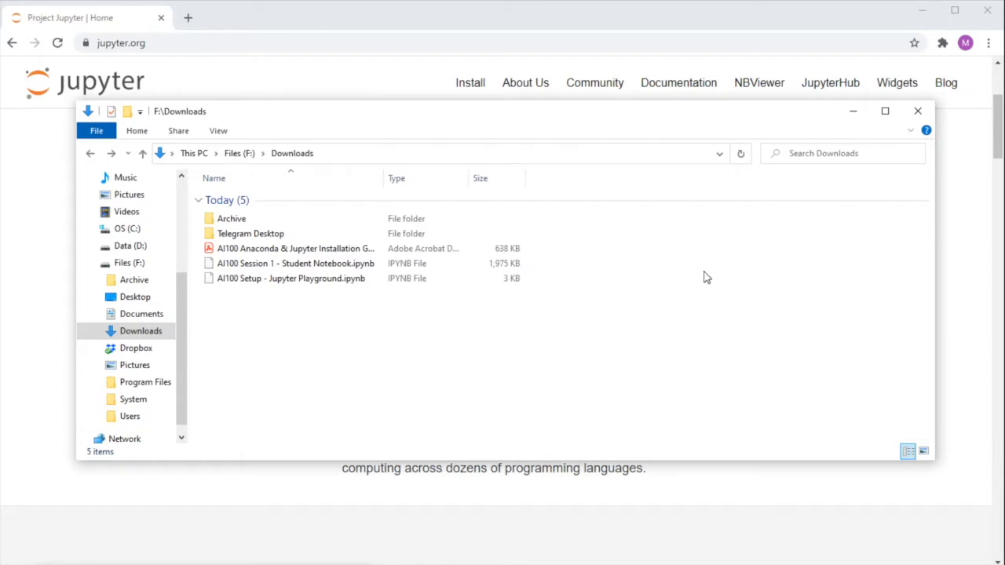
Step: Point out the Session 1 student notebook and Jupyter Playground notebook in F:\Downloads, then deselect
left_click(296, 263)
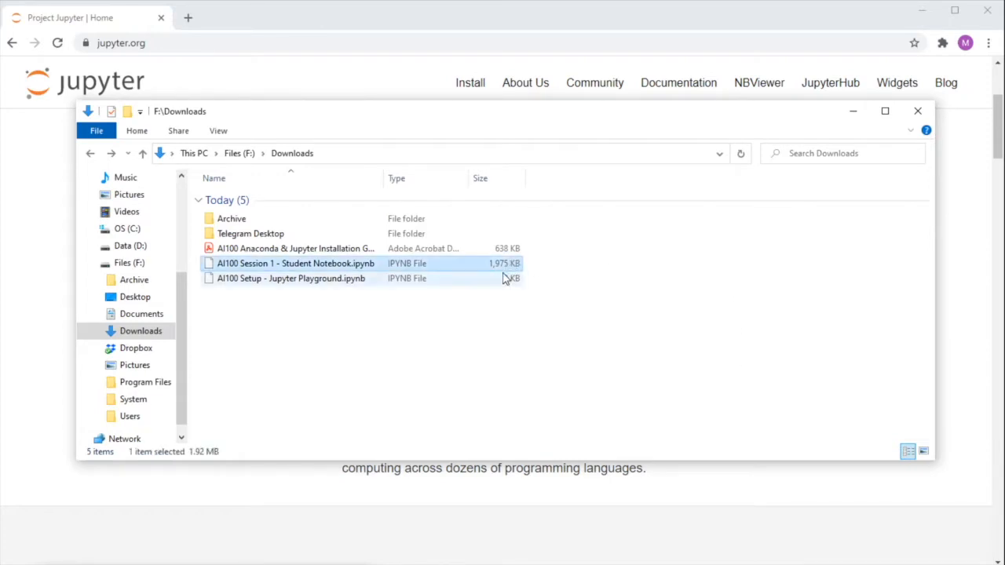
left_click(296, 263)
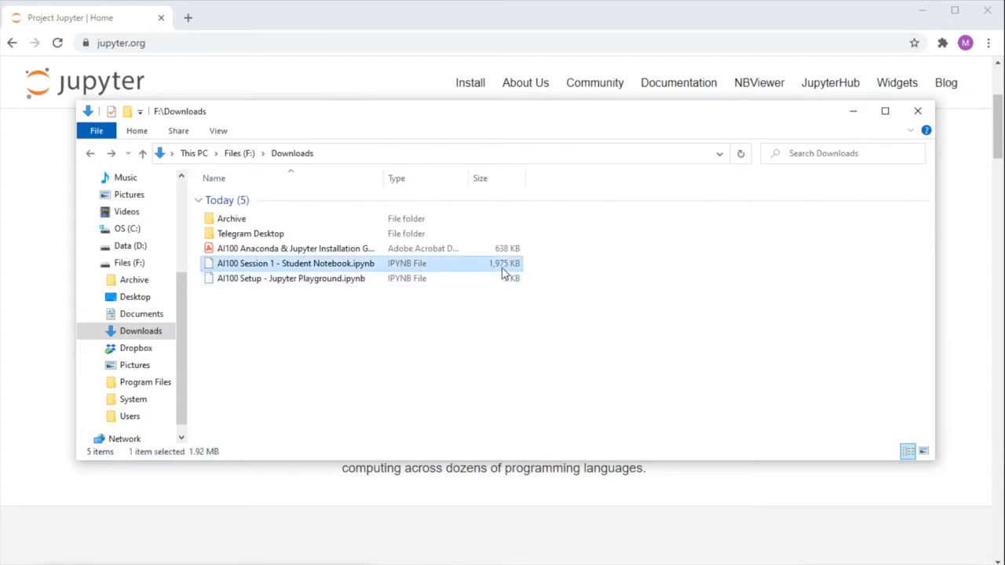
left_click(291, 278)
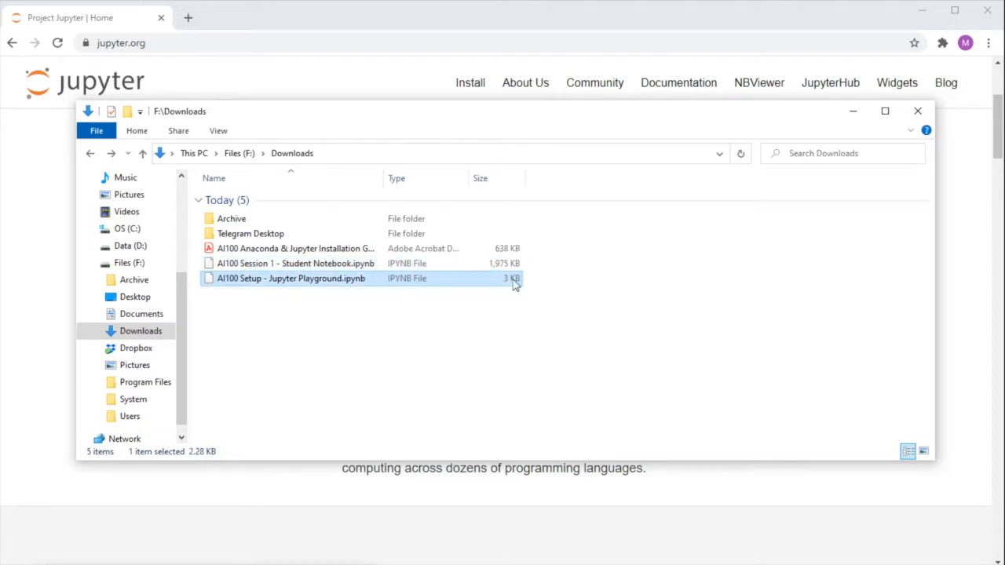
mouse_move(520, 297)
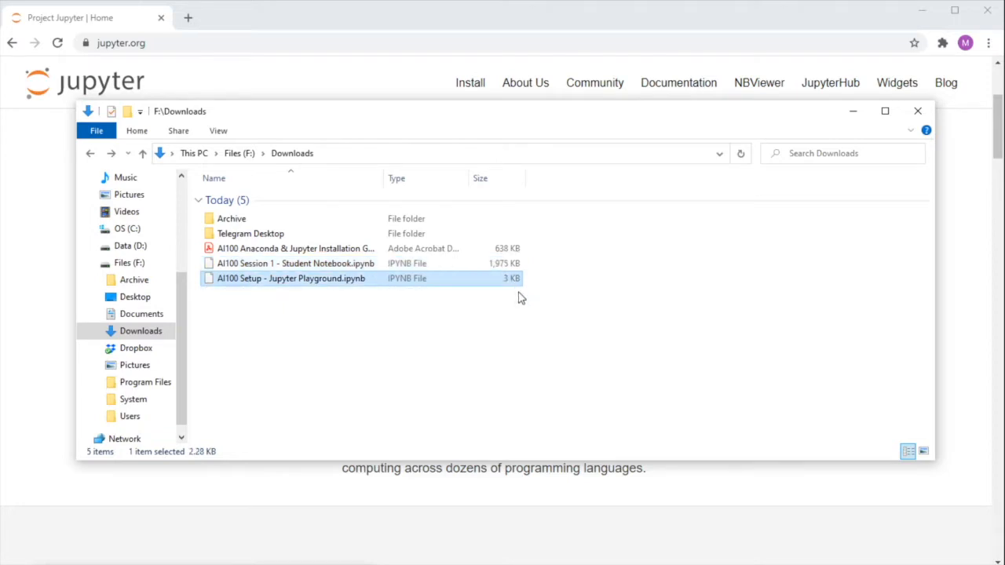
mouse_move(358, 296)
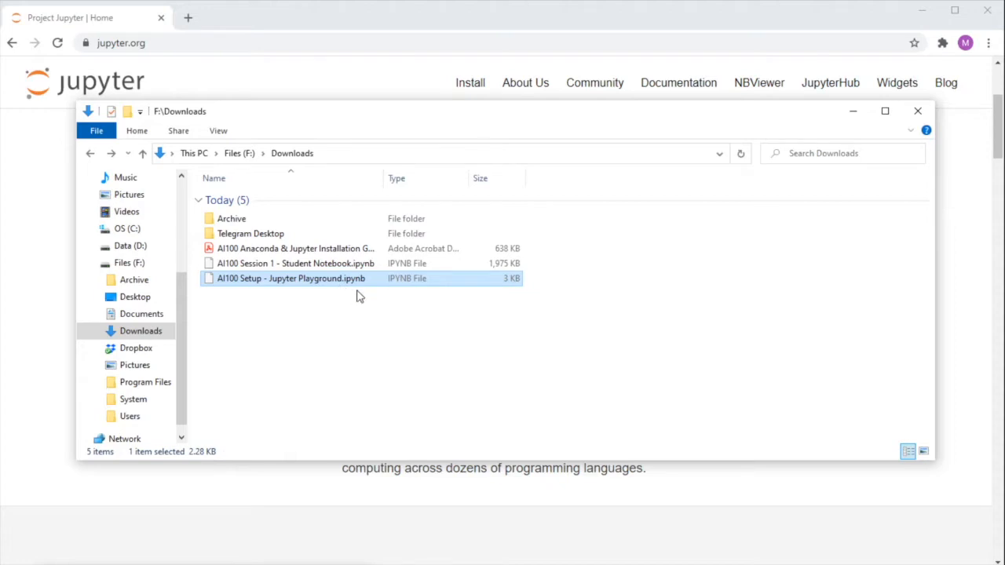
mouse_move(355, 296)
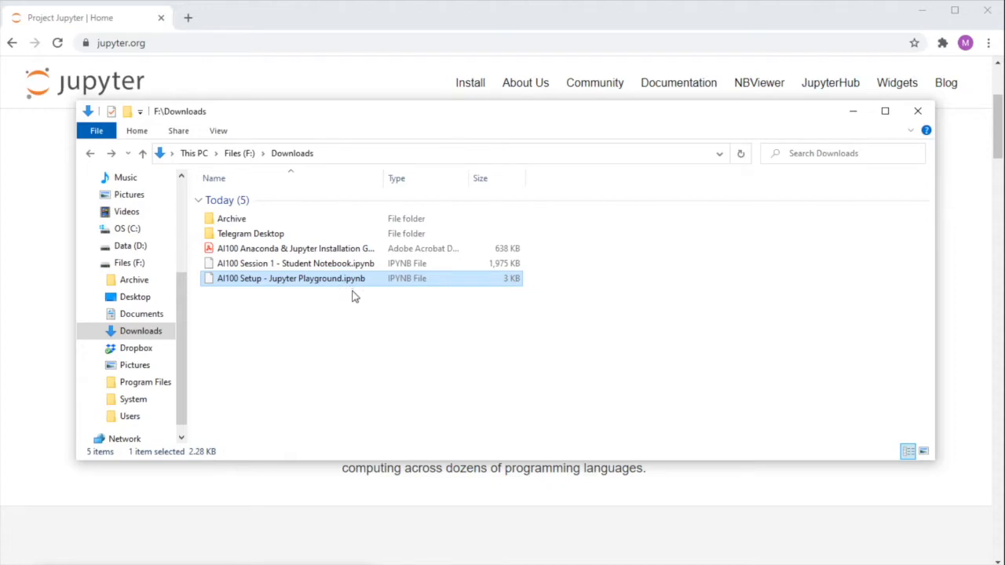
mouse_move(497, 321)
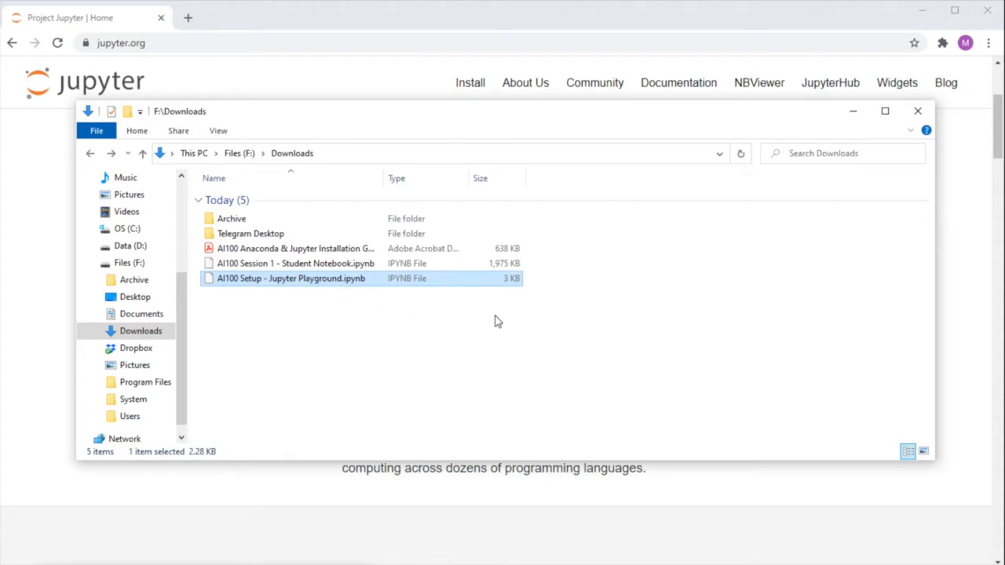
left_click(471, 306)
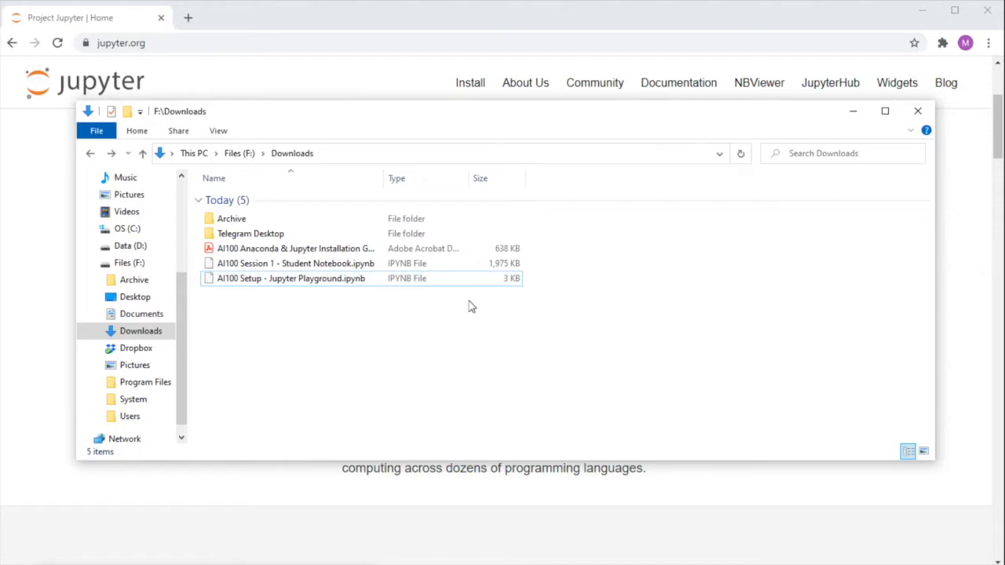
Step: Open the installation guide PDF, scroll to its last page, and zoom to 150%
double_click(296, 249)
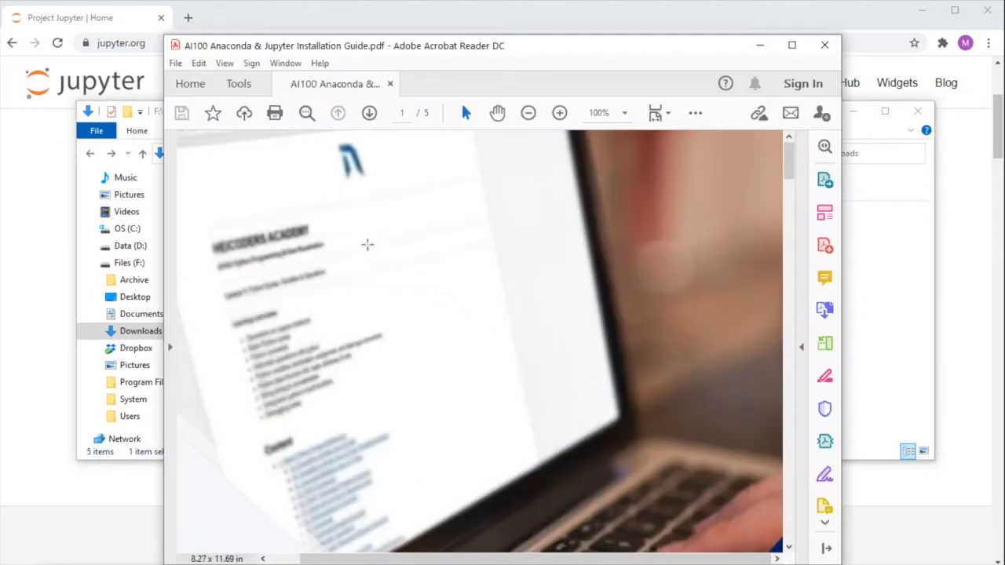
scroll("down", 3)
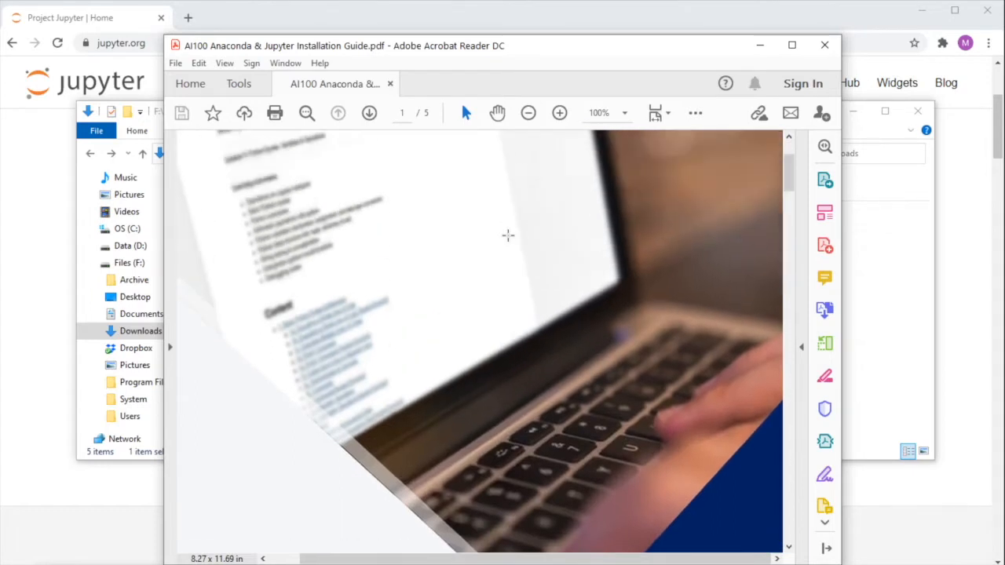
scroll("down", 3)
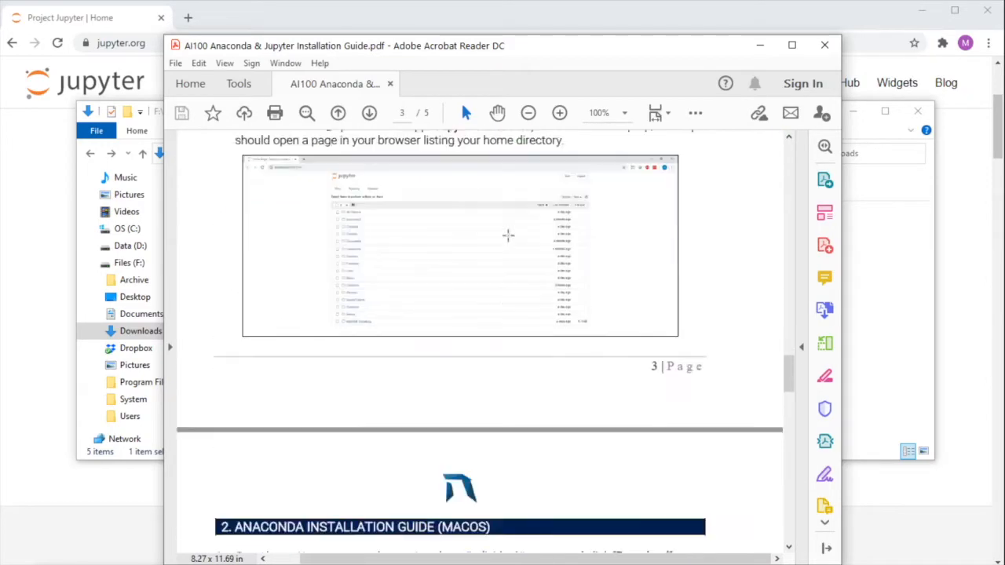
scroll("down", 3)
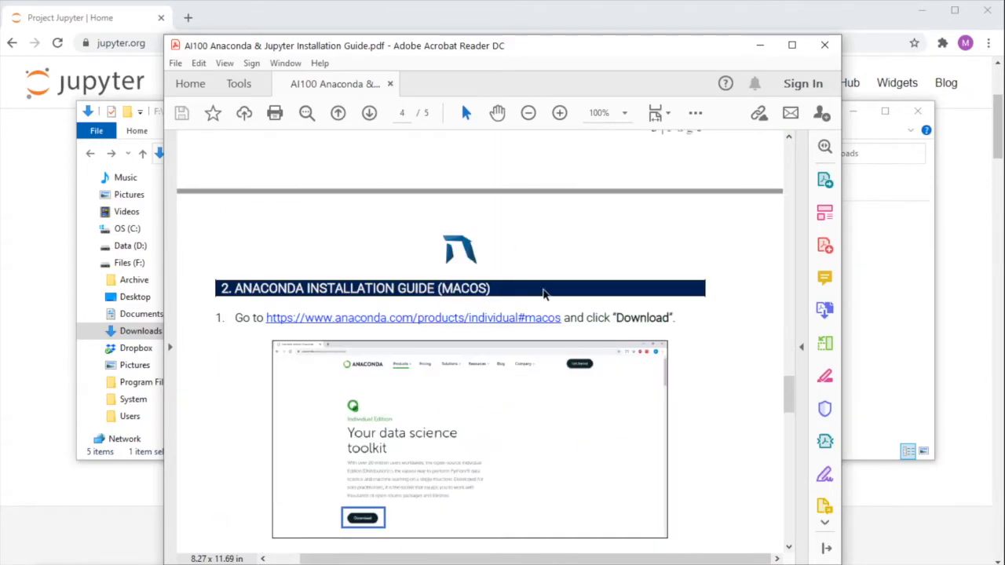
scroll("down", 3)
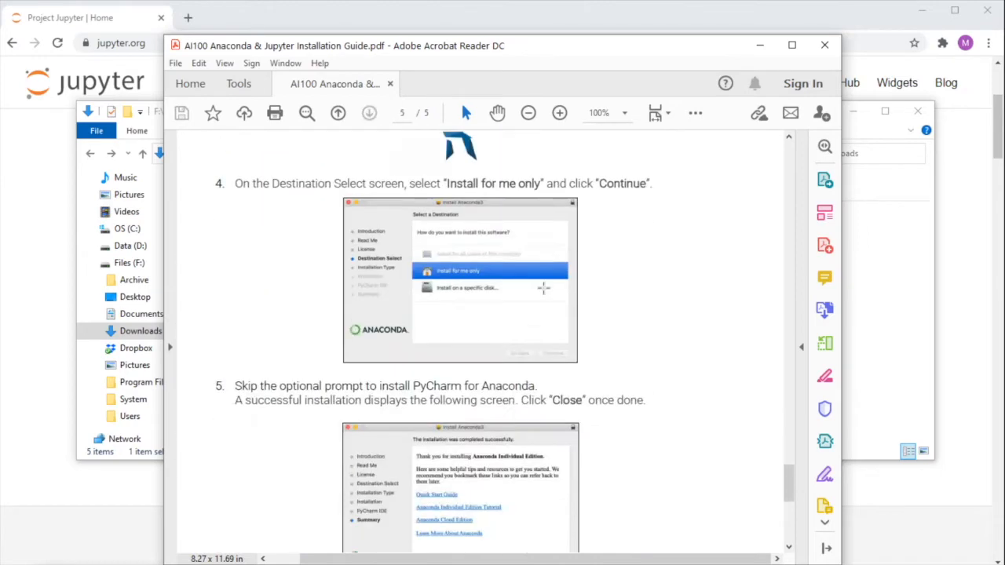
scroll("down", 3)
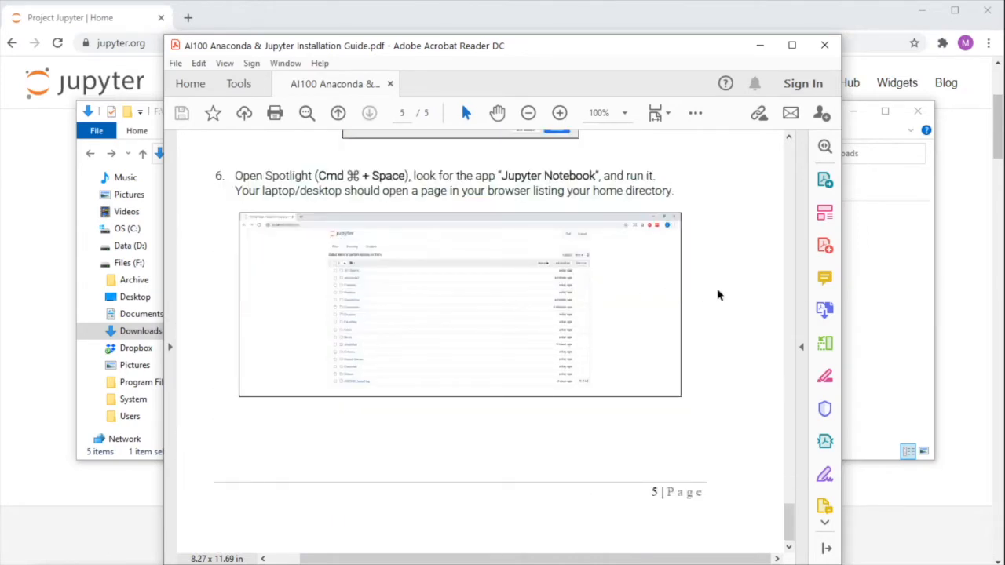
left_click(559, 113)
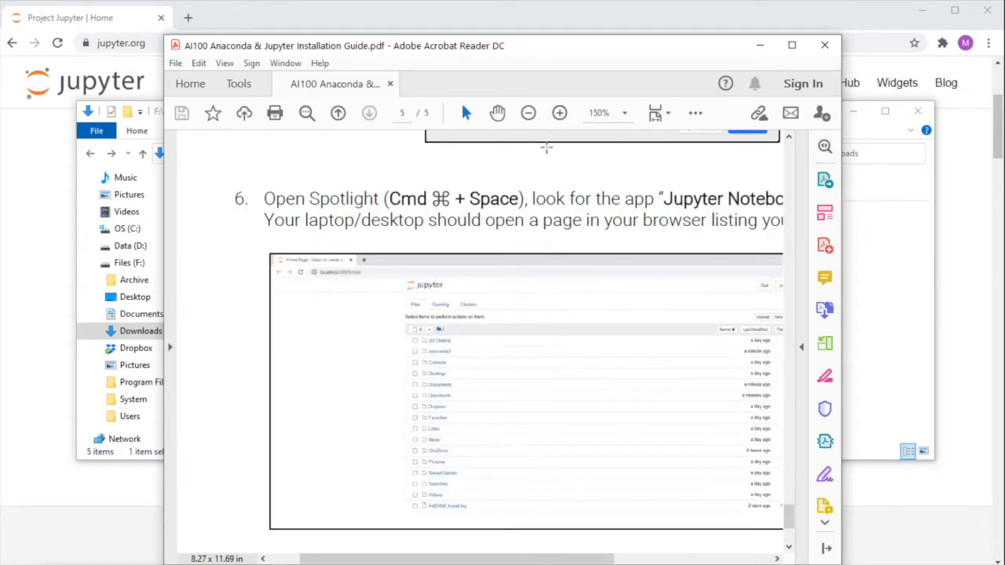
scroll("down", 3)
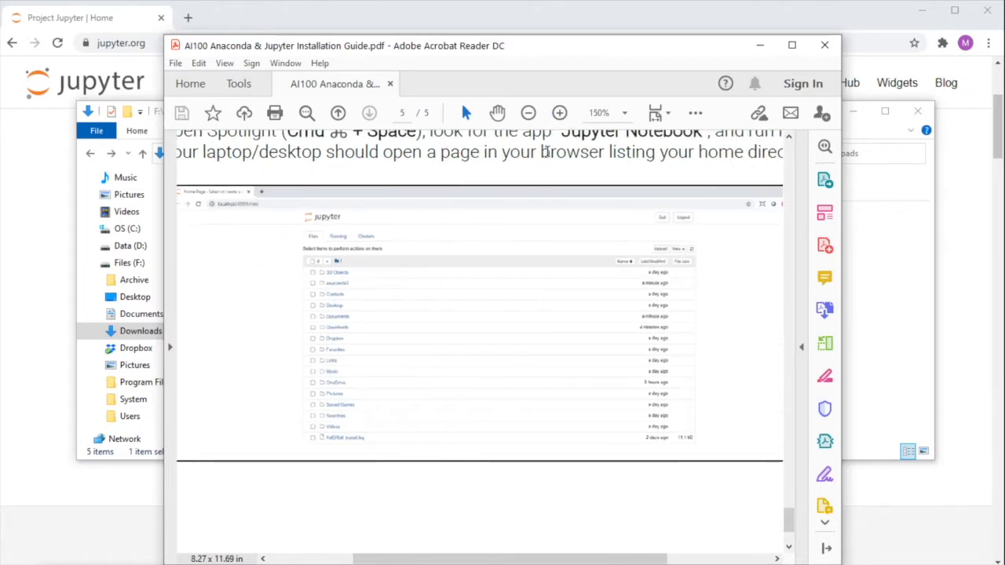
mouse_move(579, 201)
type("jupyte")
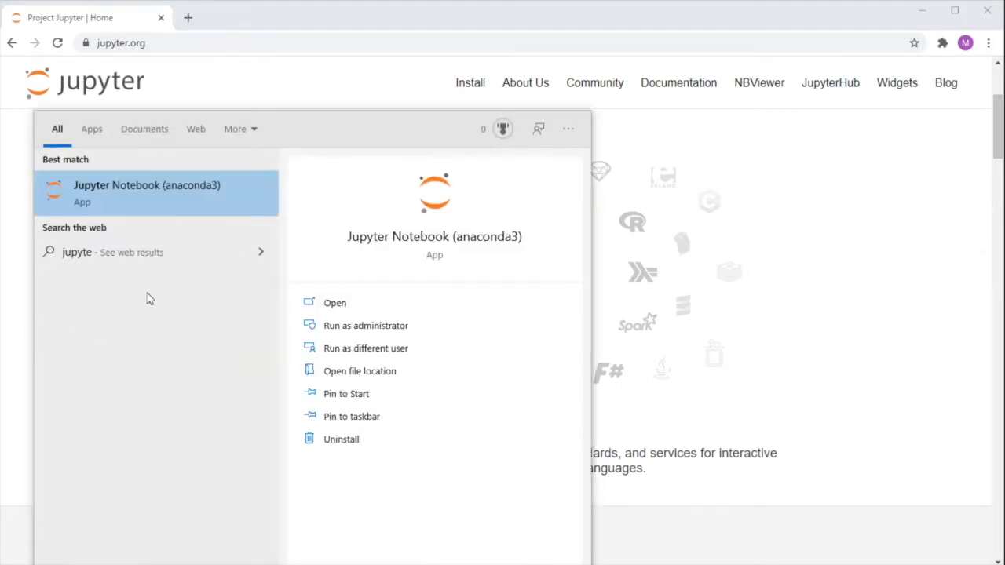
Step: Launch Jupyter Notebook (anaconda3) and move its server console out of view
left_click(334, 303)
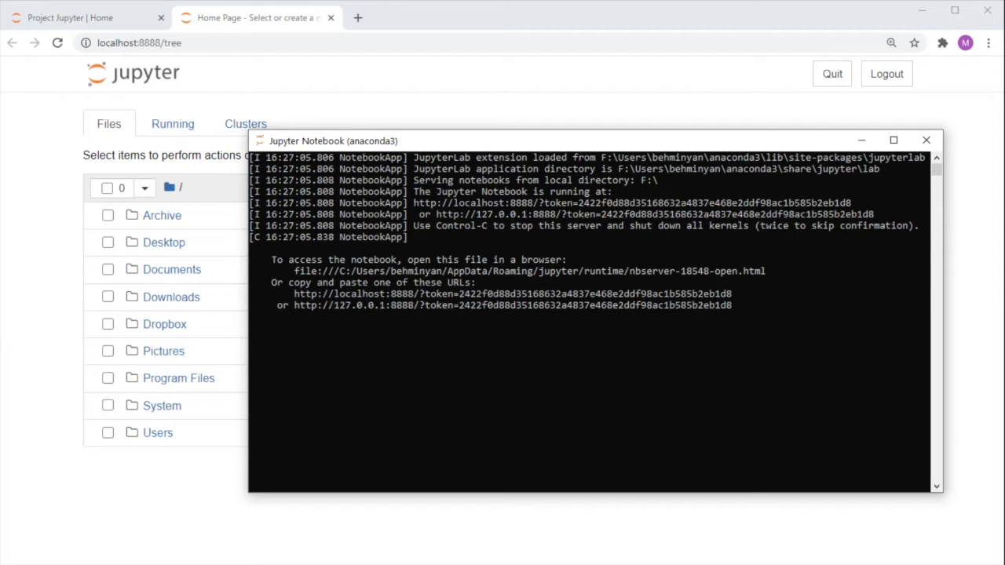
left_click_drag(295, 294, 732, 294)
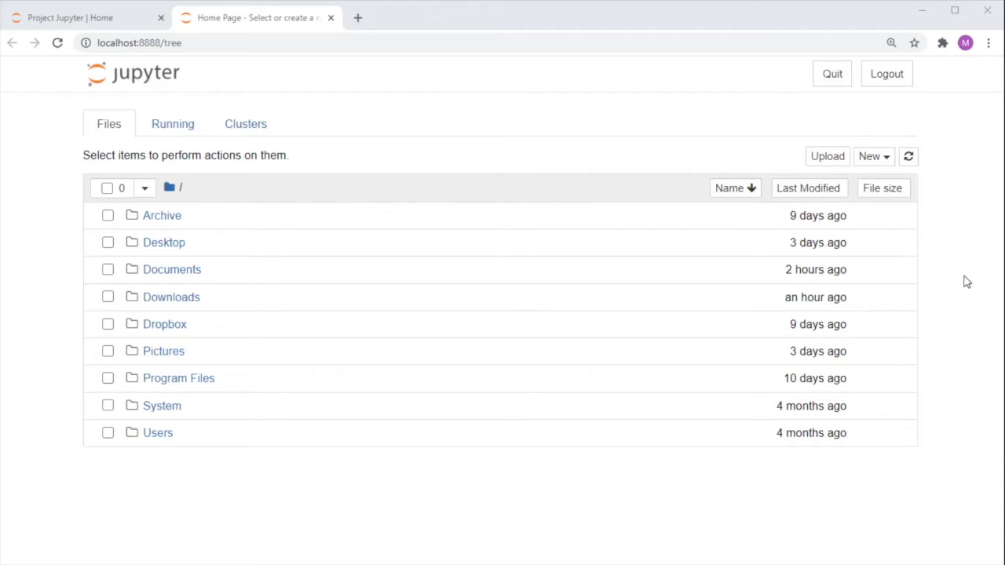
left_click(161, 17)
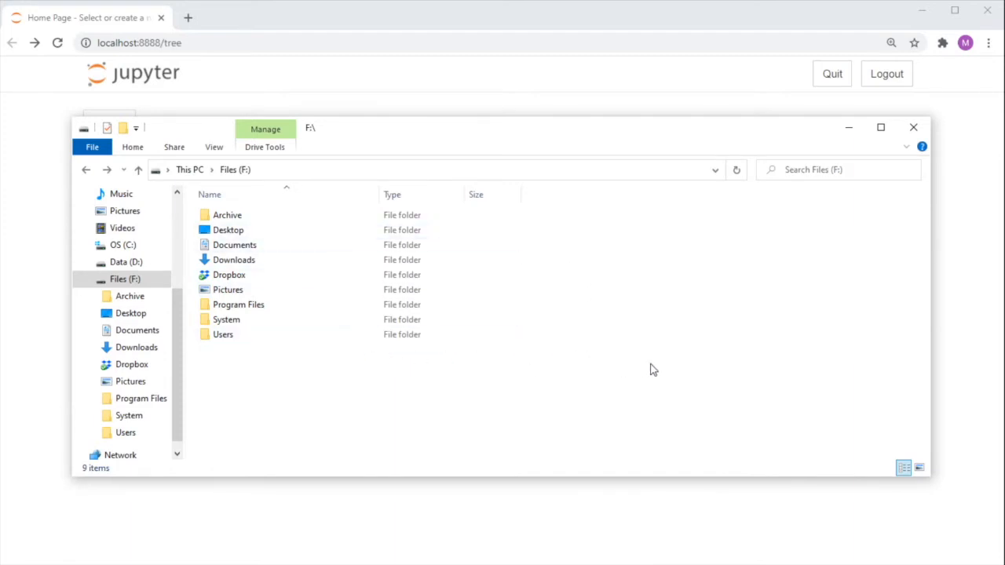
mouse_move(599, 351)
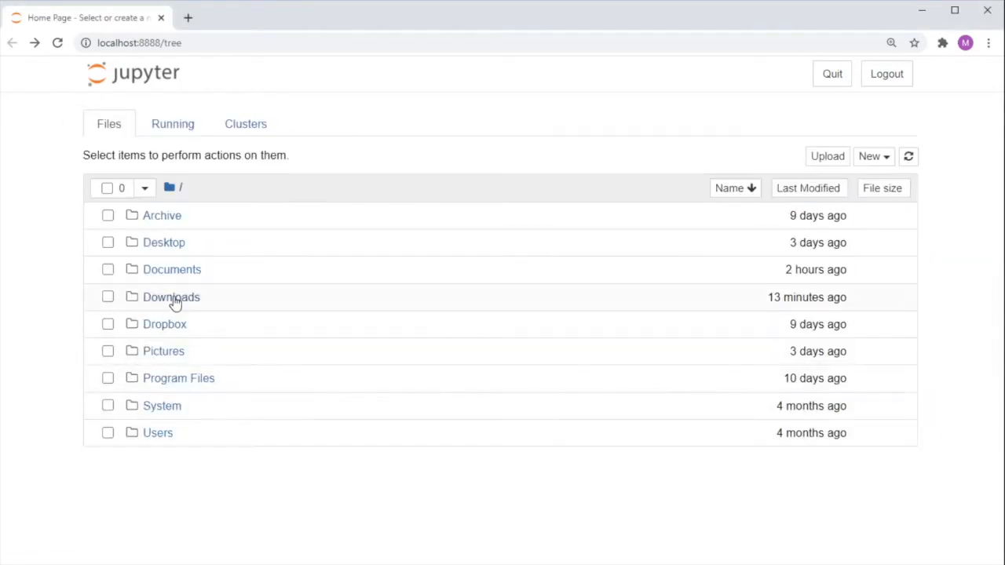
left_click(171, 297)
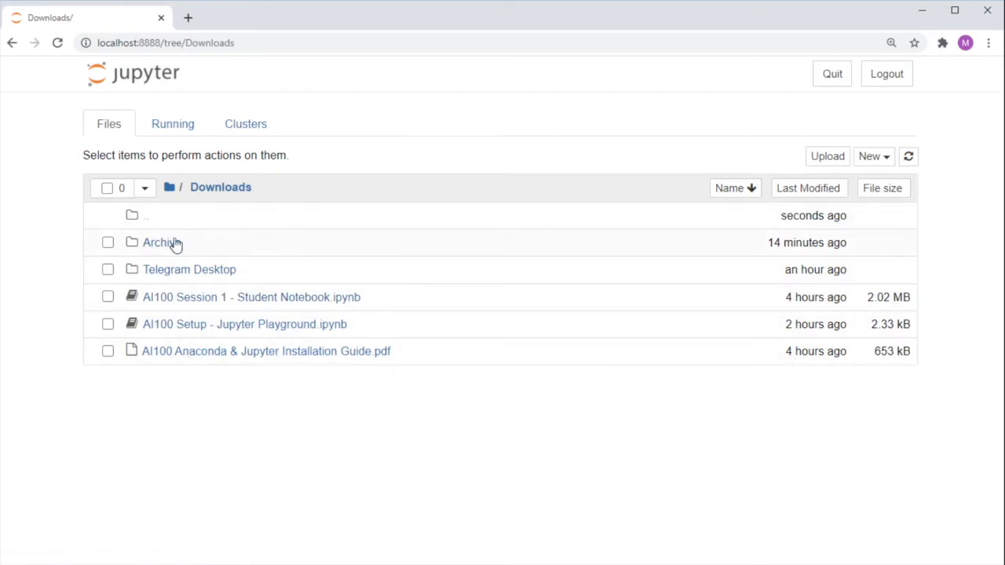
mouse_move(369, 236)
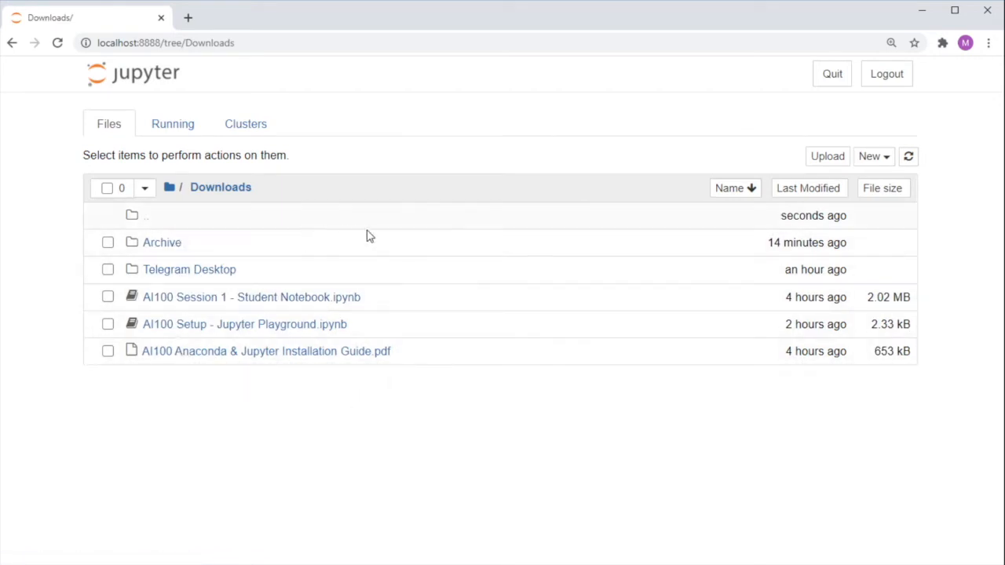
mouse_move(371, 369)
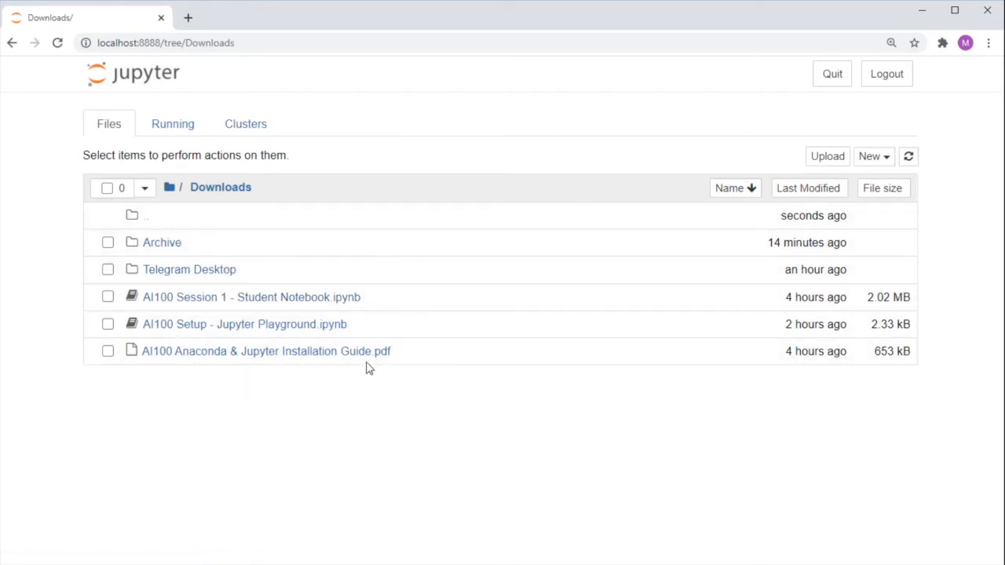
mouse_move(329, 305)
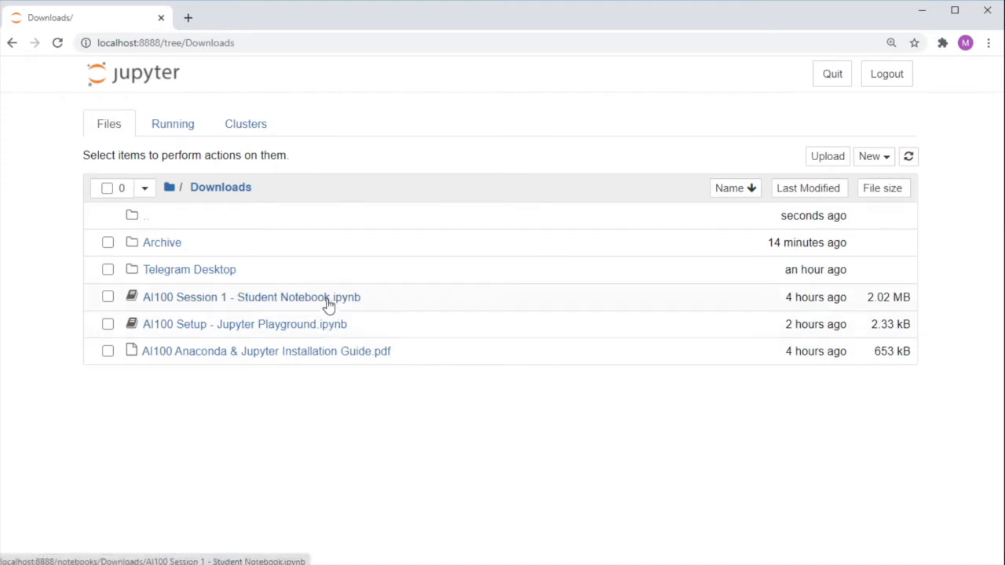
mouse_move(155, 231)
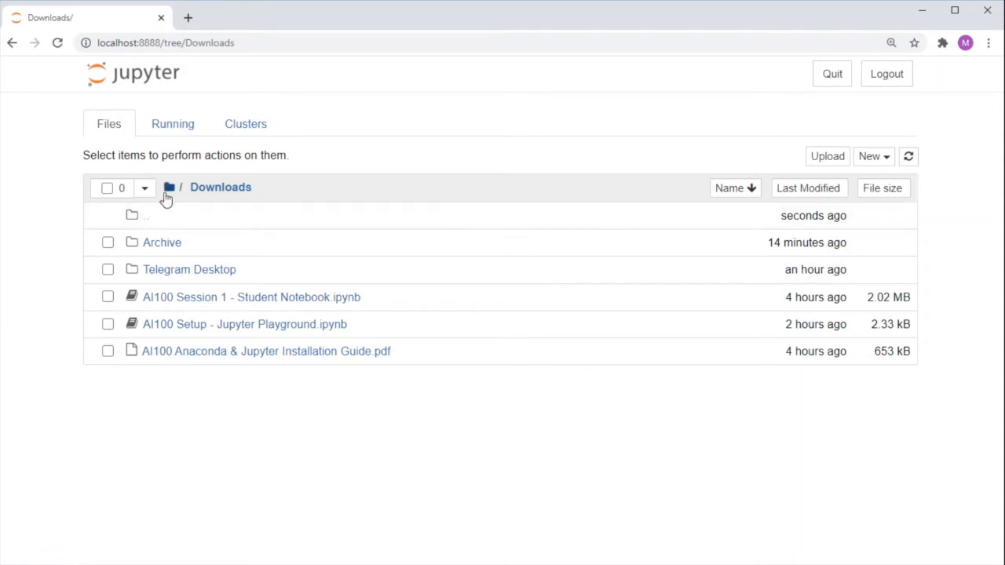
mouse_move(149, 227)
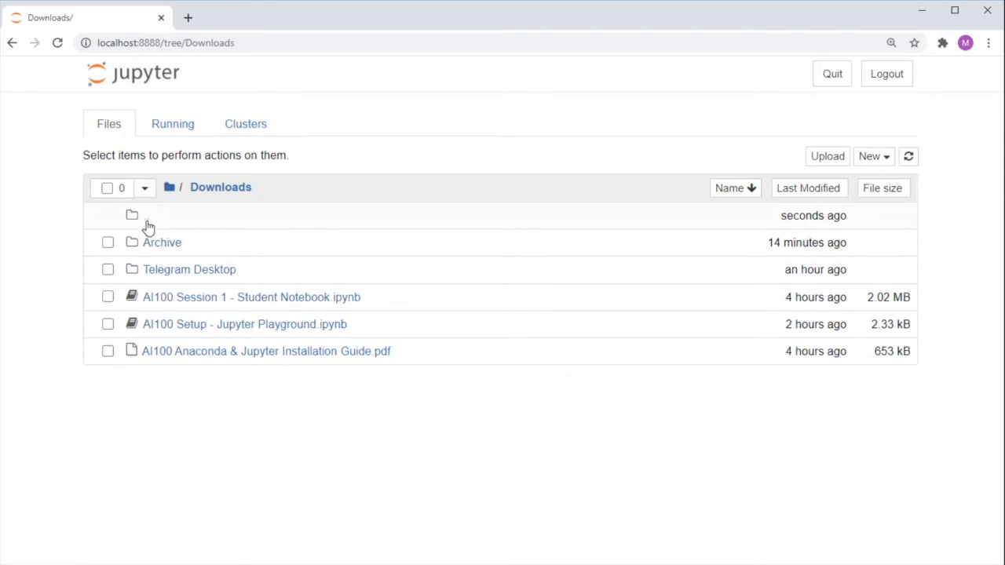
left_click(169, 187)
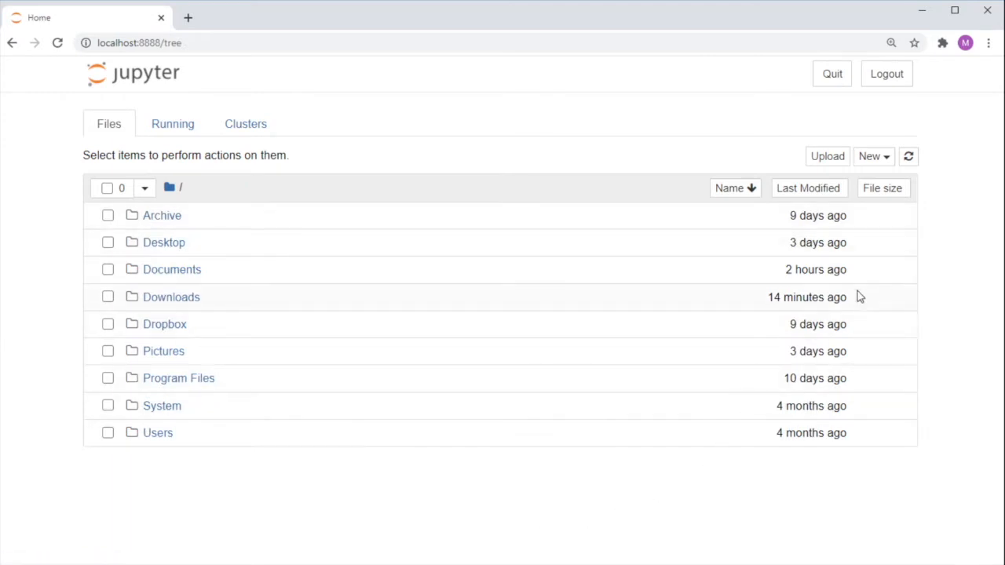
mouse_move(874, 157)
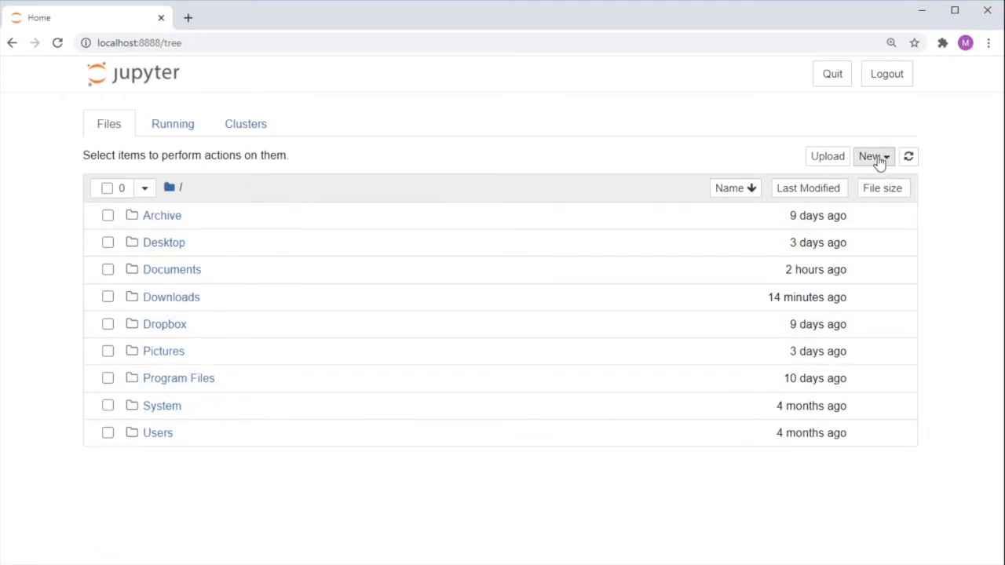
Step: Create a new folder and rename it from Untitled Folder to AI100
left_click(872, 155)
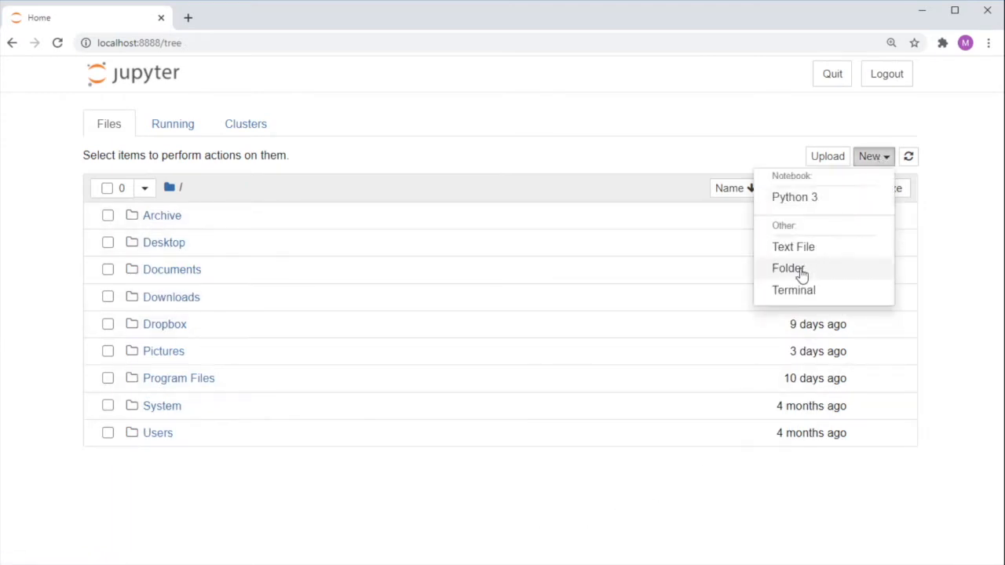
left_click(788, 267)
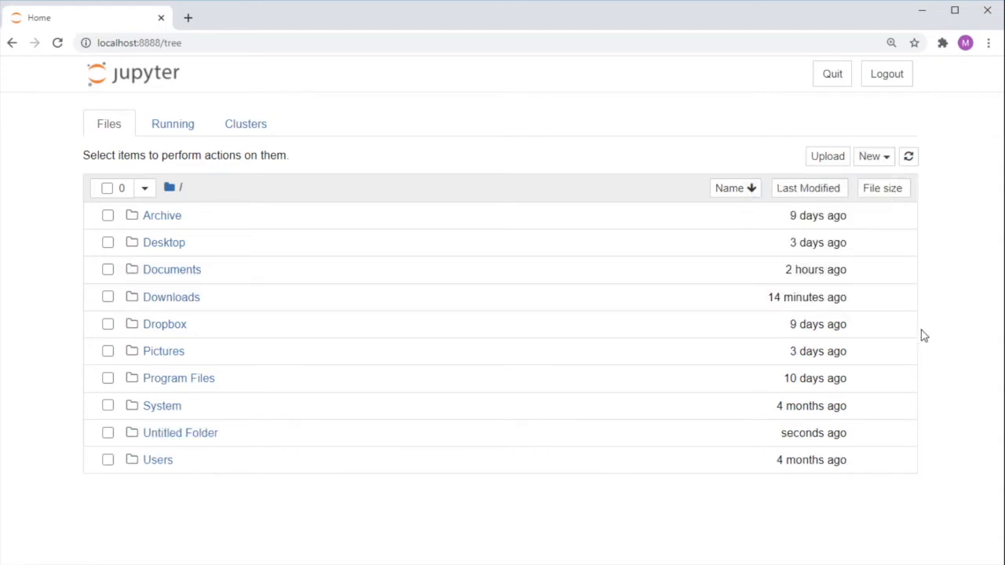
mouse_move(148, 439)
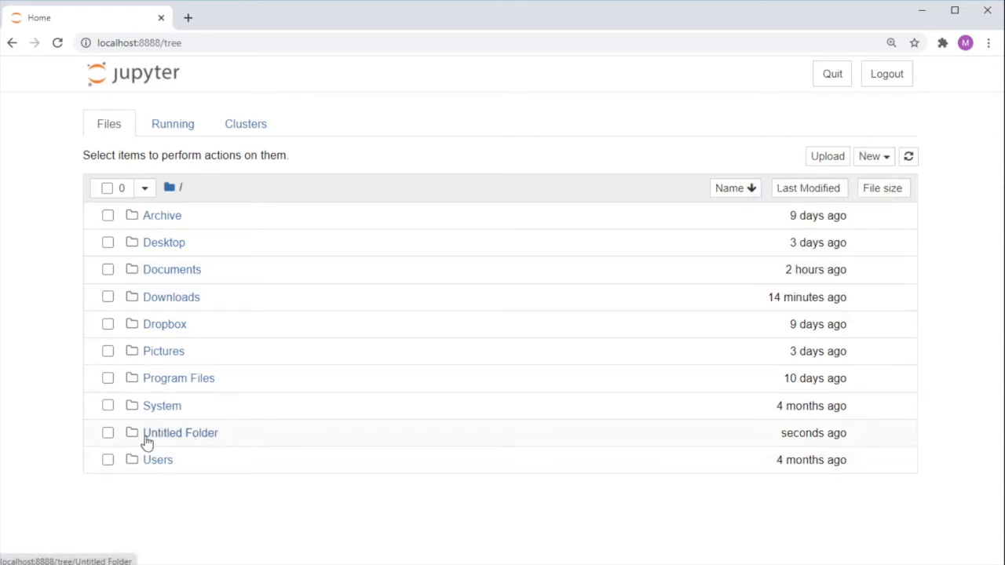
left_click(107, 432)
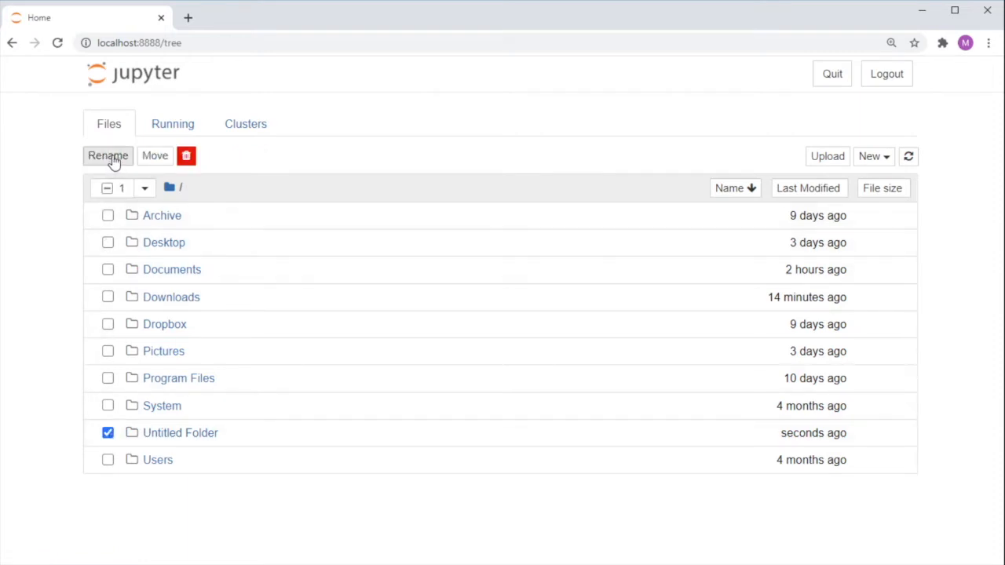
left_click(107, 156)
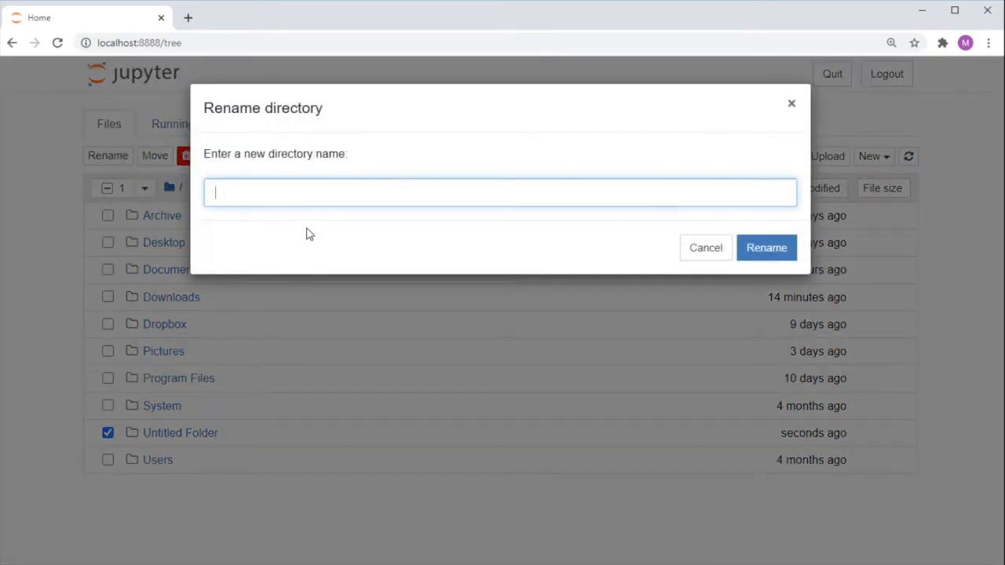
type("AI100")
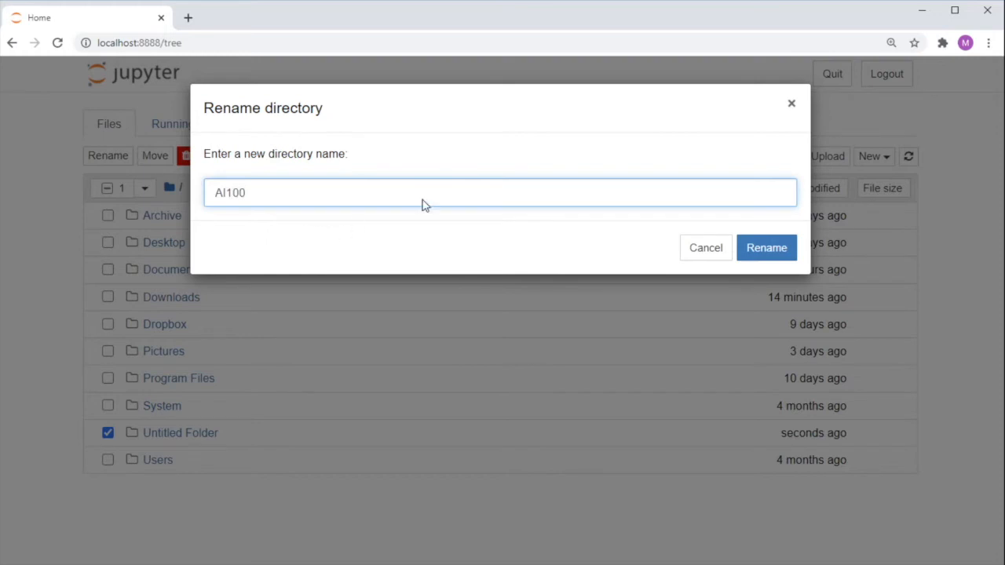
left_click(766, 248)
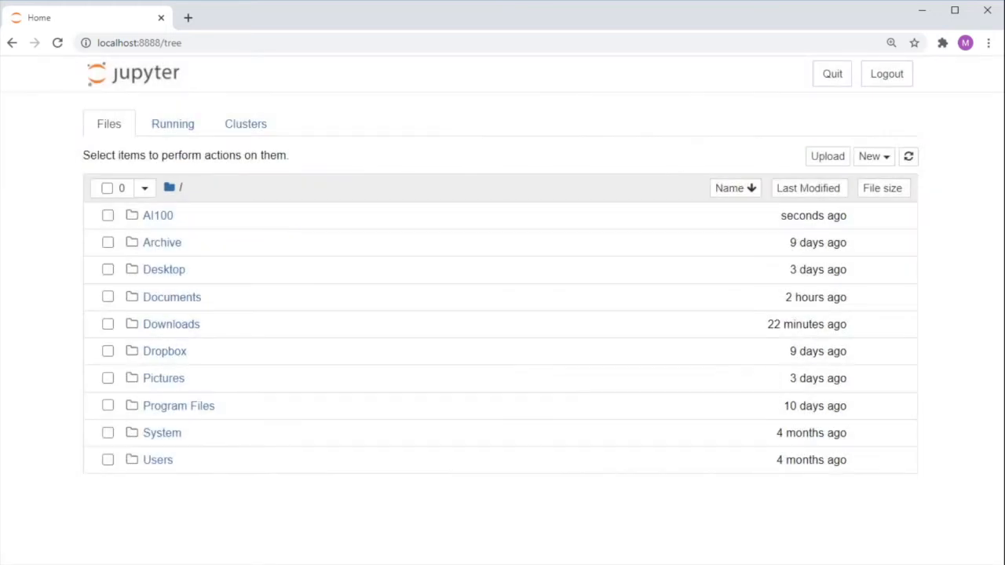
mouse_move(157, 220)
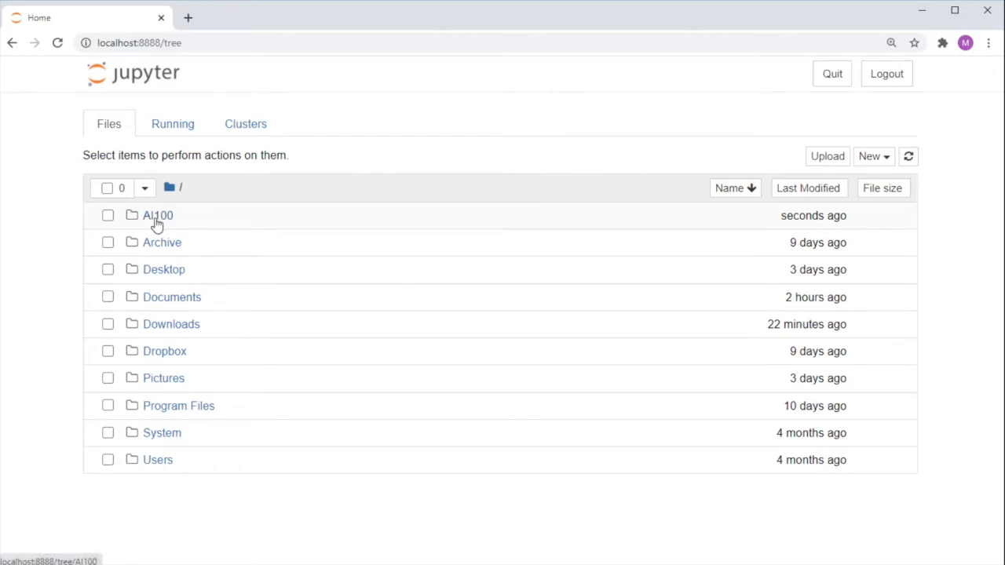
Step: Enter the AI100 folder and create a new Python 3 notebook there
left_click(157, 215)
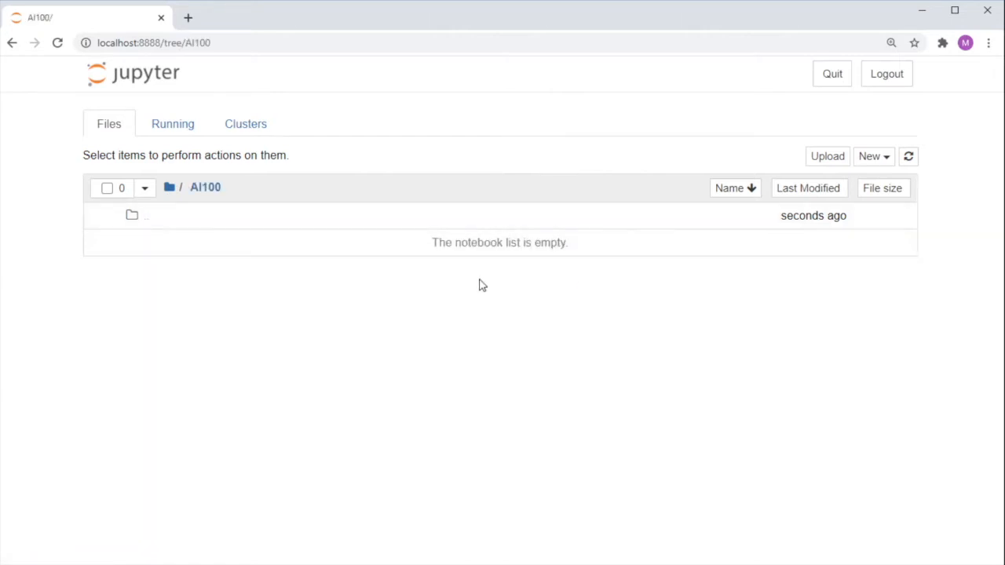
left_click(873, 157)
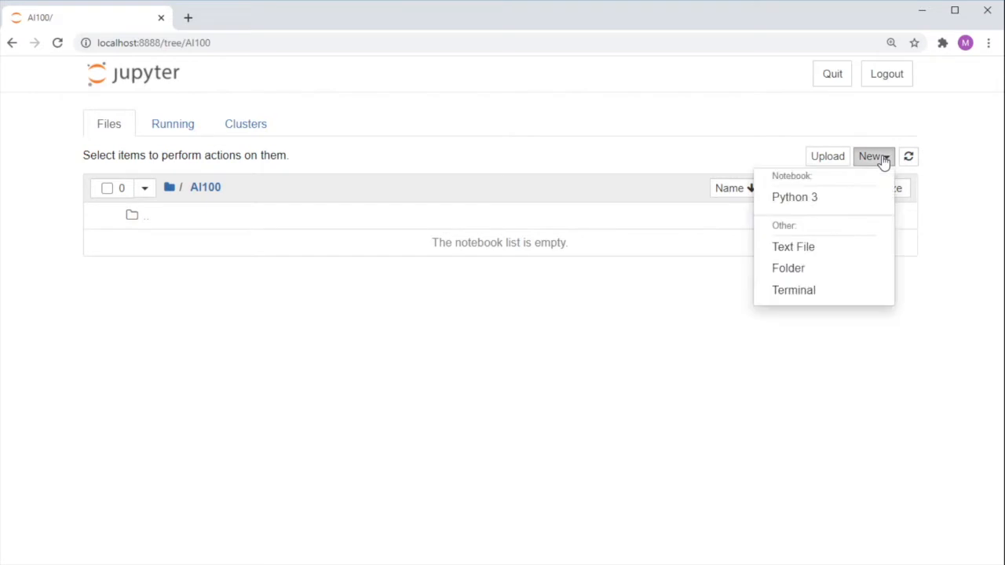
mouse_move(795, 197)
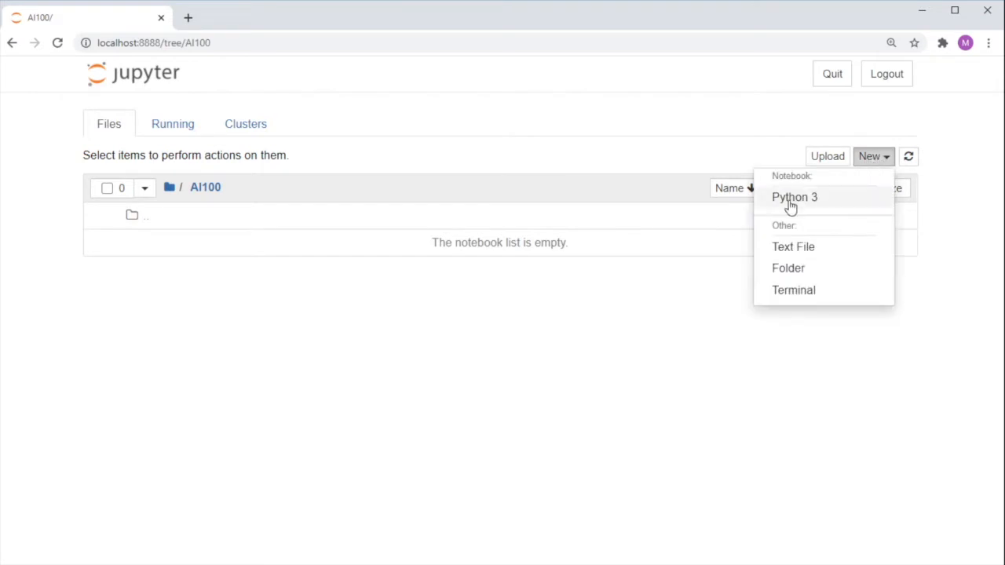
left_click(795, 197)
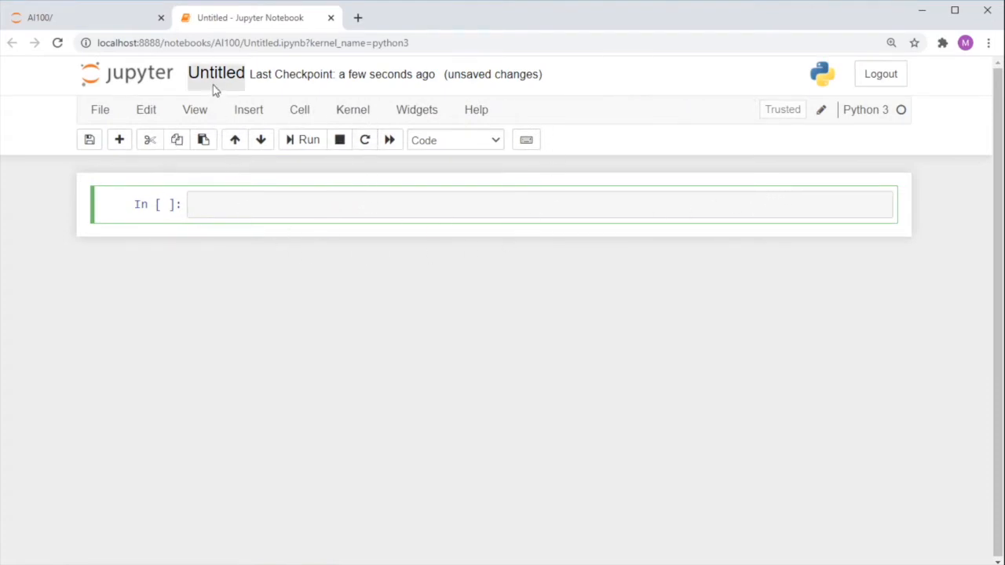
Step: Dismiss the rename prompt and run print('Hello') in the first cell
left_click(216, 74)
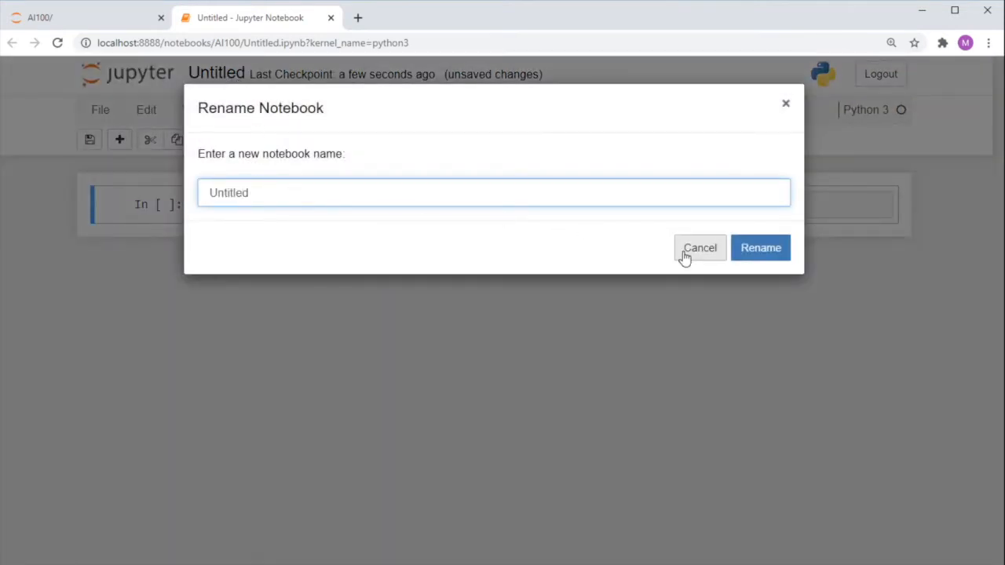
left_click(699, 247)
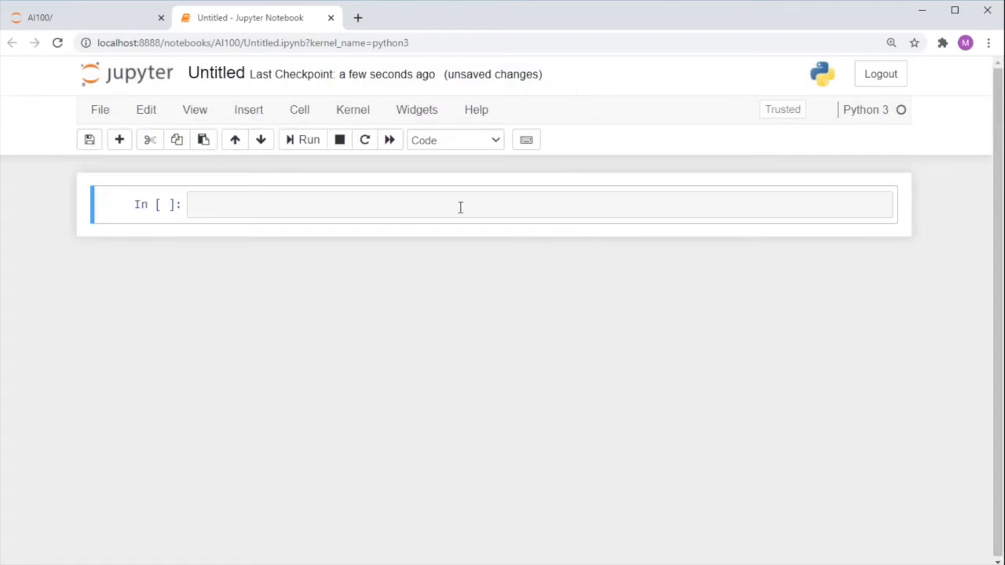
type("pri")
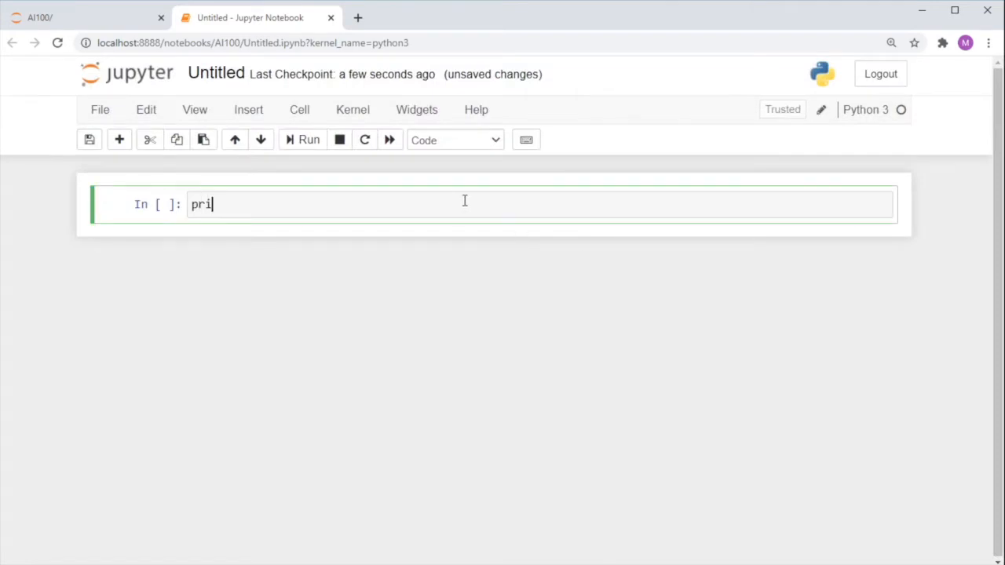
type("nt('')")
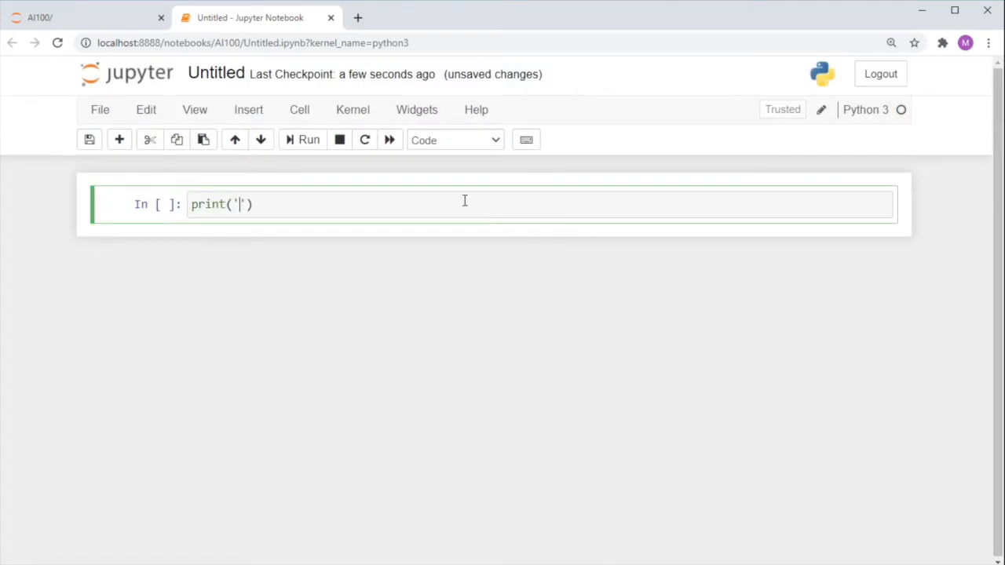
type("Hello")
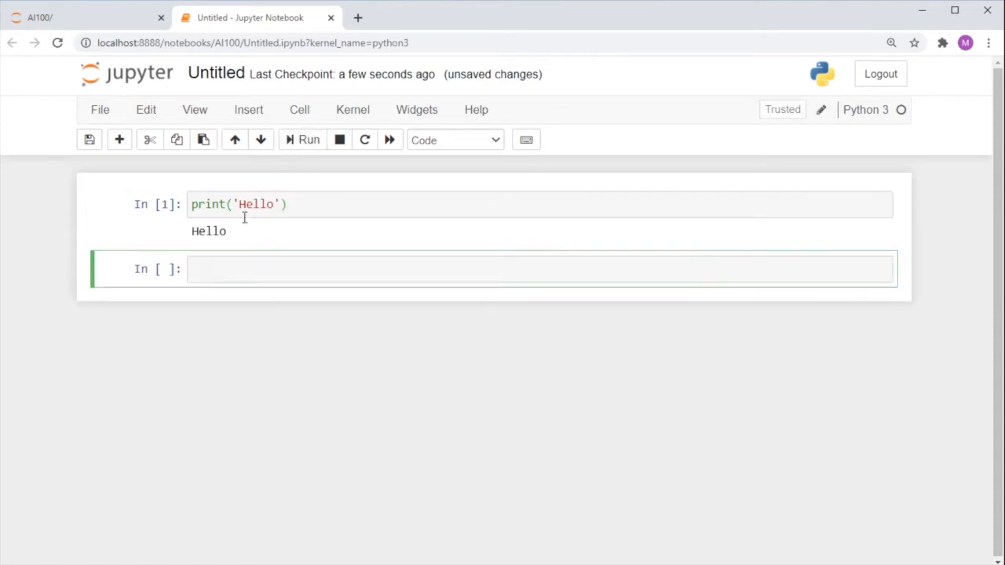
left_click(208, 231)
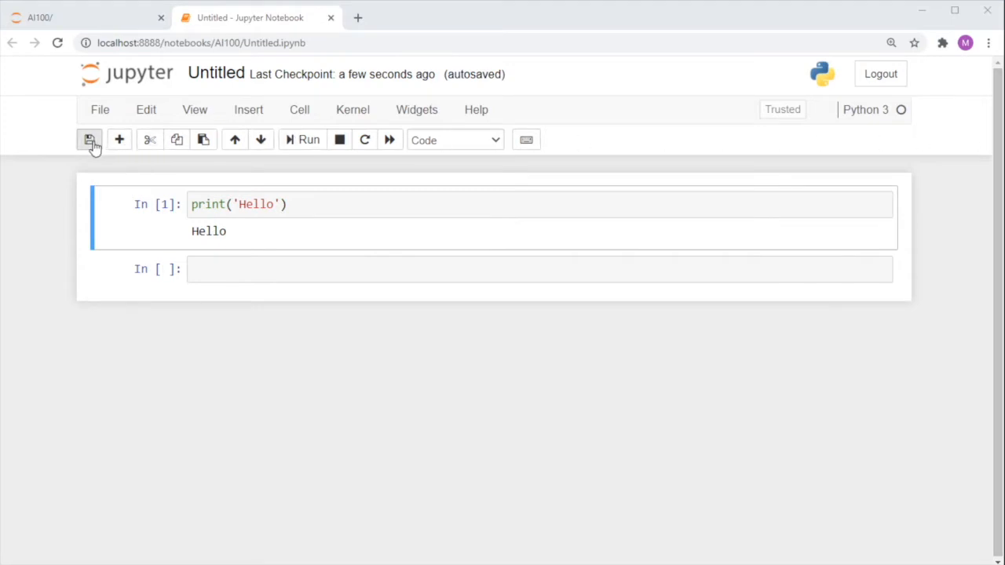
Step: Save the notebook and shut down the running Untitled.ipynb kernel
left_click(89, 140)
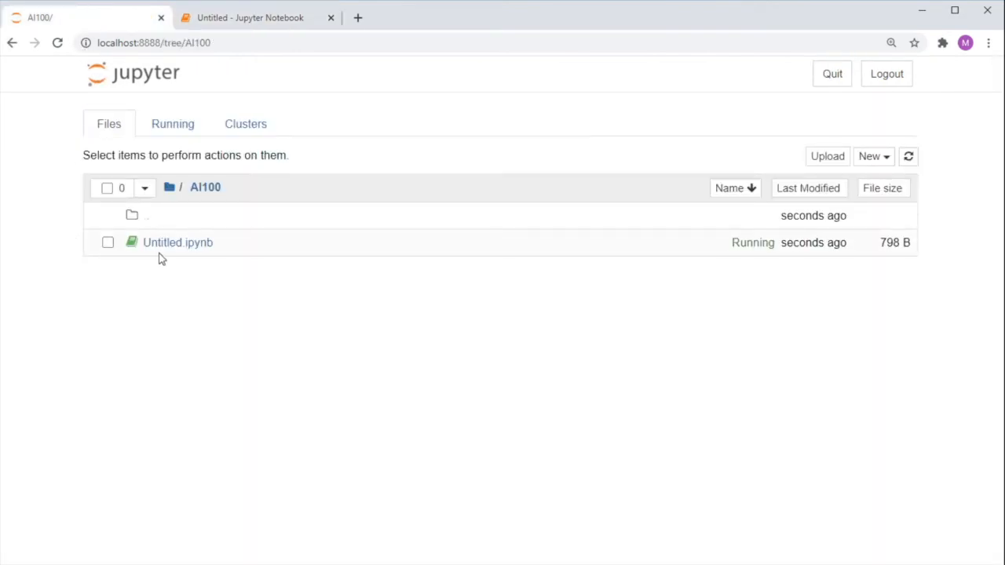
mouse_move(203, 262)
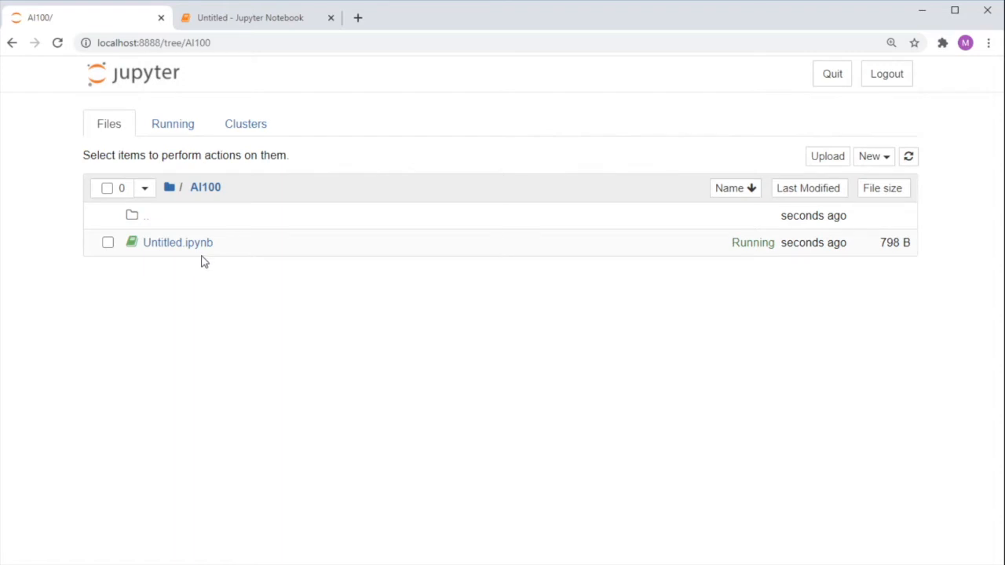
mouse_move(131, 243)
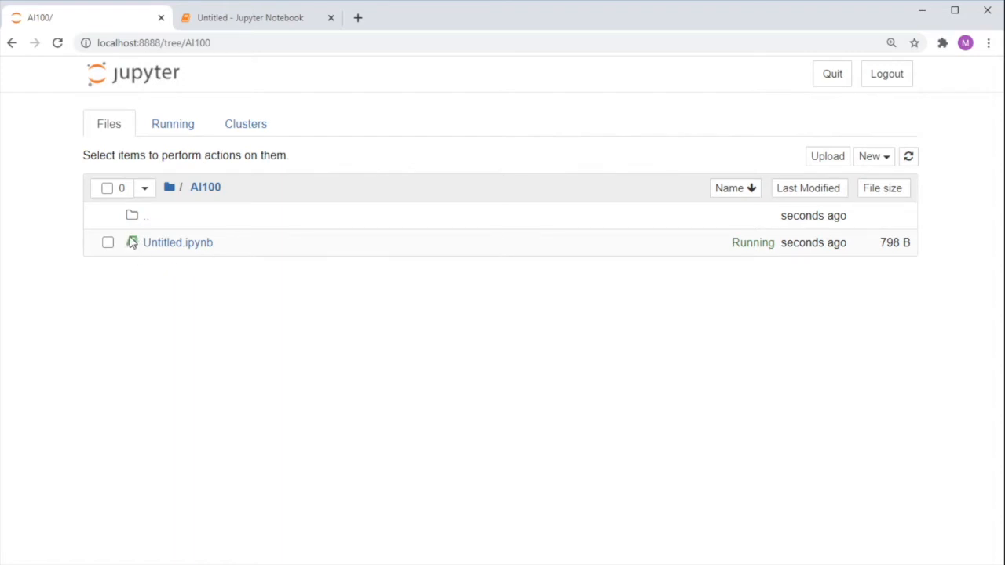
left_click(108, 243)
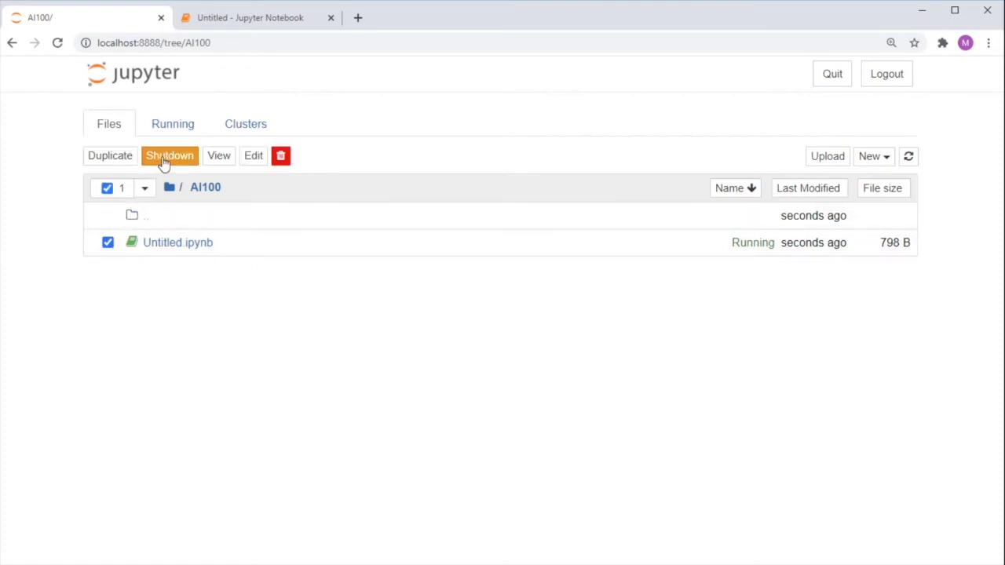
left_click(170, 156)
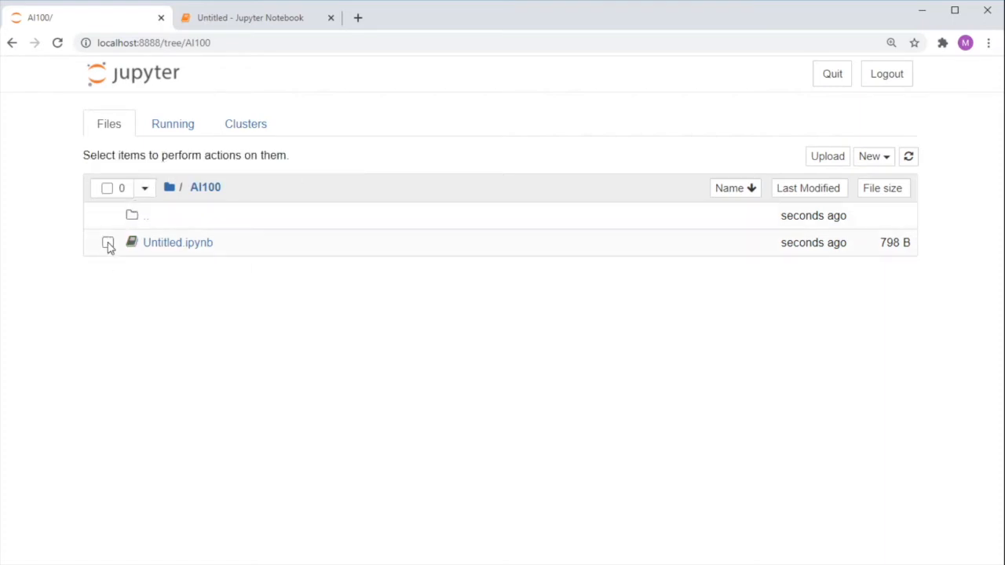
Step: Rename Untitled.ipynb to My Notebook in the AI100 folder
left_click(107, 242)
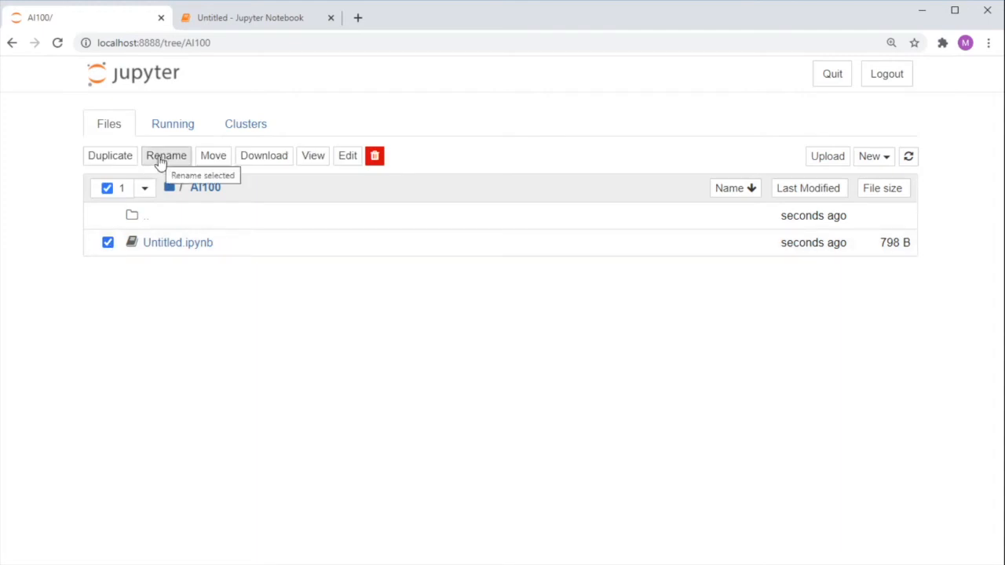
left_click(166, 156)
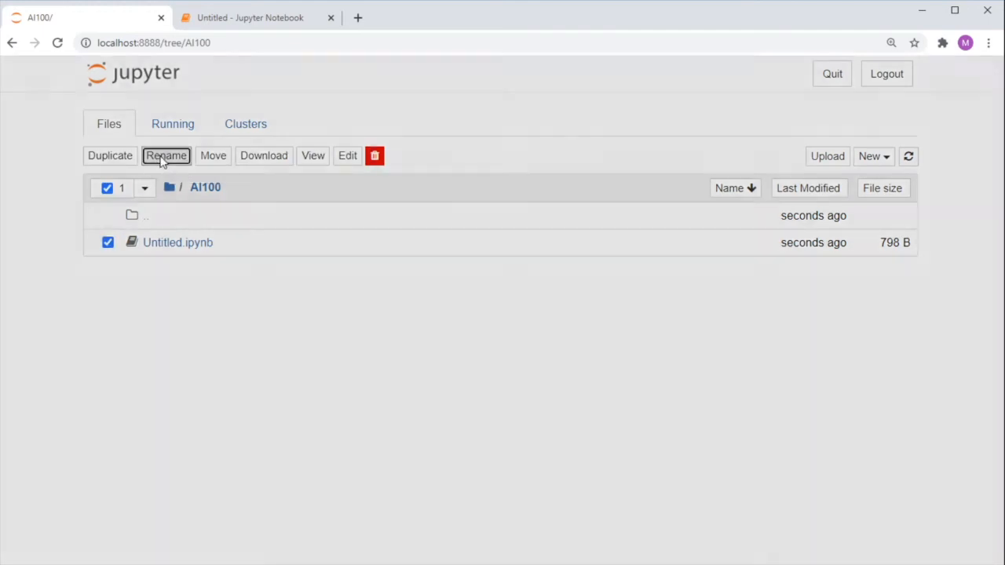
left_click(166, 156)
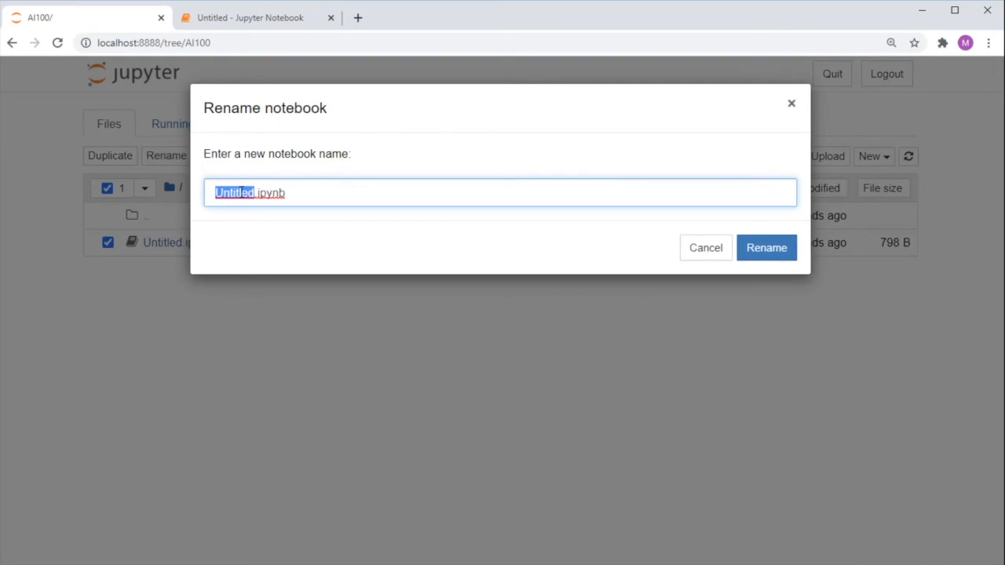
type("My .ipynb")
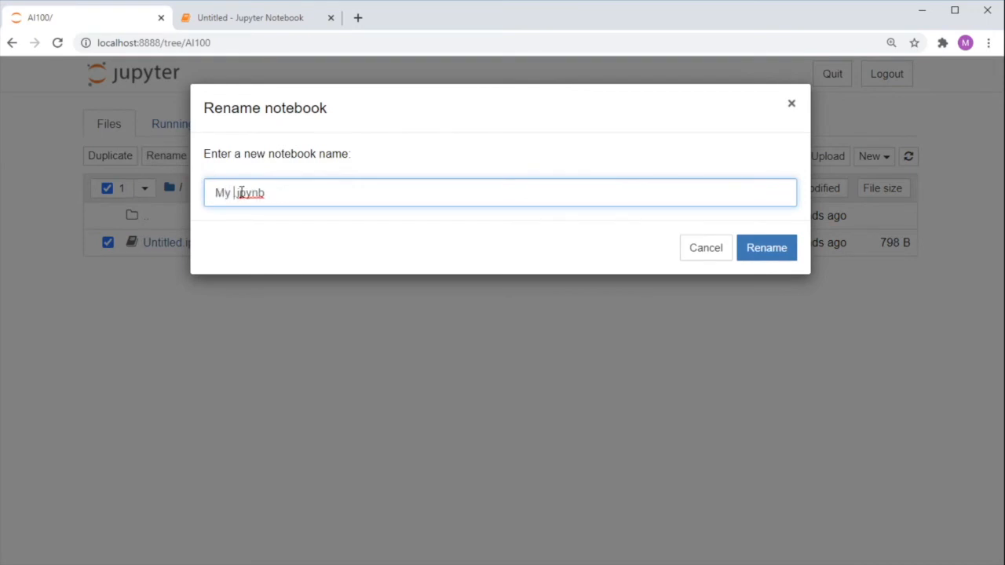
type("Notebook")
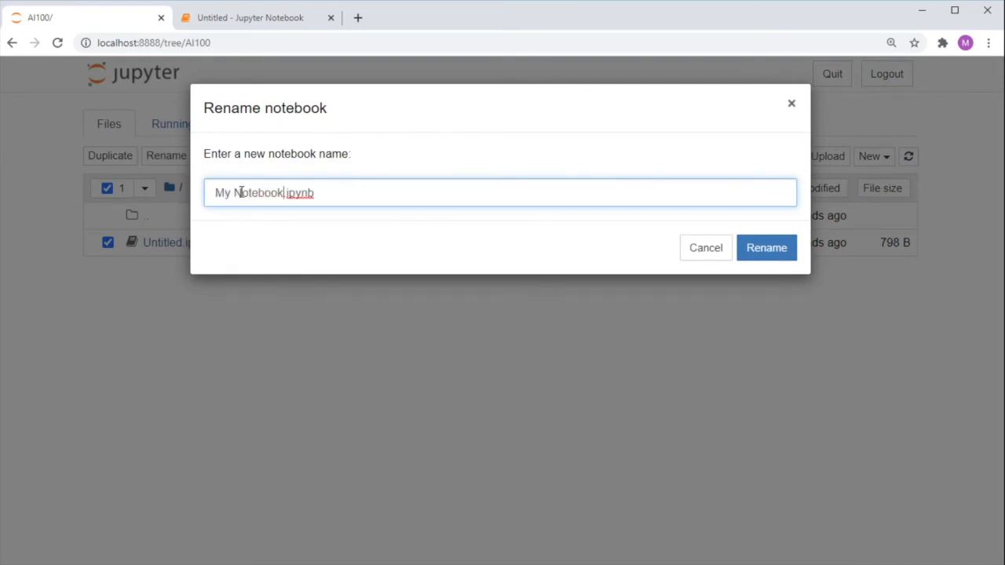
left_click(765, 247)
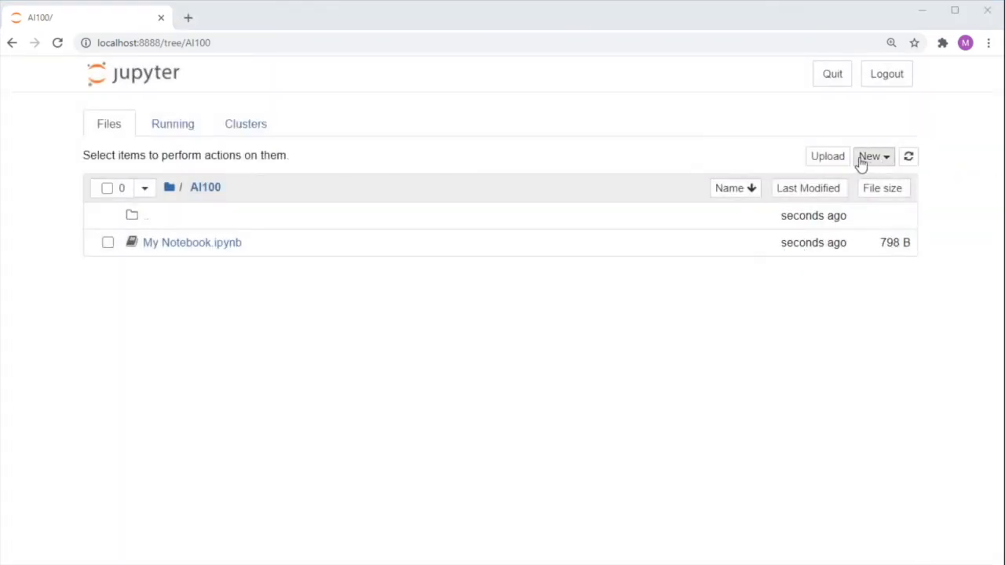
mouse_move(827, 156)
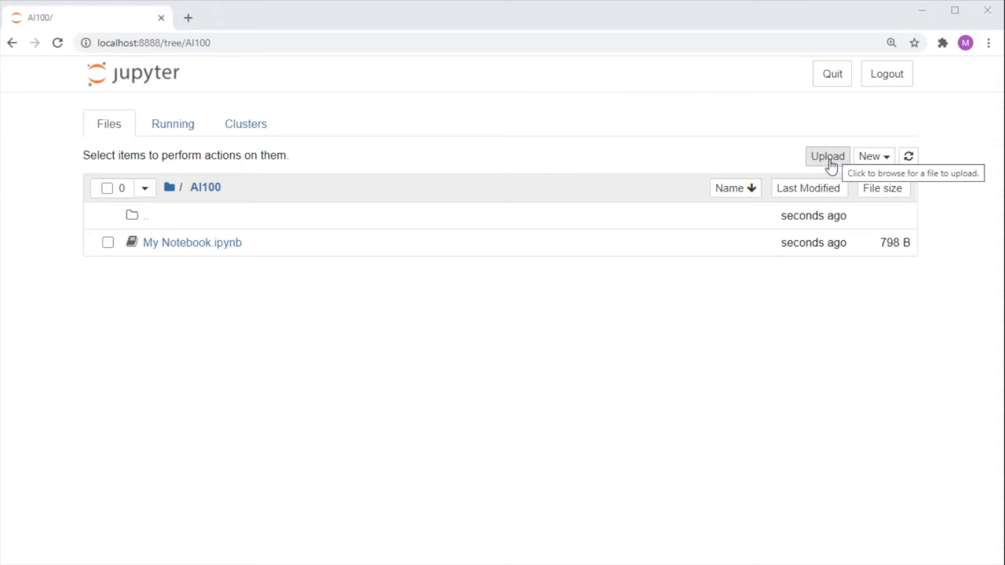
Step: Select AI100 Session 1 - Student Notebook.ipynb from disk and confirm its upload
left_click(827, 156)
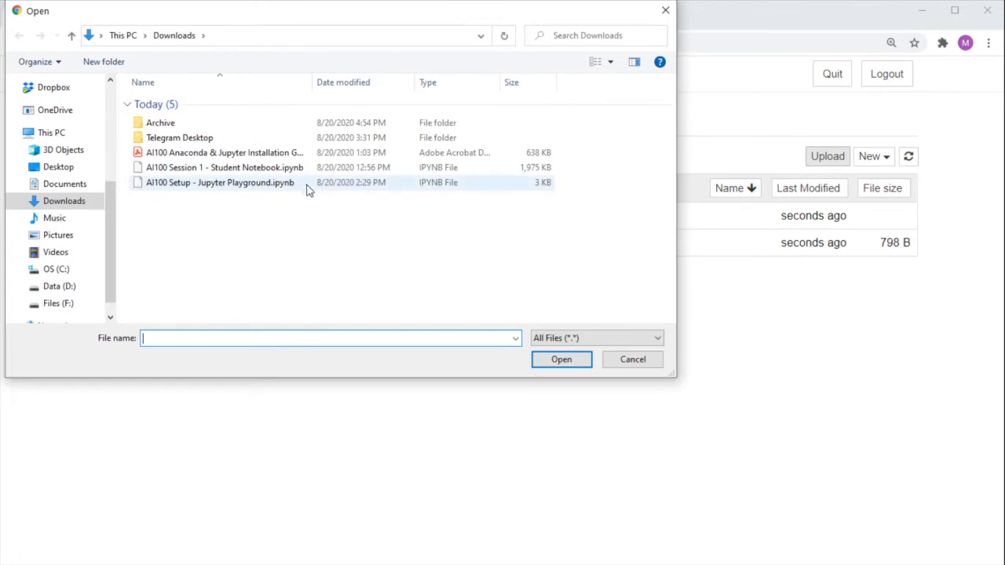
left_click(225, 167)
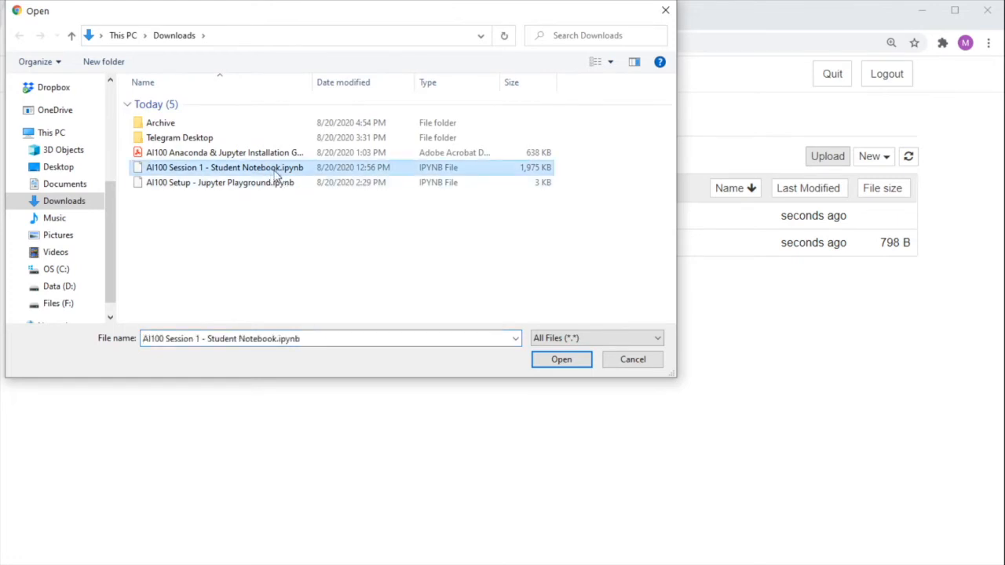
left_click(561, 359)
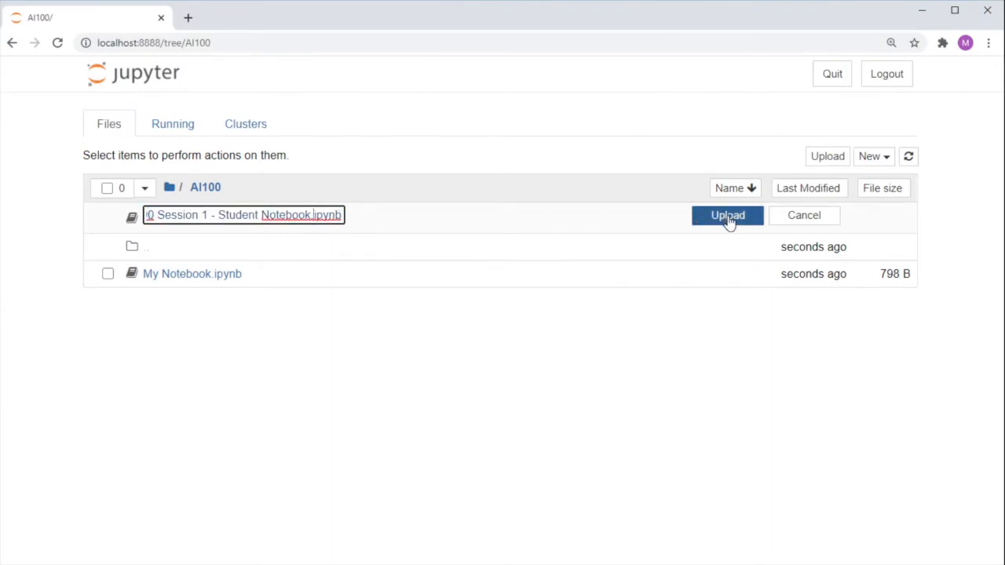
left_click(727, 215)
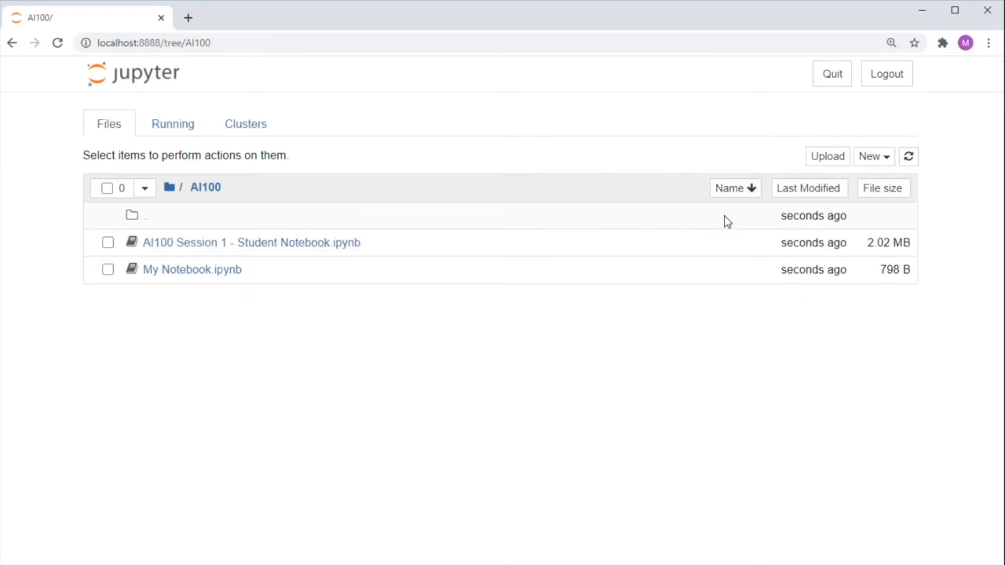
mouse_move(229, 250)
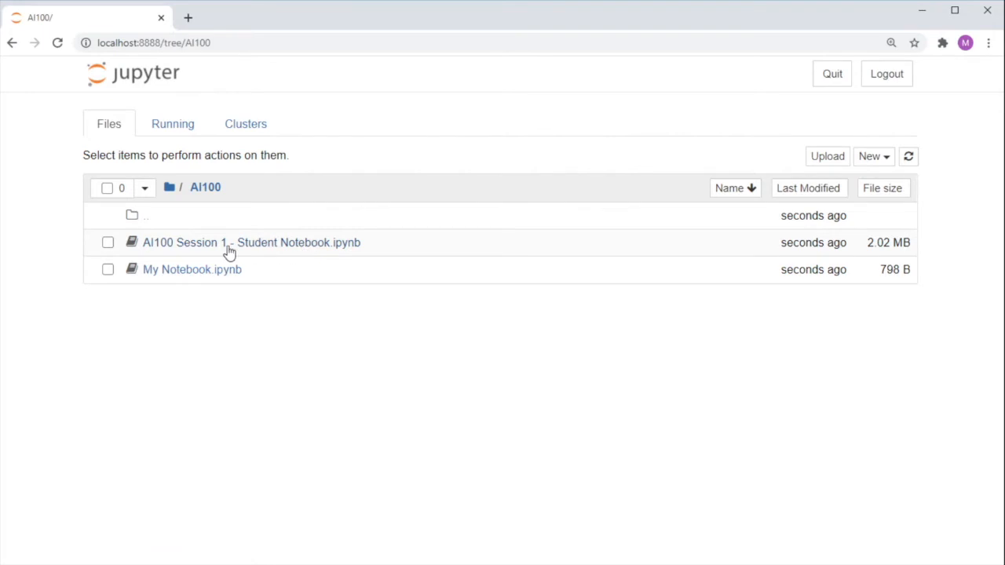
Step: Open the Session 1 student notebook in a new tab and scroll through it
left_click(251, 242)
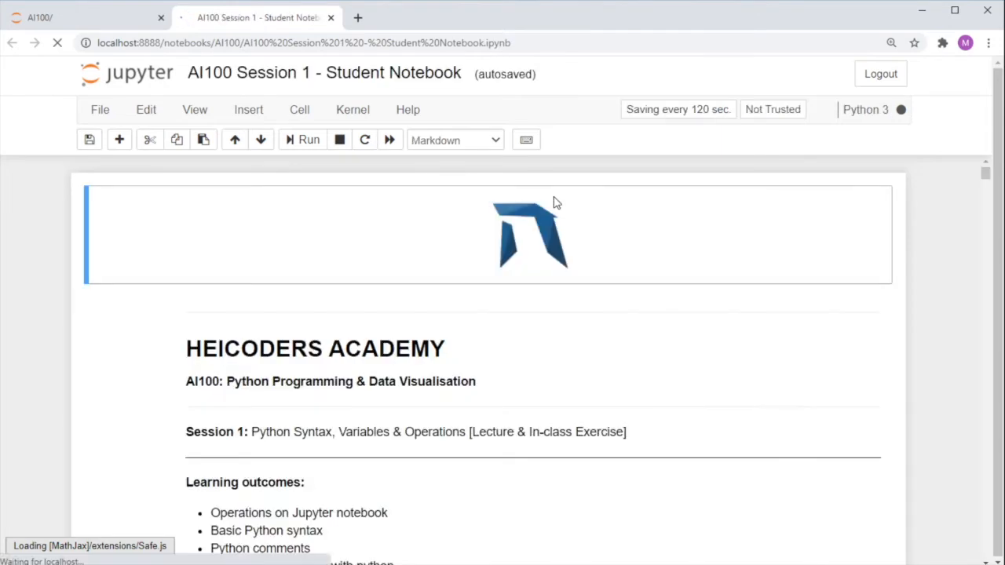
scroll("down", 3)
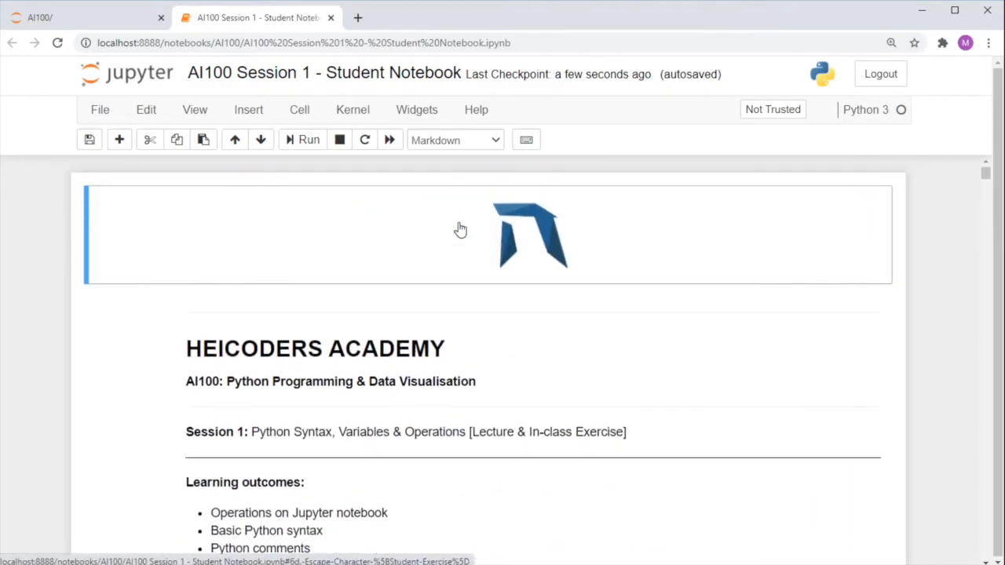
scroll("down", 3)
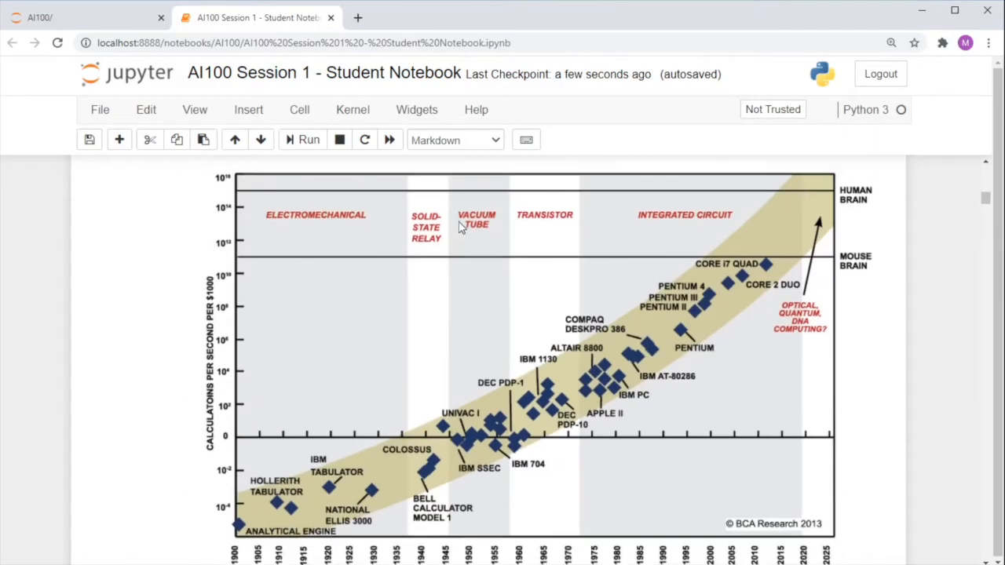
scroll("down", 3)
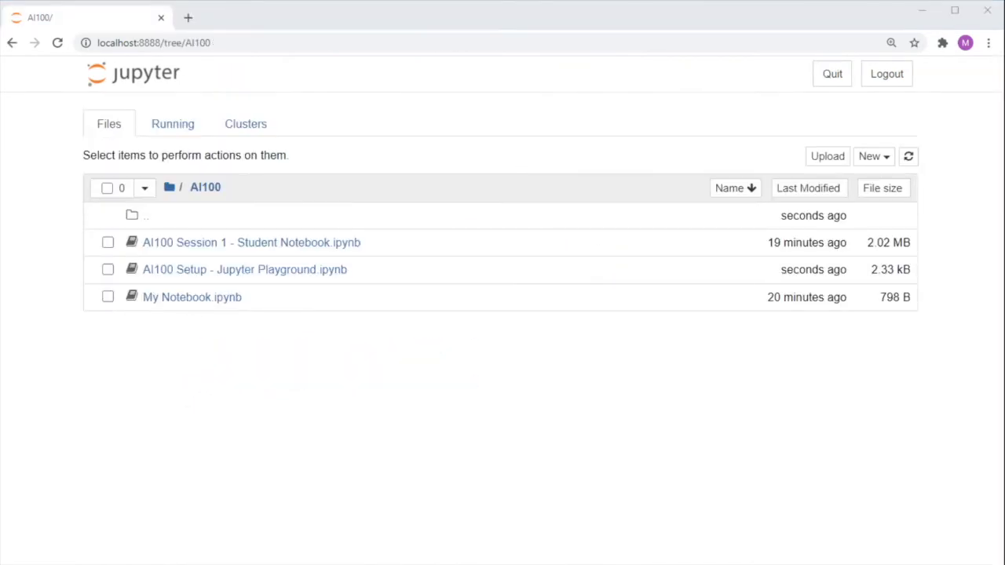
mouse_move(279, 274)
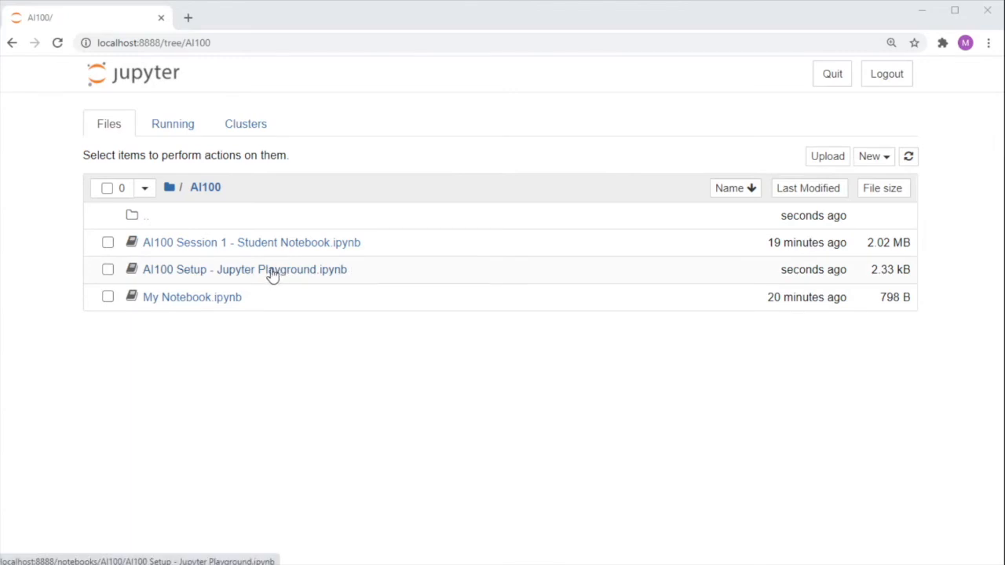
Step: Open AI100 Setup - Jupyter Playground.ipynb from the AI100 file list
left_click(244, 269)
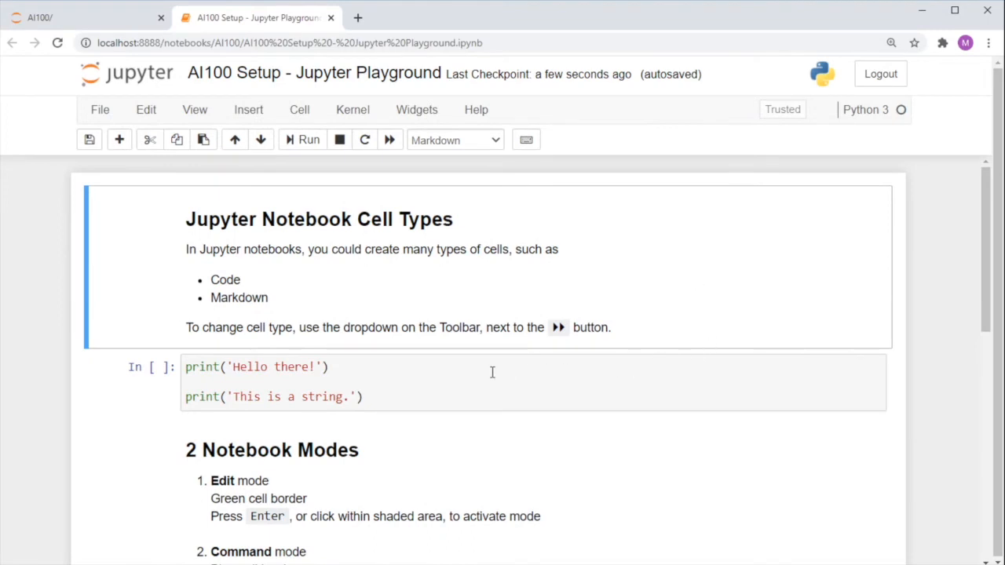
mouse_move(376, 378)
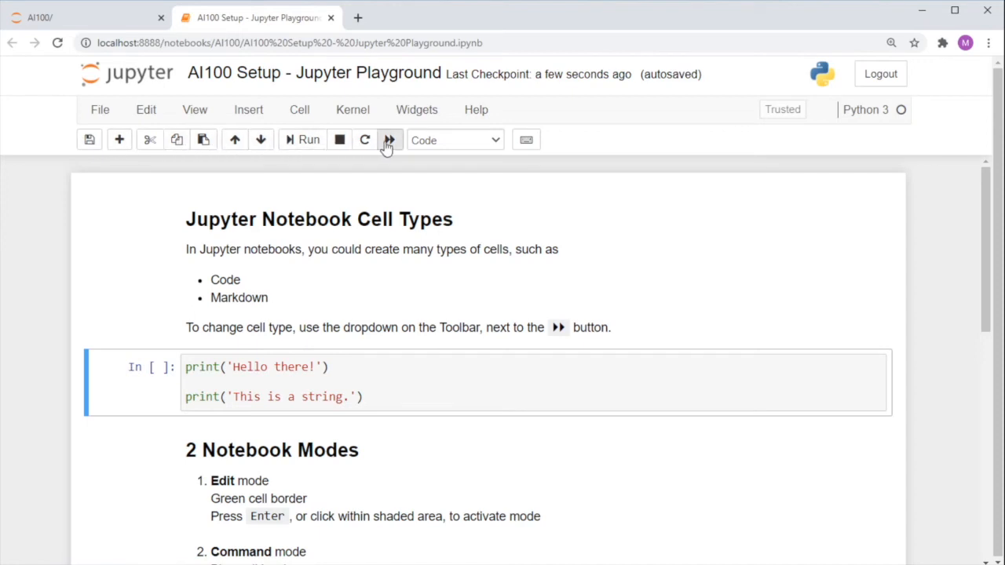
mouse_move(525, 140)
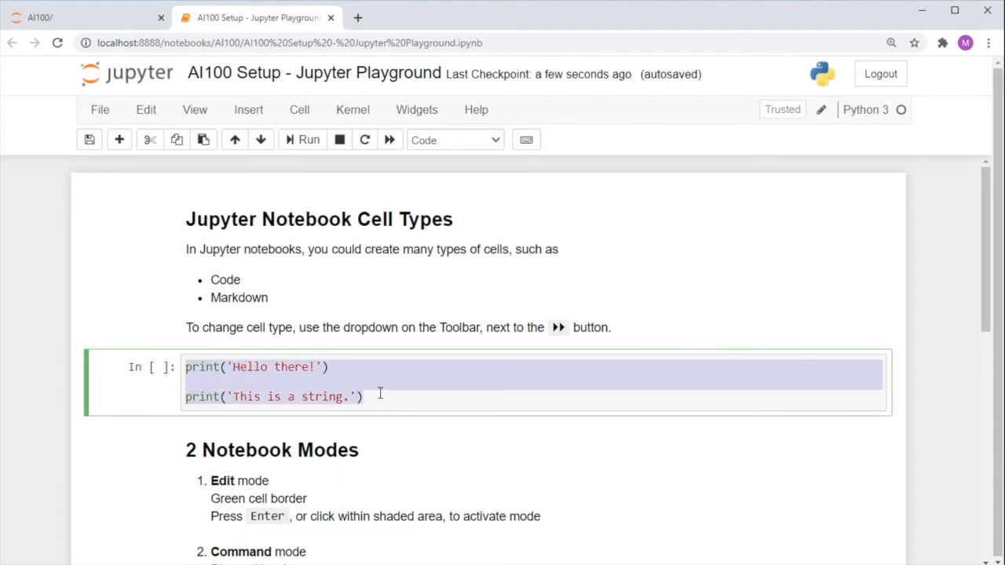
left_click(379, 396)
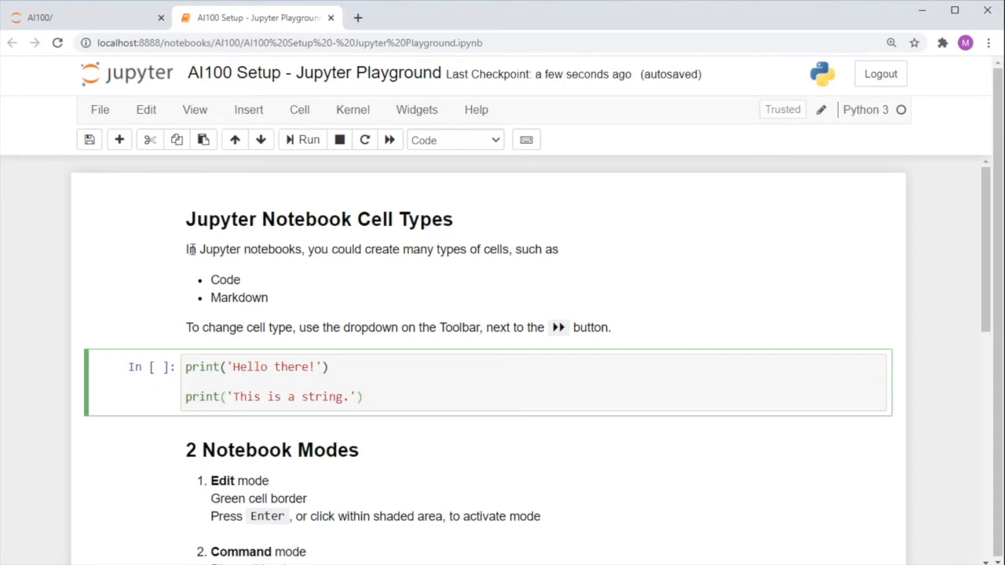
left_click(363, 397)
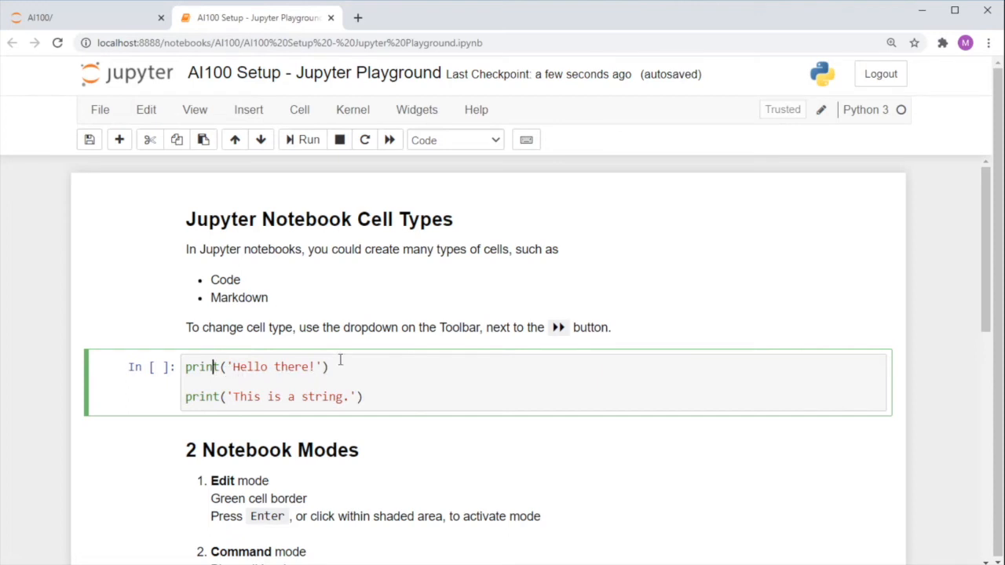
mouse_move(463, 145)
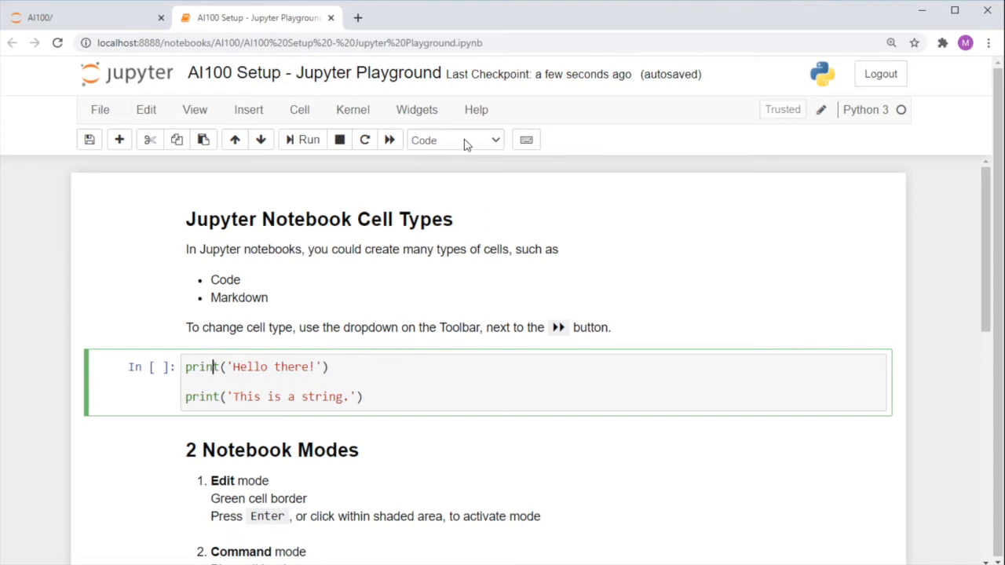
mouse_move(391, 139)
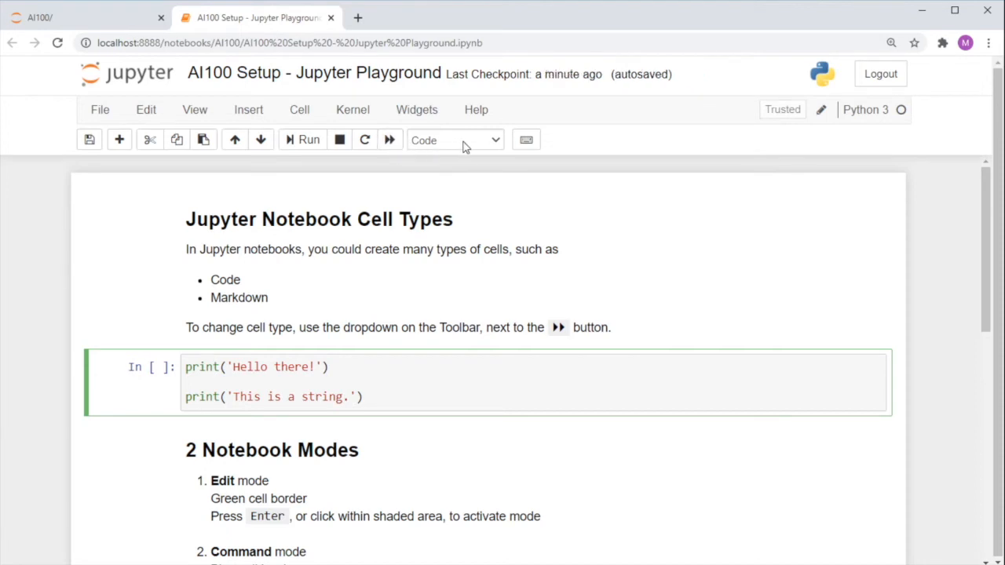
left_click(456, 140)
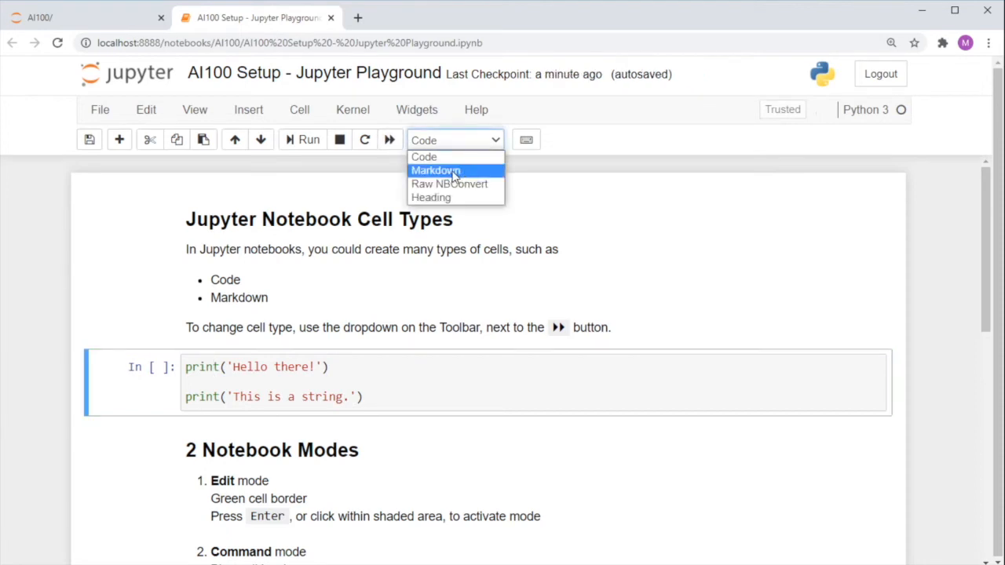
left_click(435, 171)
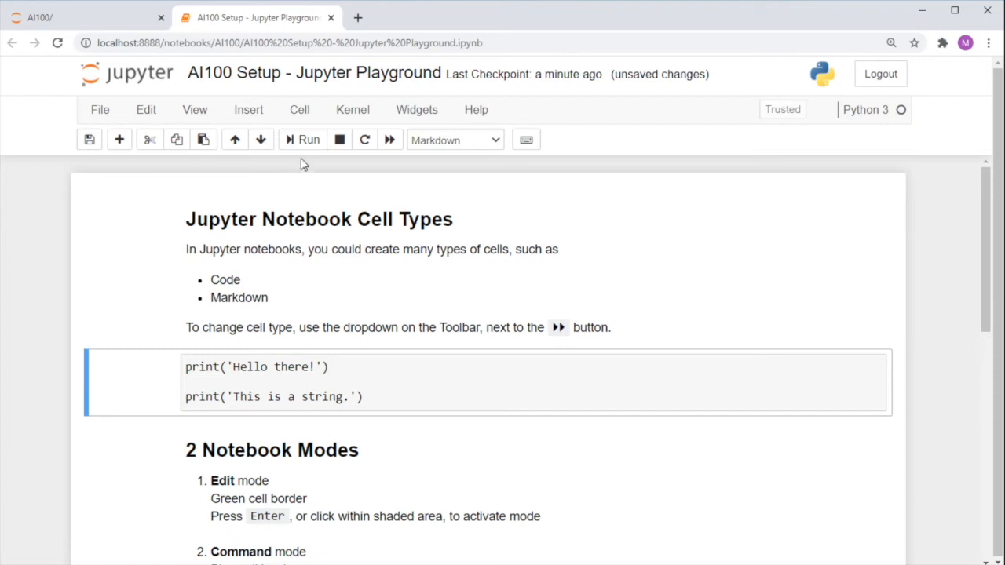
scroll("down", 3)
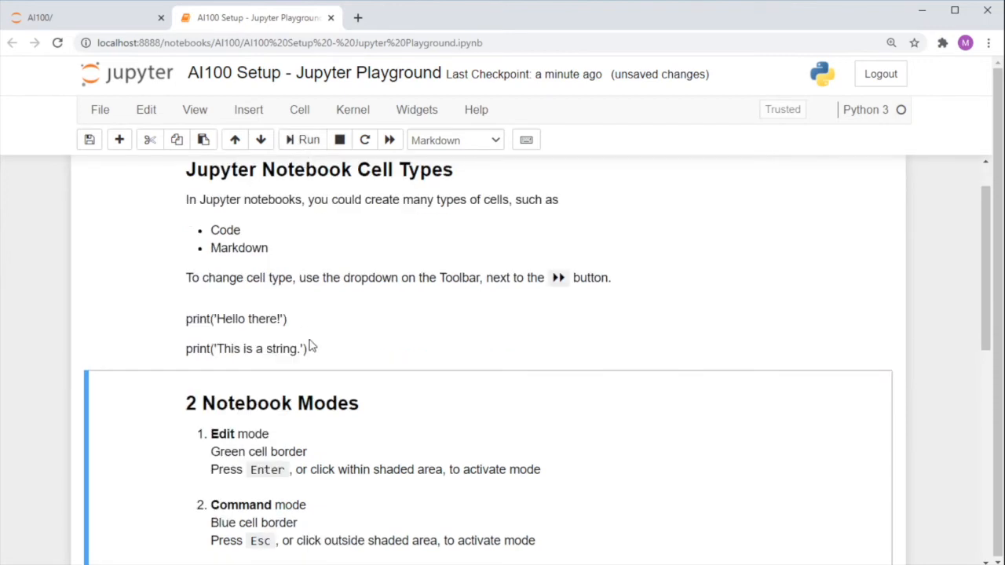
left_click(252, 334)
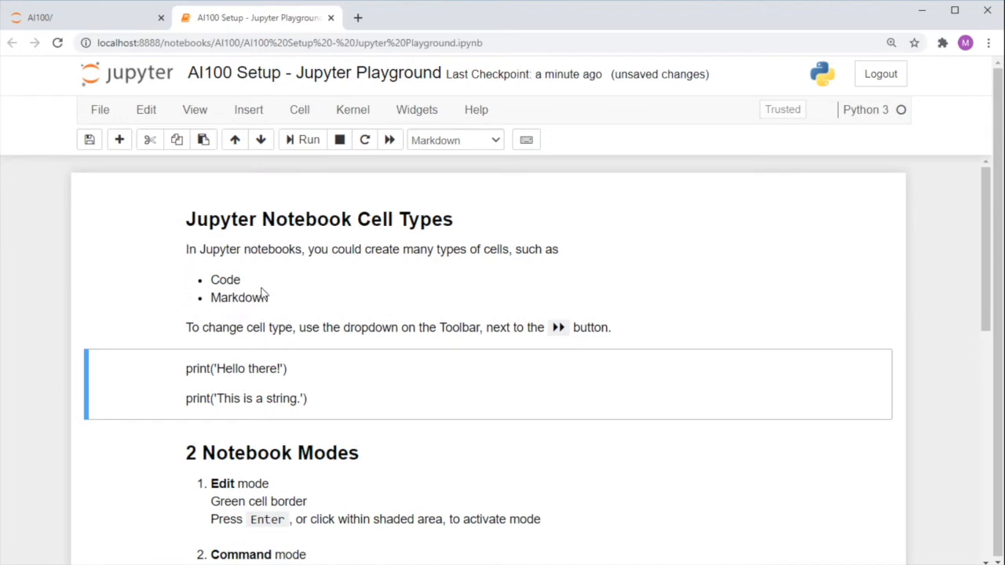
mouse_move(149, 253)
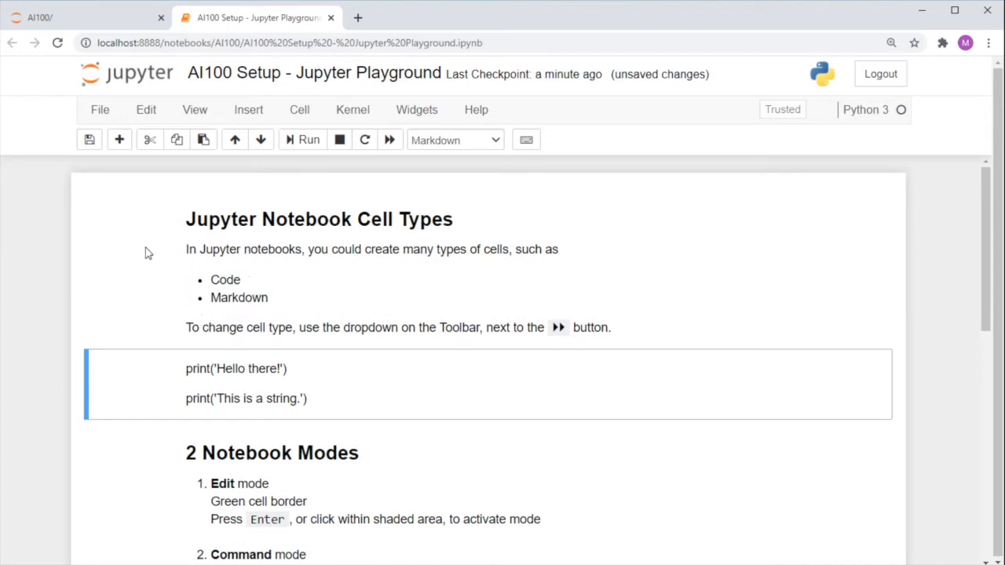
left_click(456, 140)
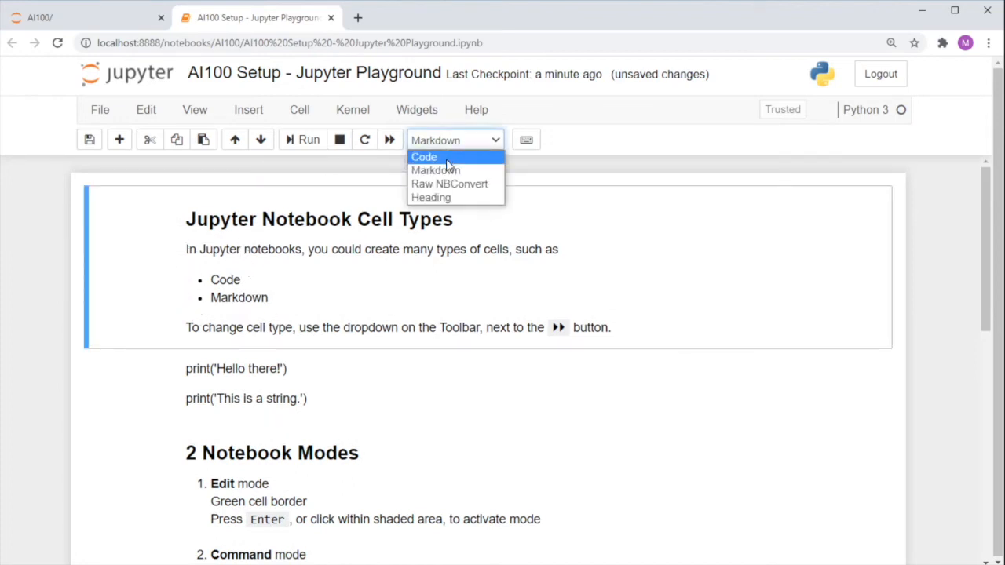
left_click(424, 156)
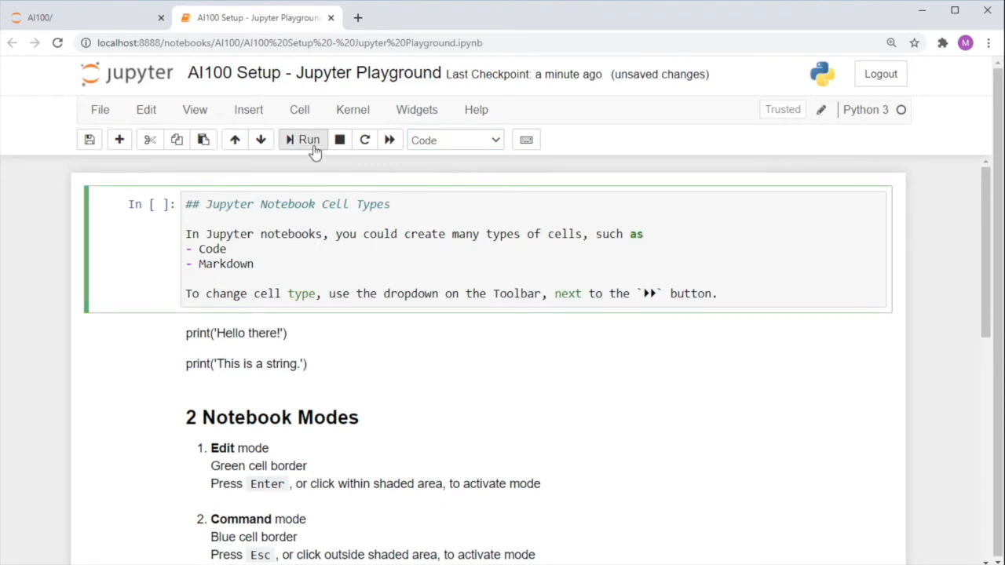
left_click(308, 140)
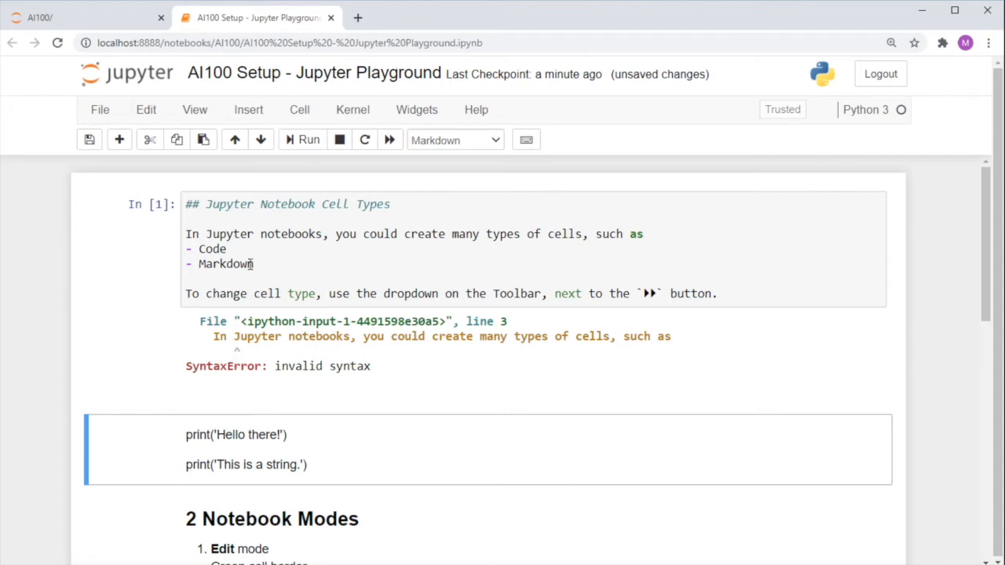
left_click(456, 140)
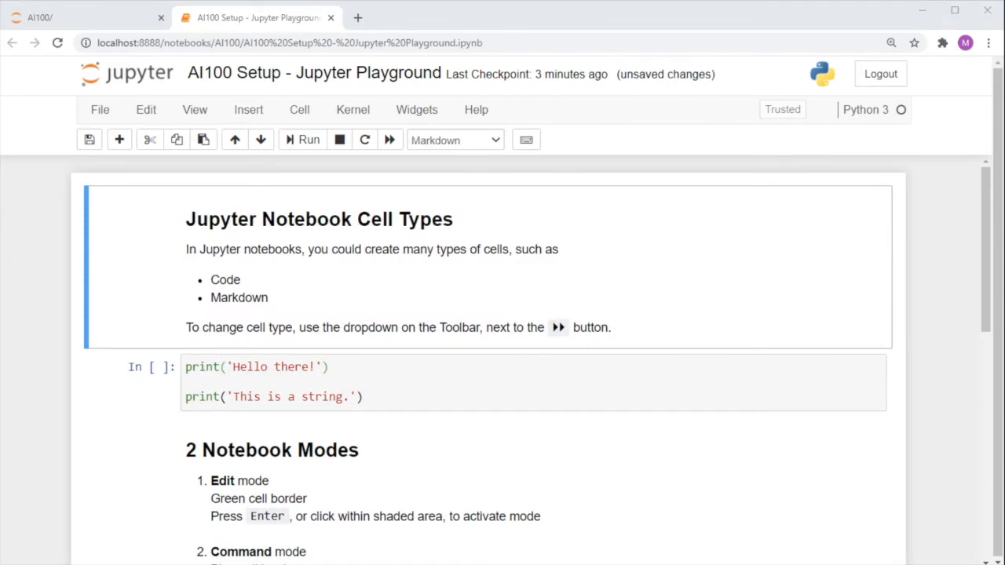
mouse_move(927, 347)
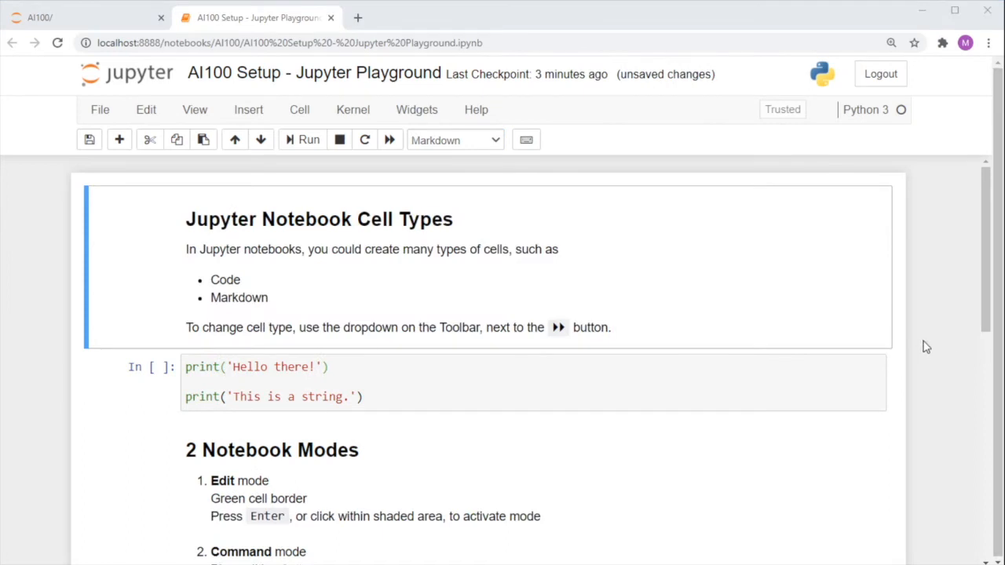
Step: Enter print('Hello') in the empty code cell below Notebook Modes, then leave it in command mode
scroll("down", 3)
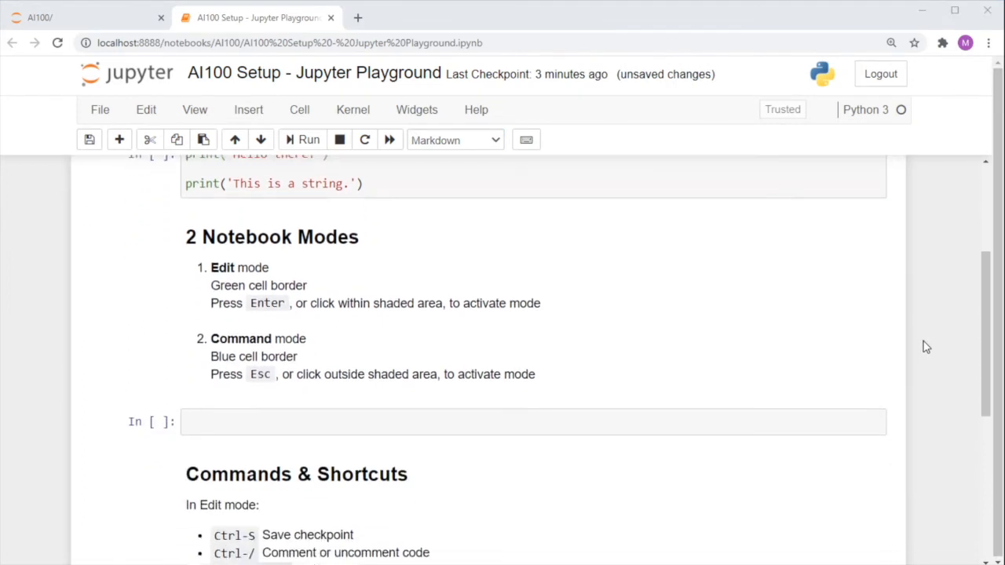
mouse_move(562, 311)
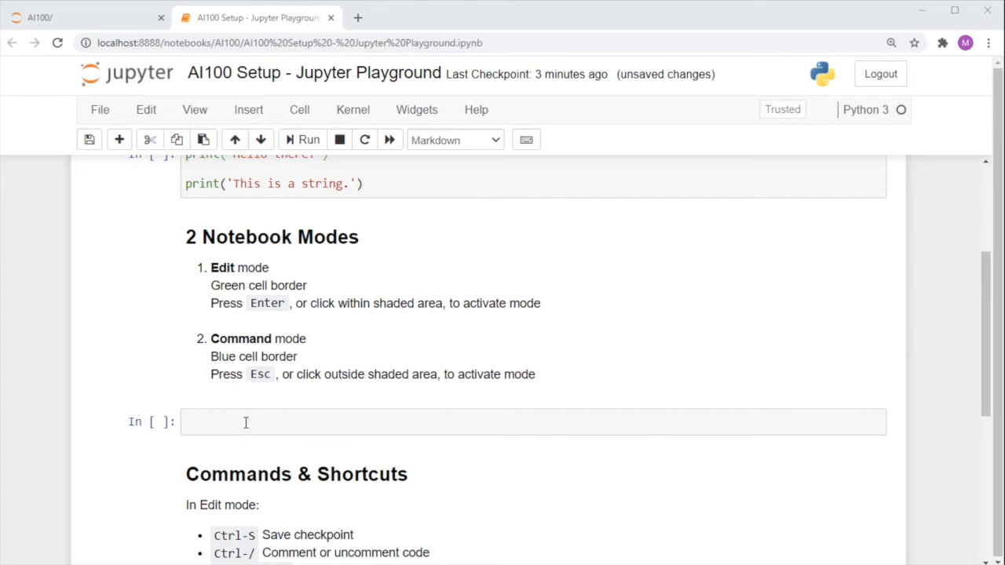
left_click(245, 423)
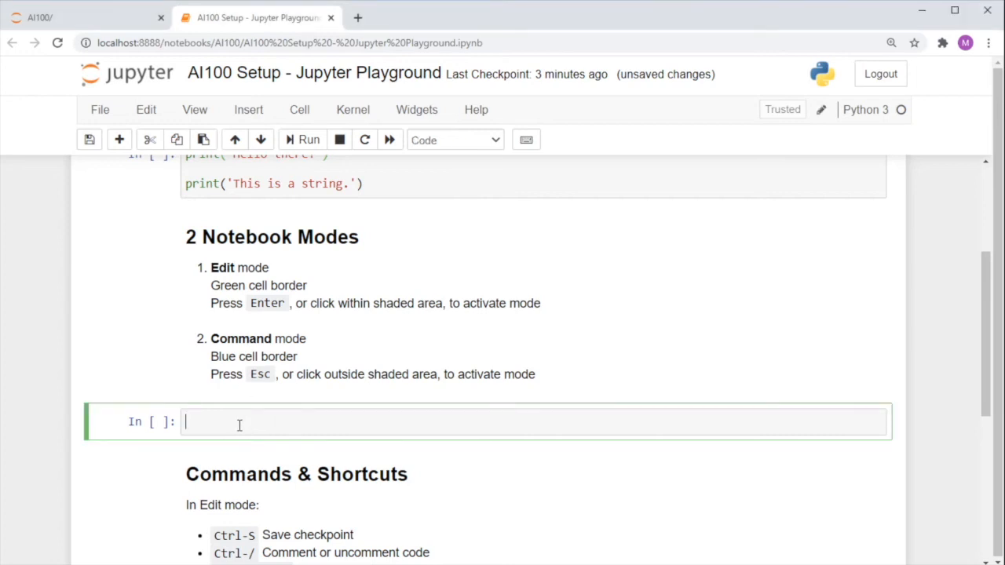
type("print()")
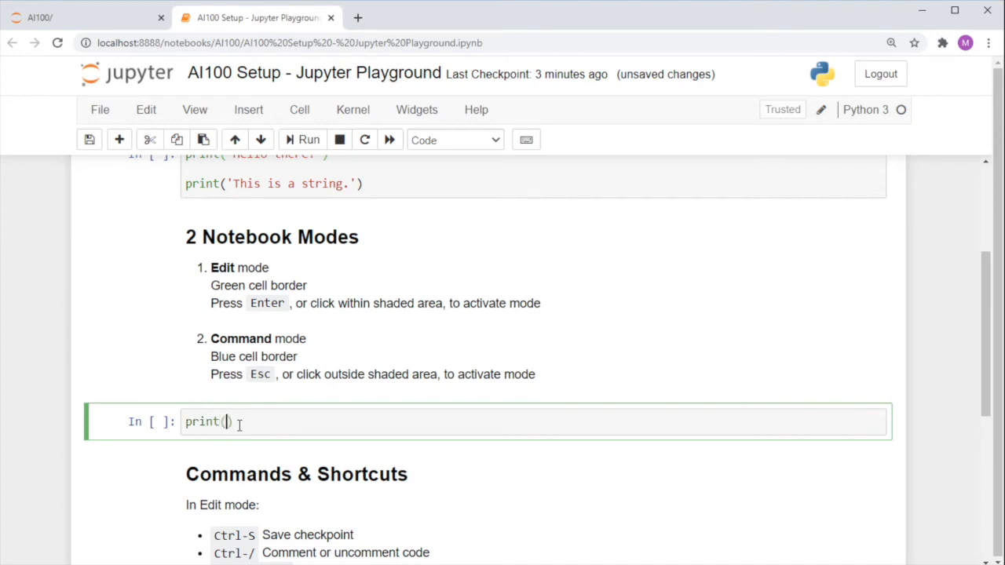
type("'Hello'")
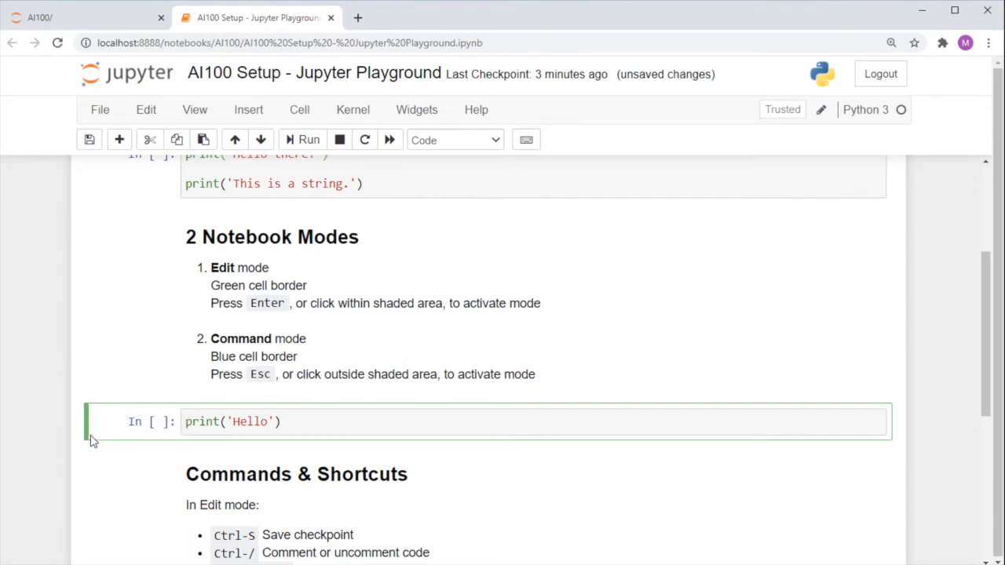
mouse_move(130, 422)
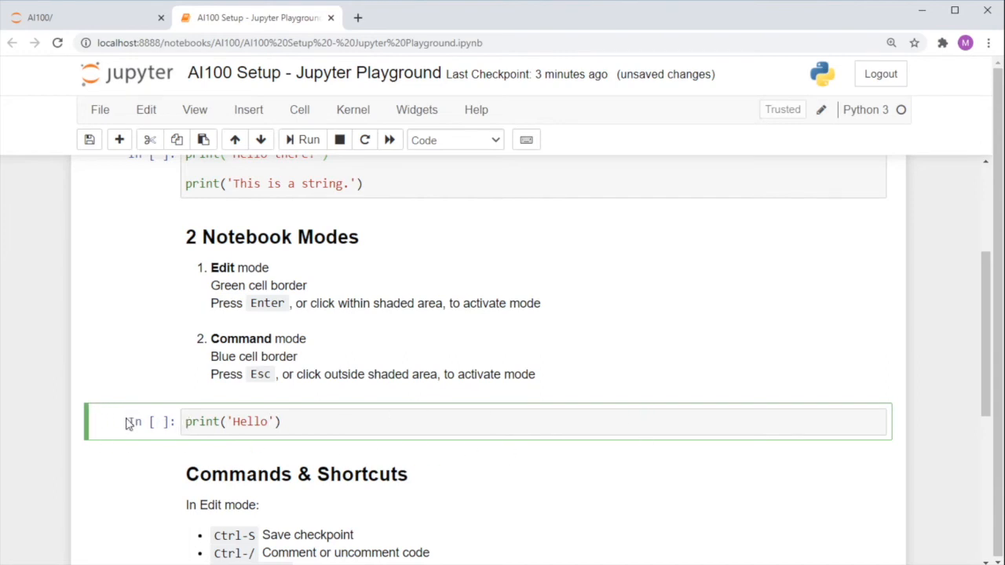
mouse_move(222, 399)
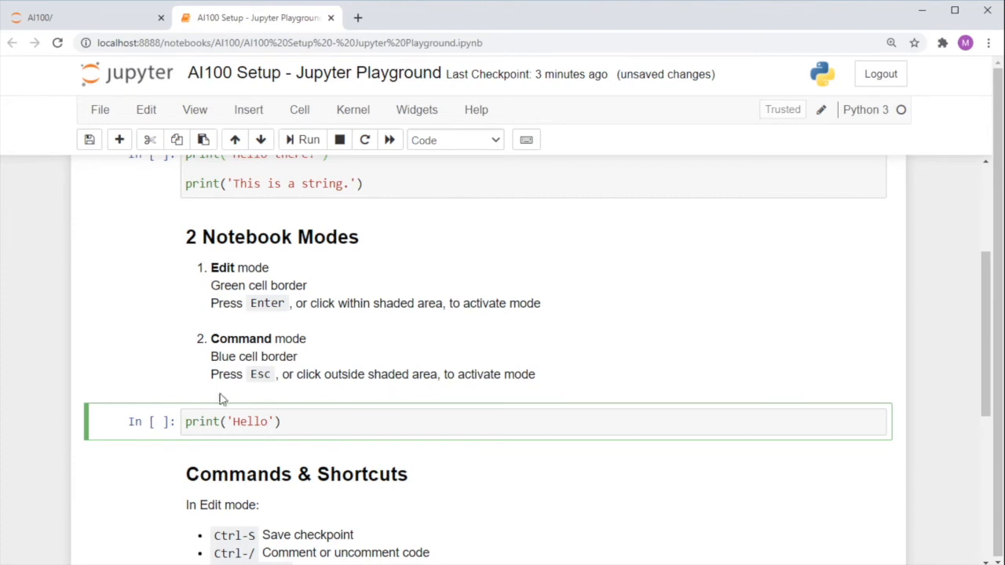
left_click(275, 421)
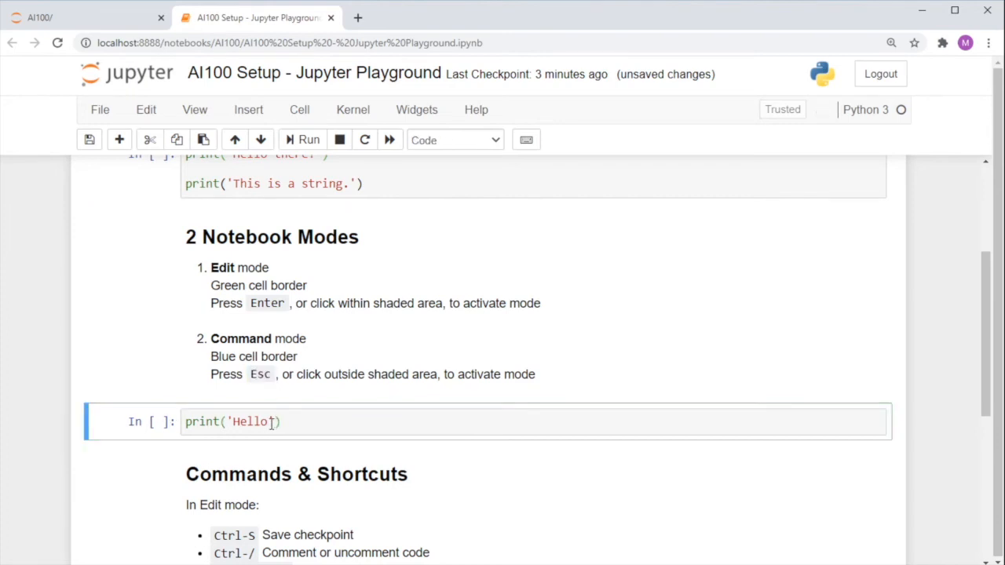
mouse_move(510, 433)
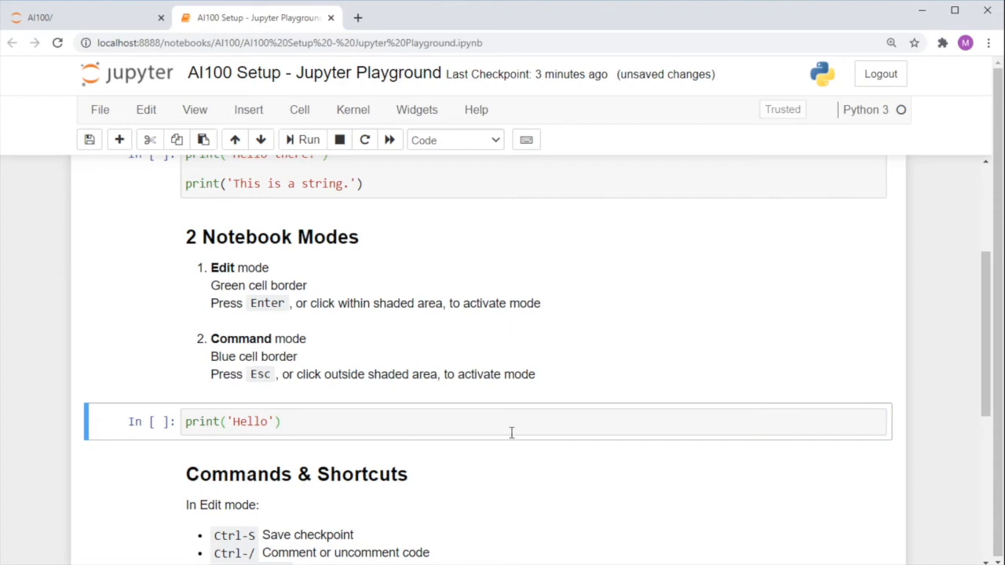
mouse_move(177, 439)
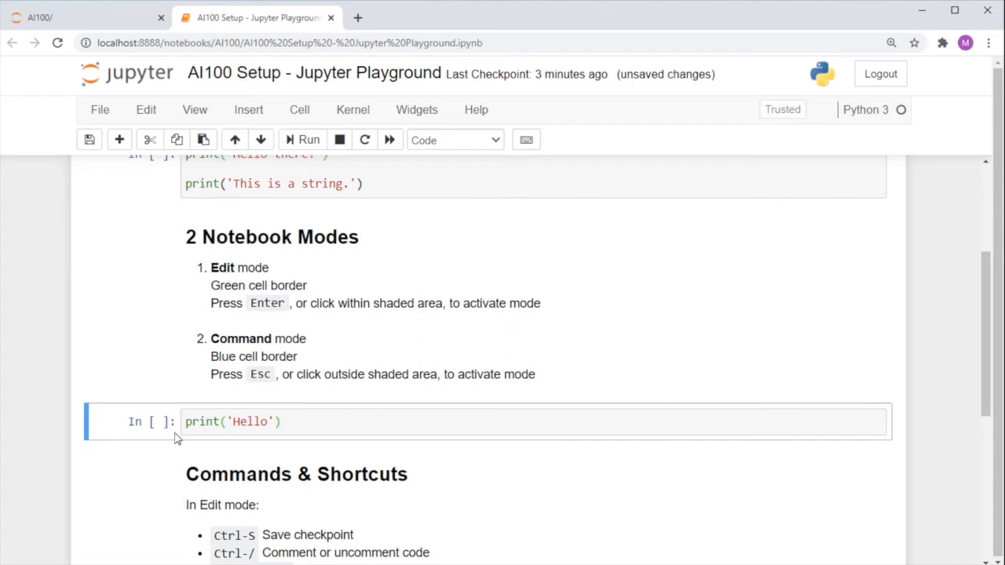
mouse_move(122, 440)
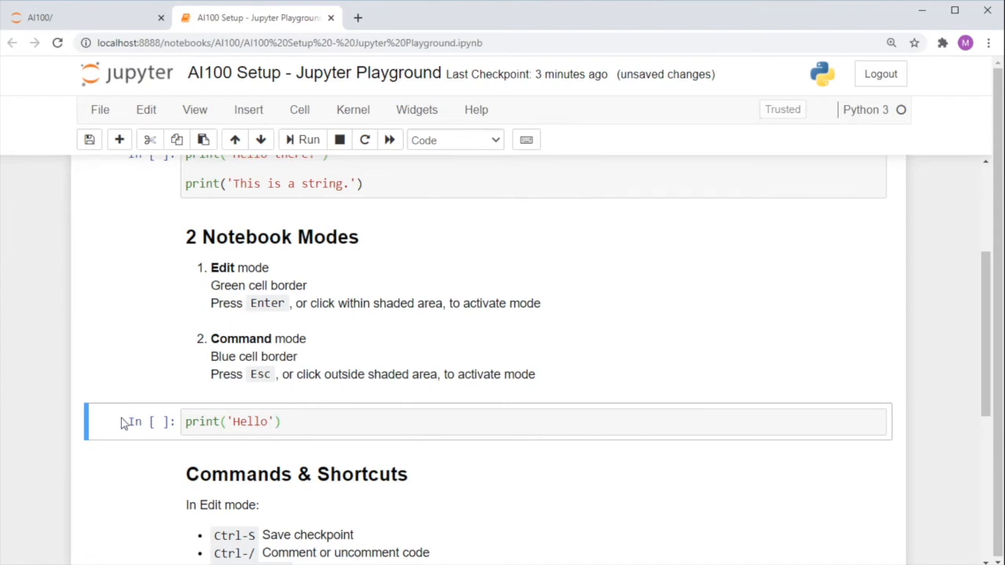
mouse_move(819, 125)
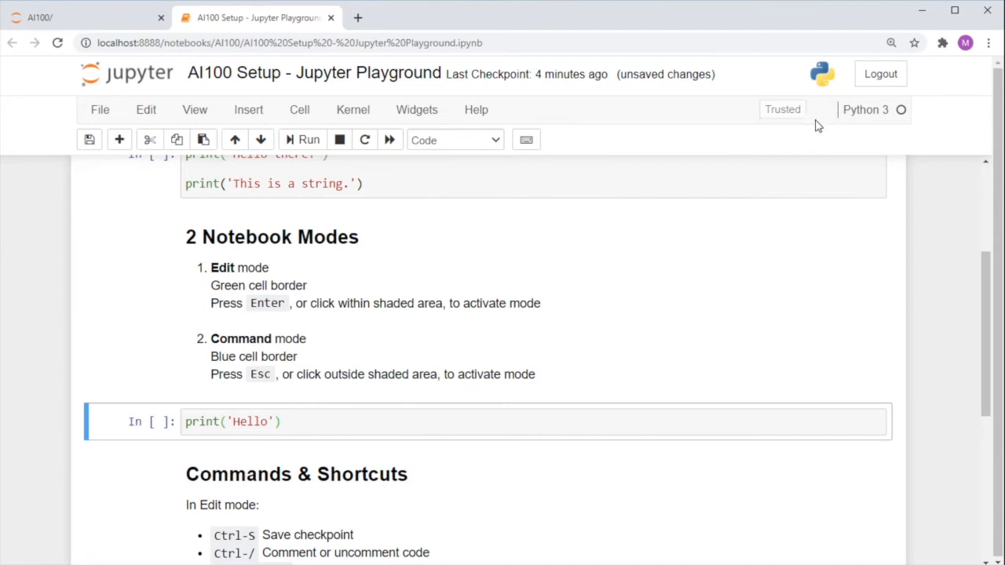
mouse_move(823, 109)
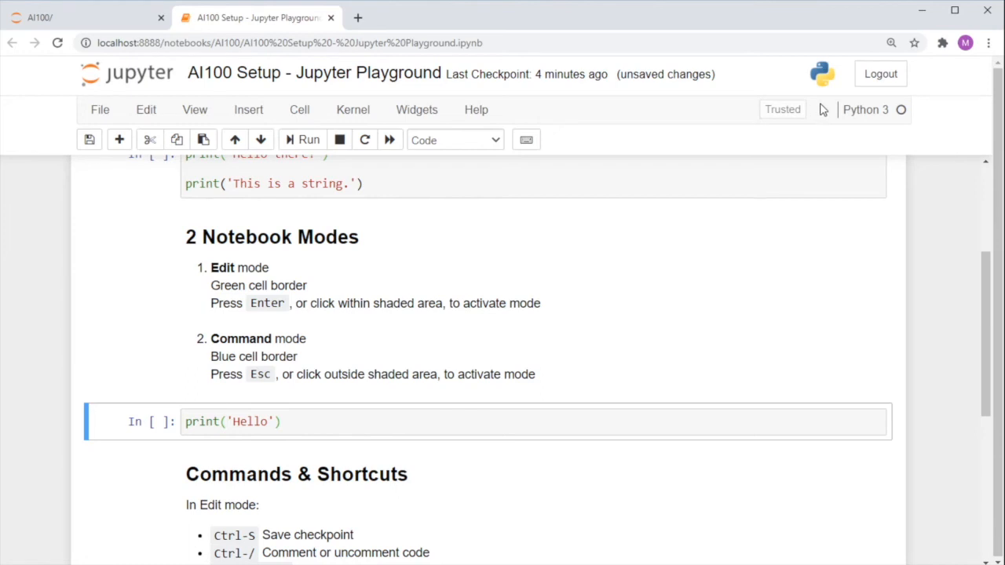
mouse_move(285, 409)
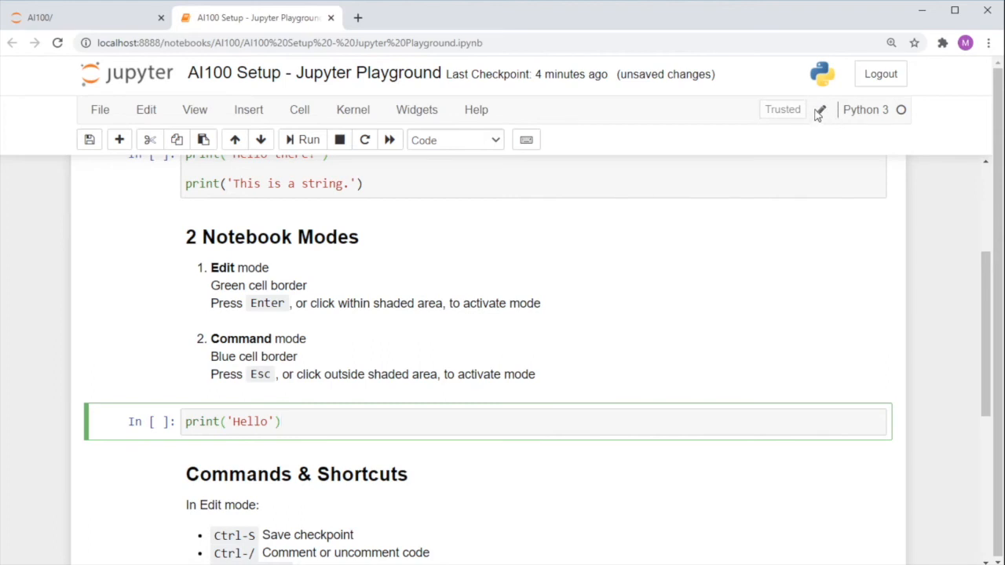
left_click(189, 422)
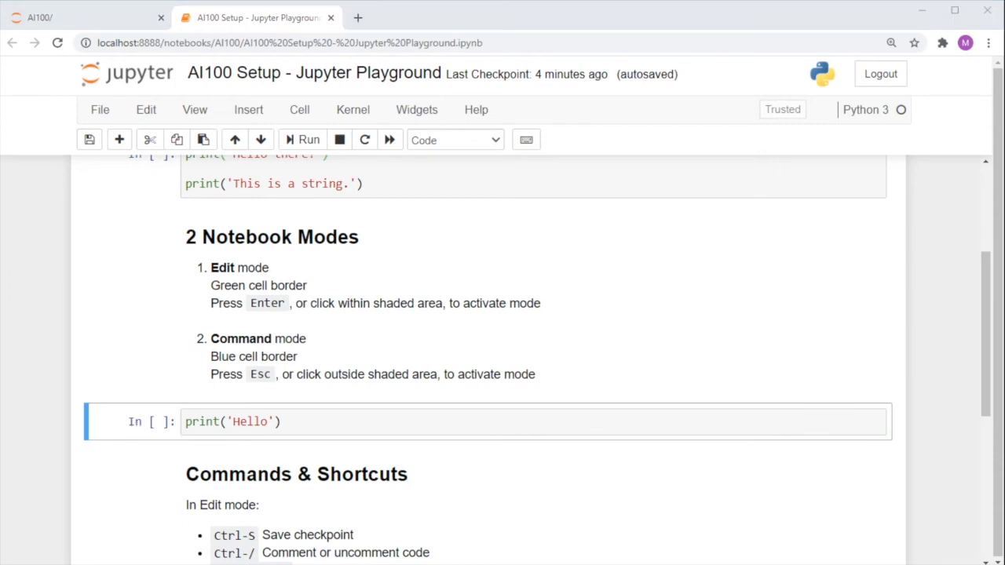
Step: Run the Copy me! / Paste me! cell and save a notebook checkpoint
scroll("down", 3)
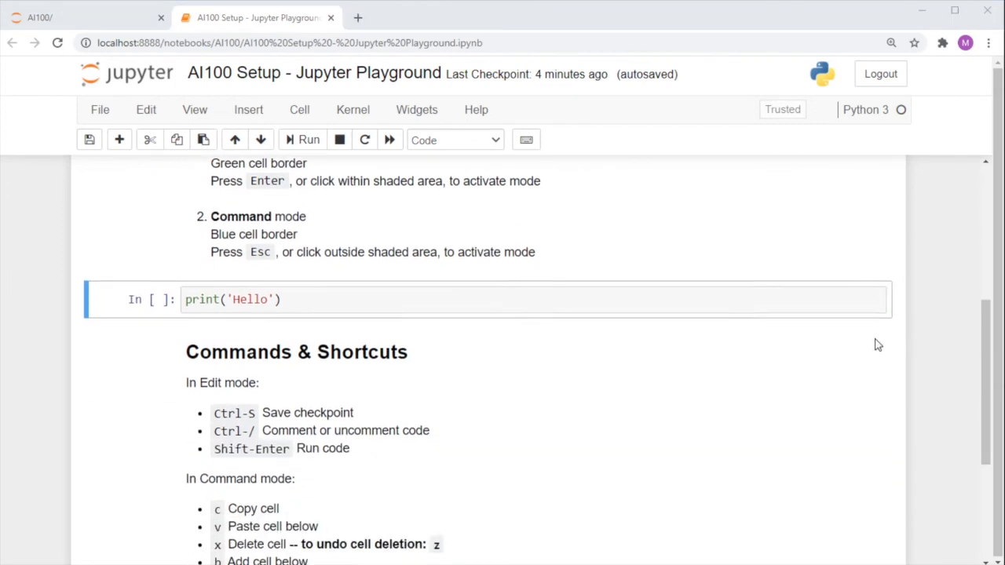
scroll("down", 3)
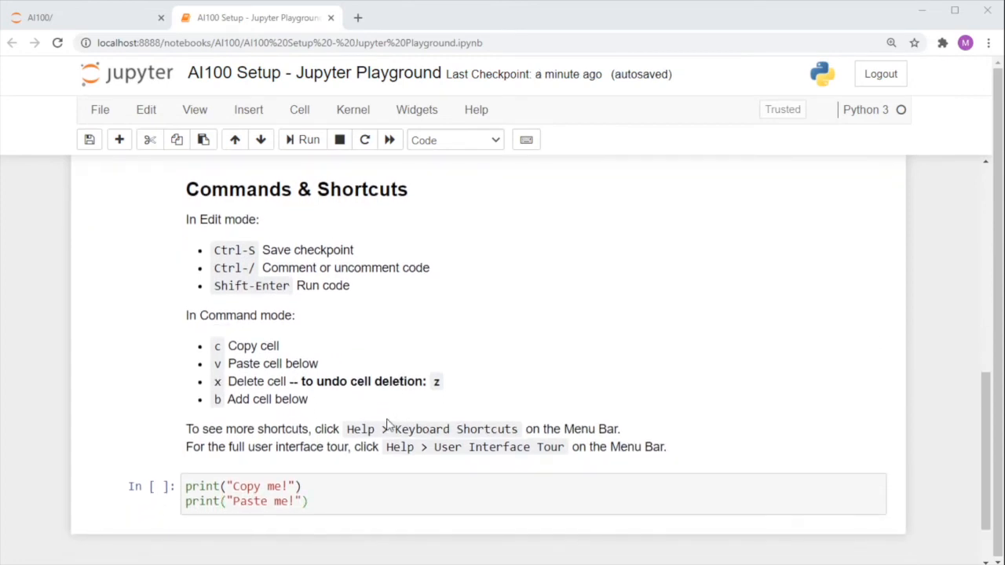
left_click(328, 501)
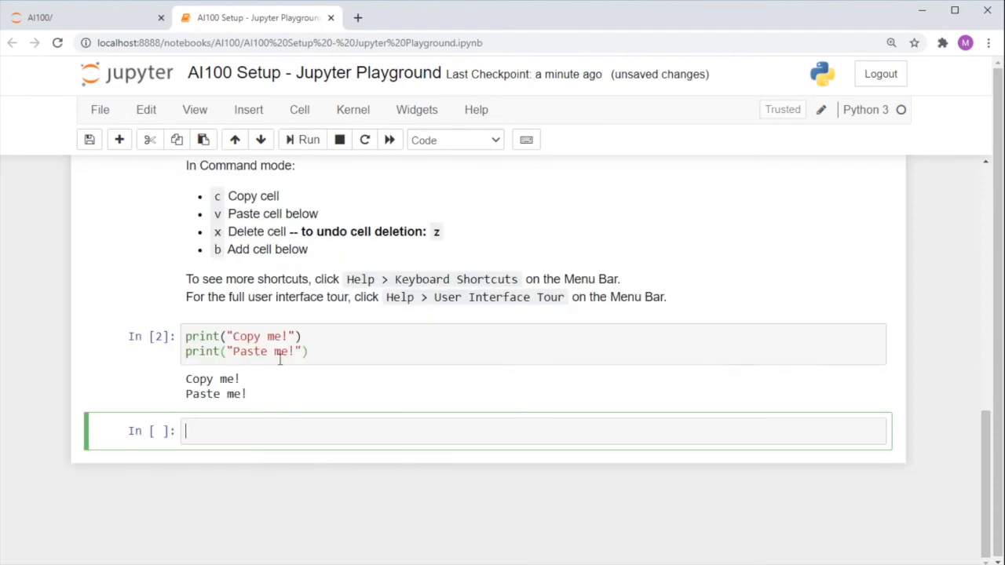
left_click_drag(186, 378, 248, 394)
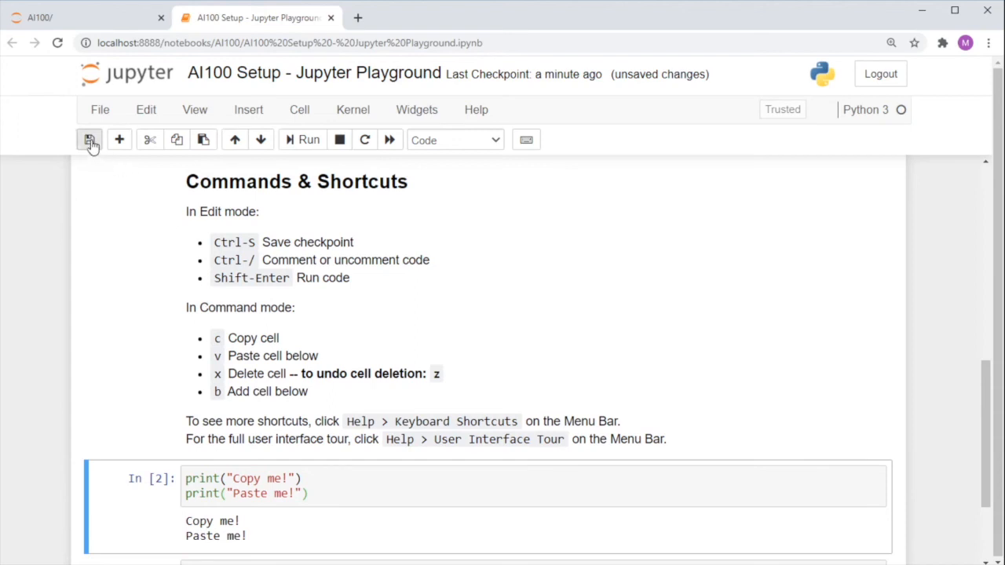
left_click(89, 140)
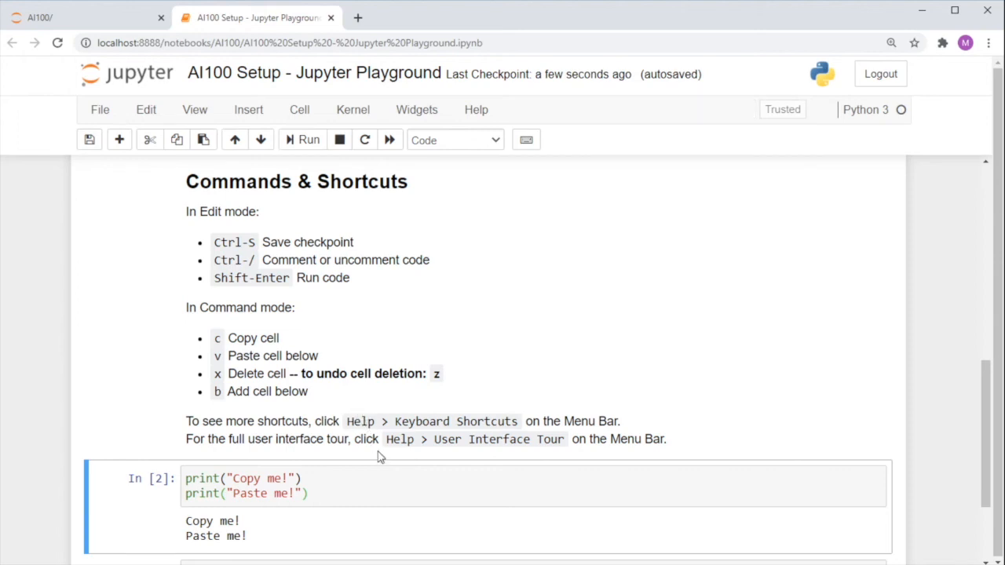
Step: Comment out the Paste me! line with Ctrl-/, then uncomment it
left_click(369, 499)
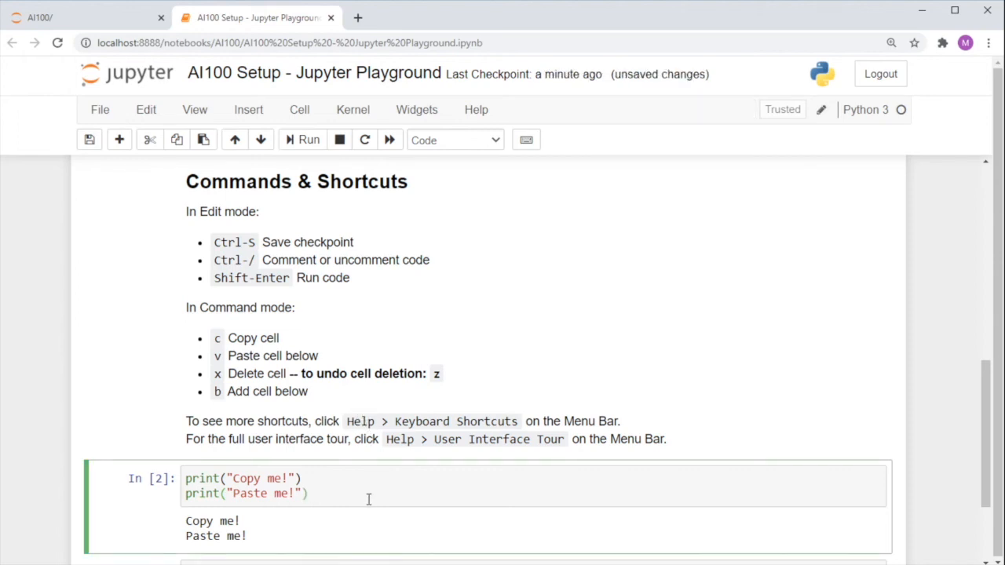
key("ctrl+/")
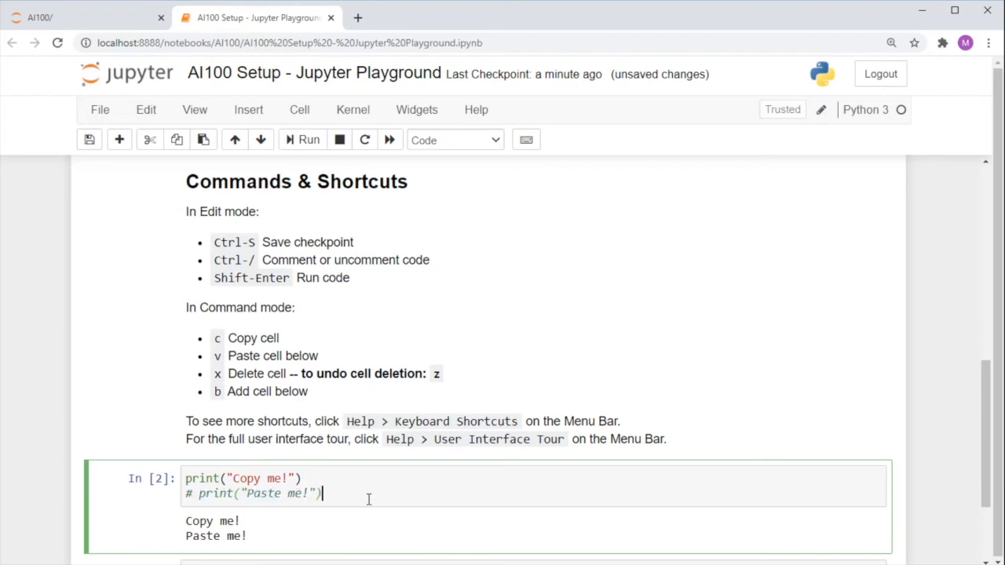
key("ctrl+/")
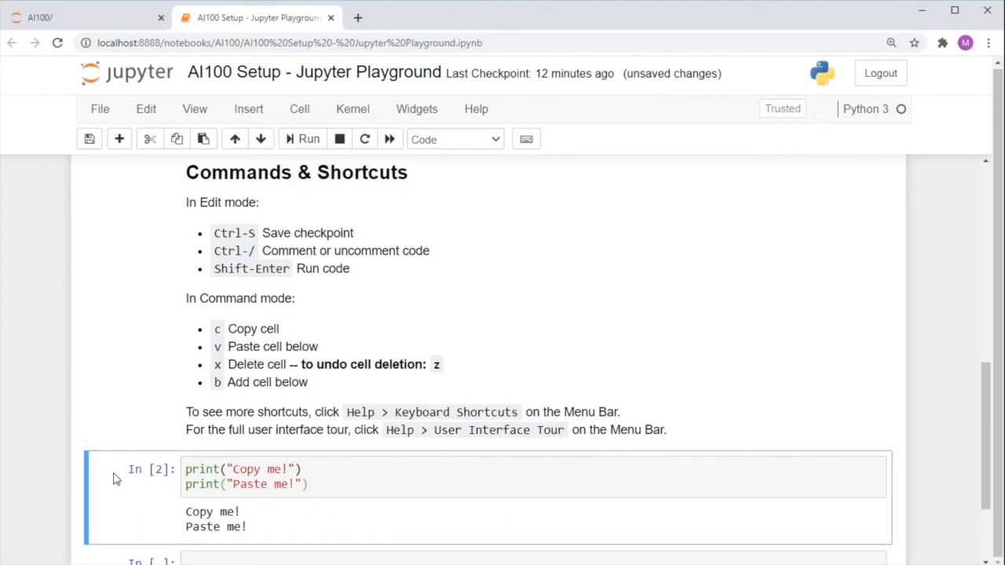
mouse_move(406, 532)
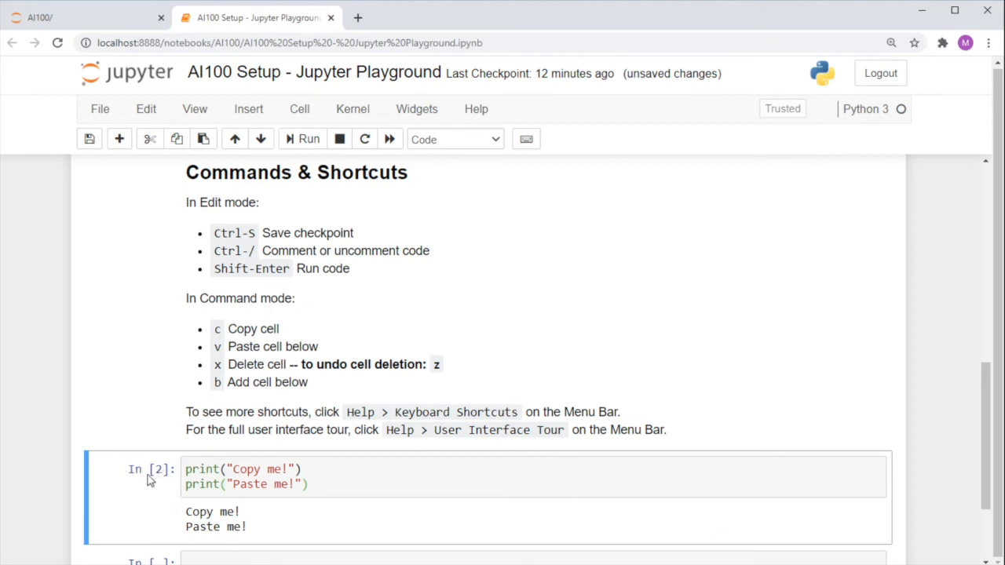
mouse_move(216, 330)
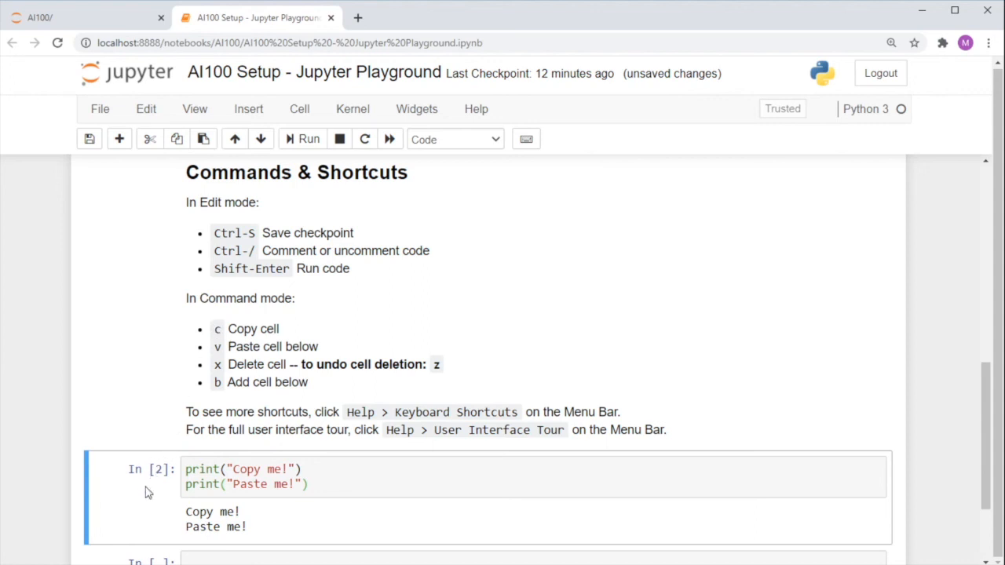
mouse_move(155, 486)
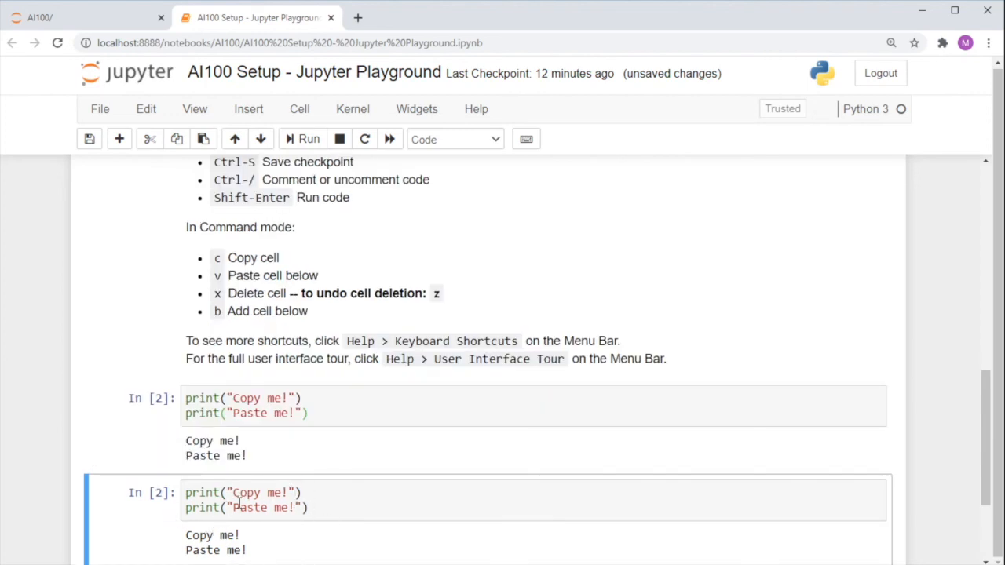
mouse_move(154, 510)
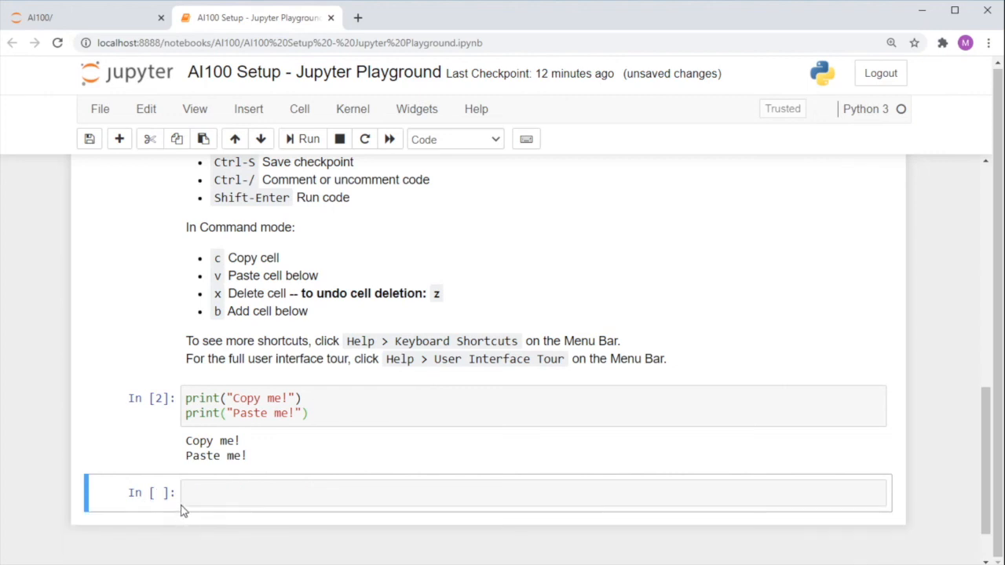
mouse_move(363, 466)
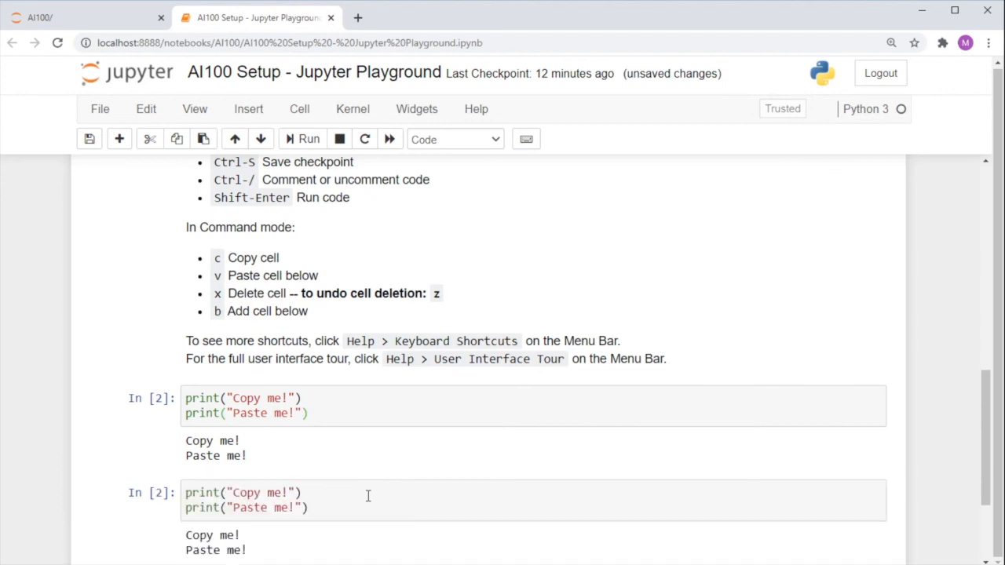
Step: Scroll down to the duplicated Copy me! cell below the original
scroll("down", 3)
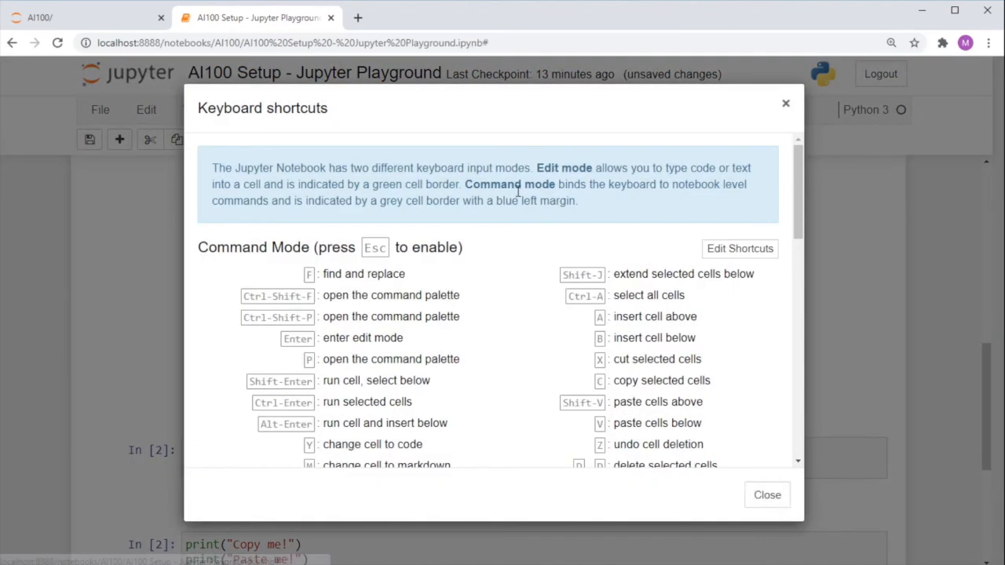
scroll("down", 3)
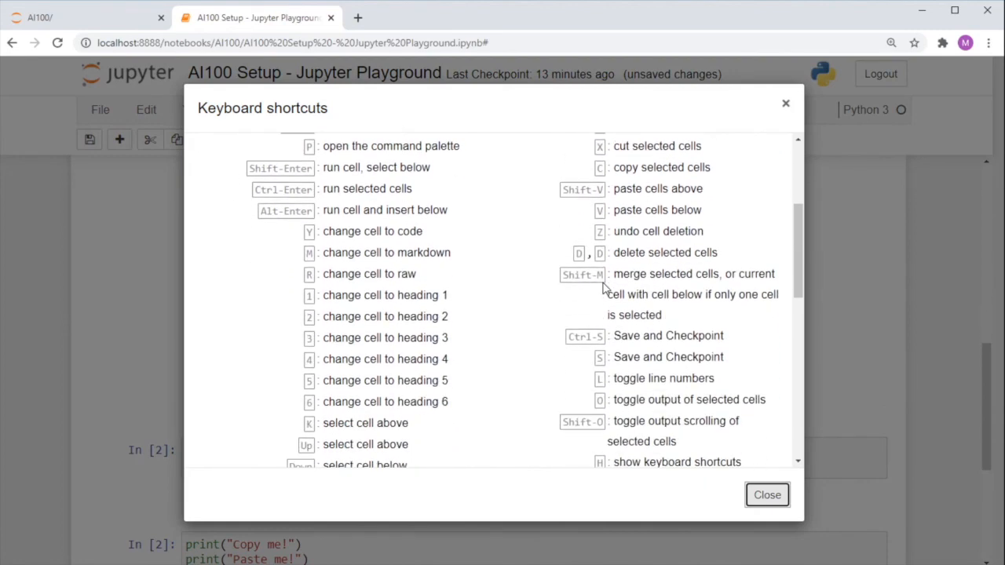
scroll("down", 3)
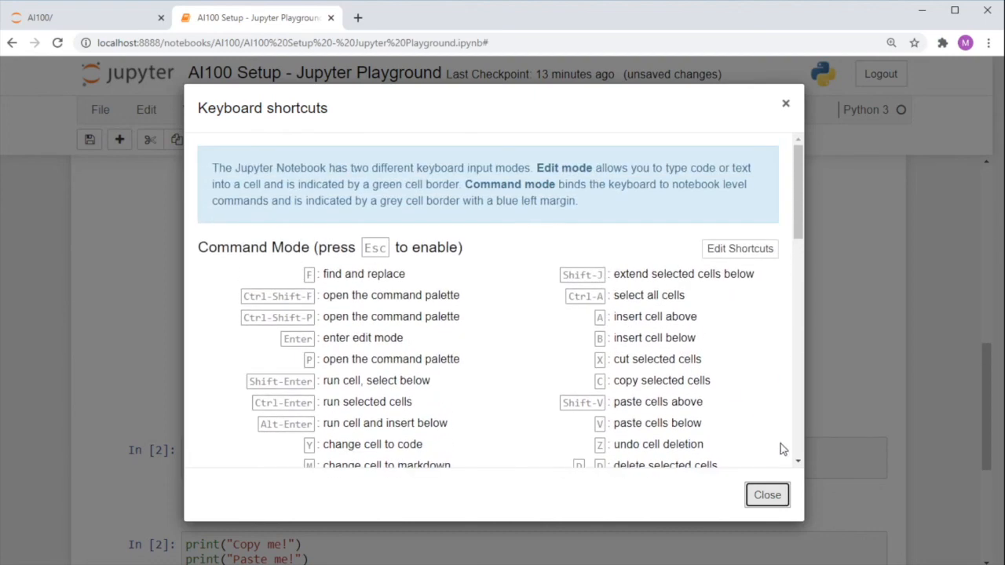
mouse_move(767, 495)
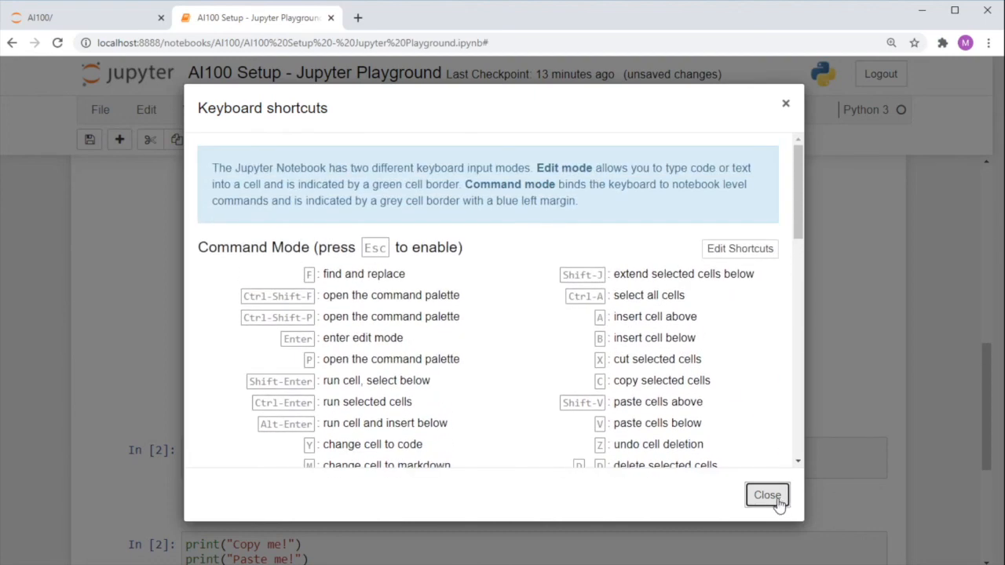
left_click(768, 495)
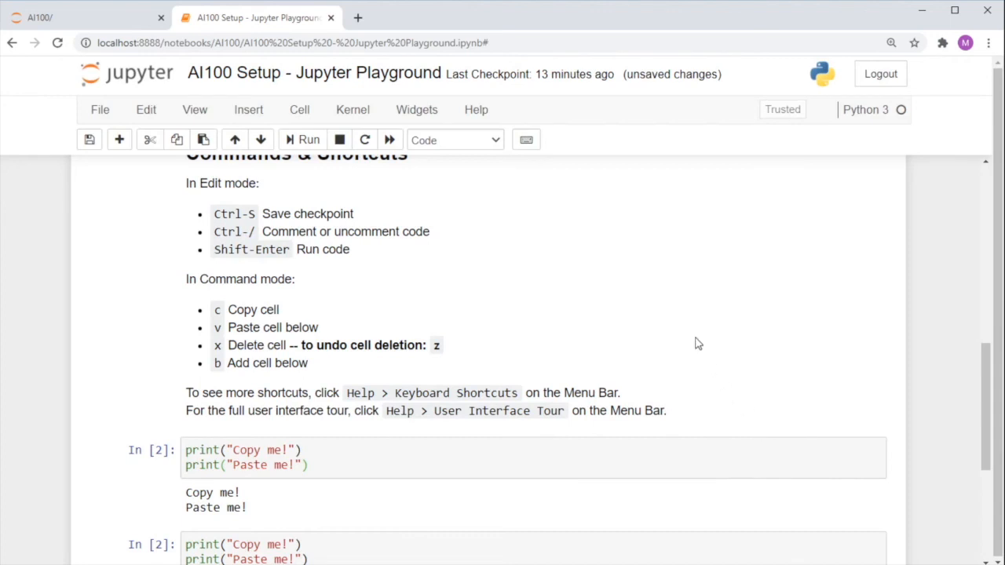
Step: Launch the User Interface Tour from the Help menu
scroll("down", 3)
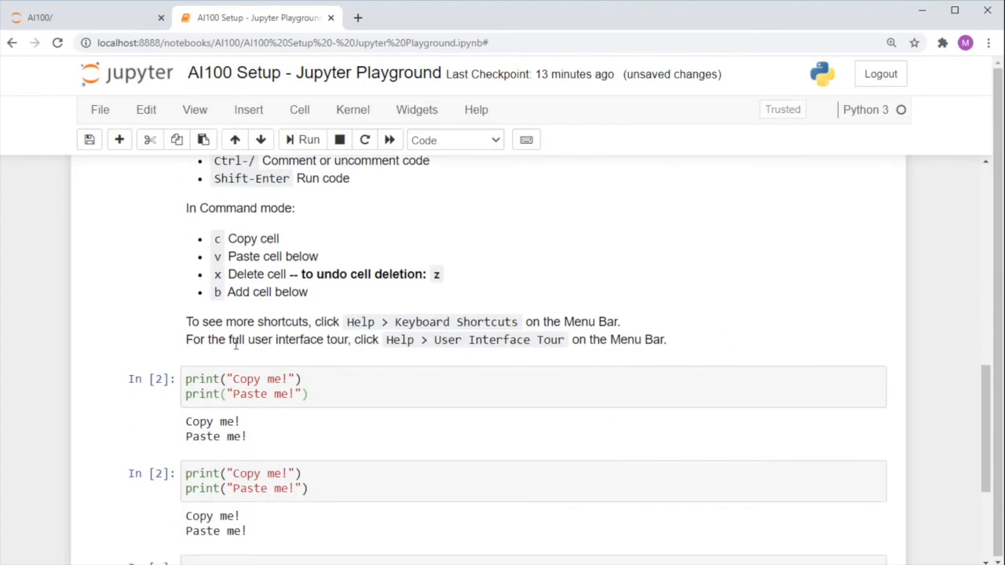
mouse_move(471, 124)
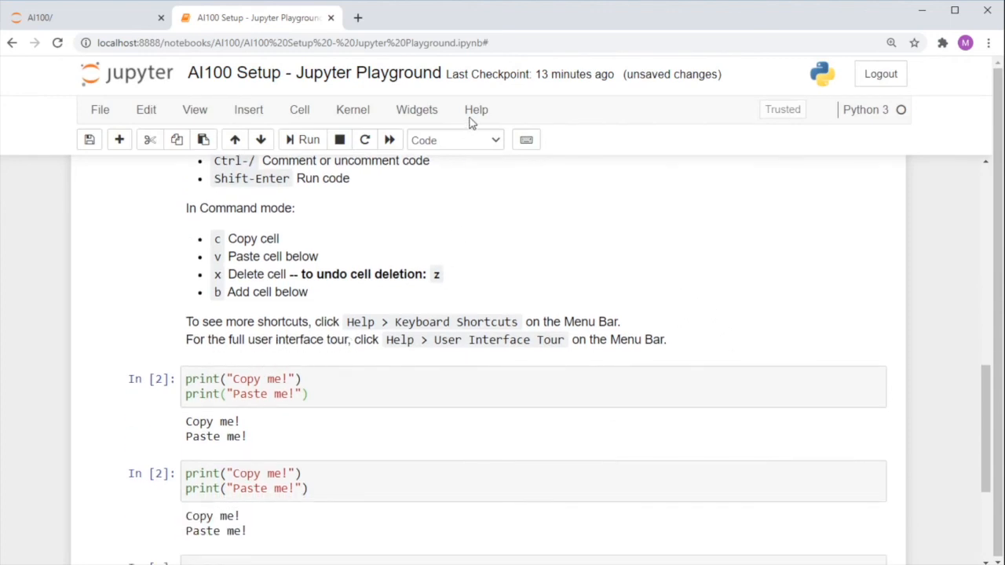
left_click(476, 109)
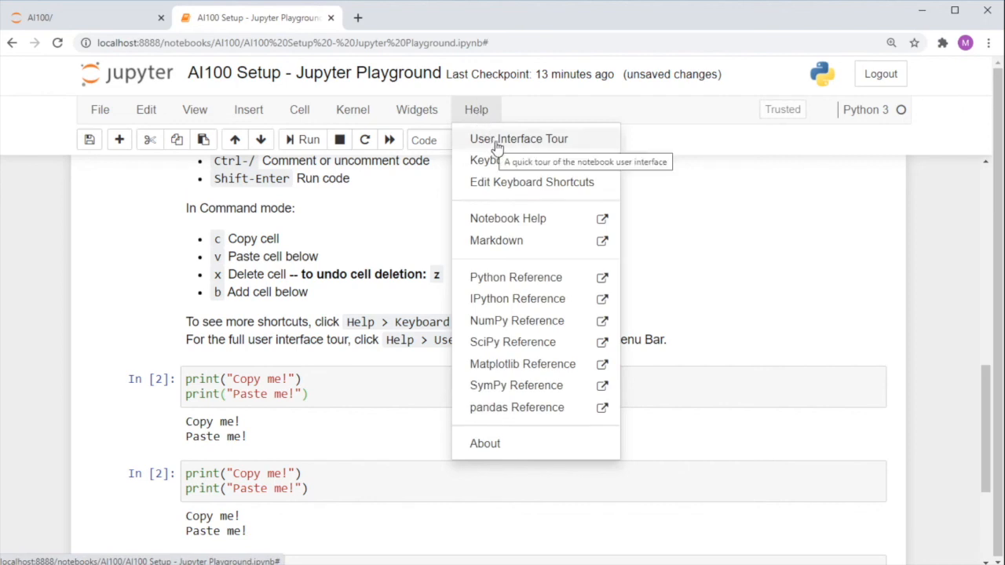
left_click(518, 138)
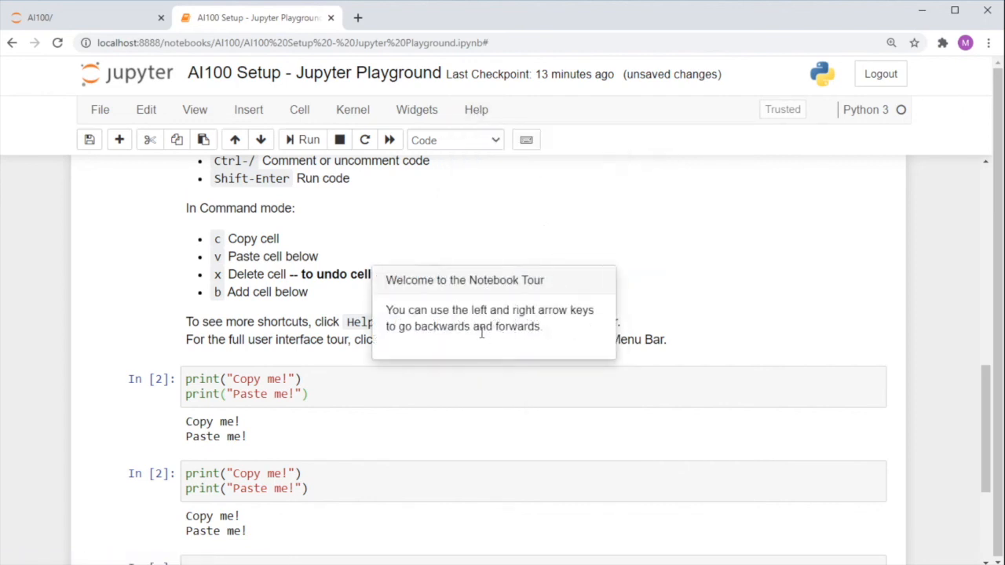